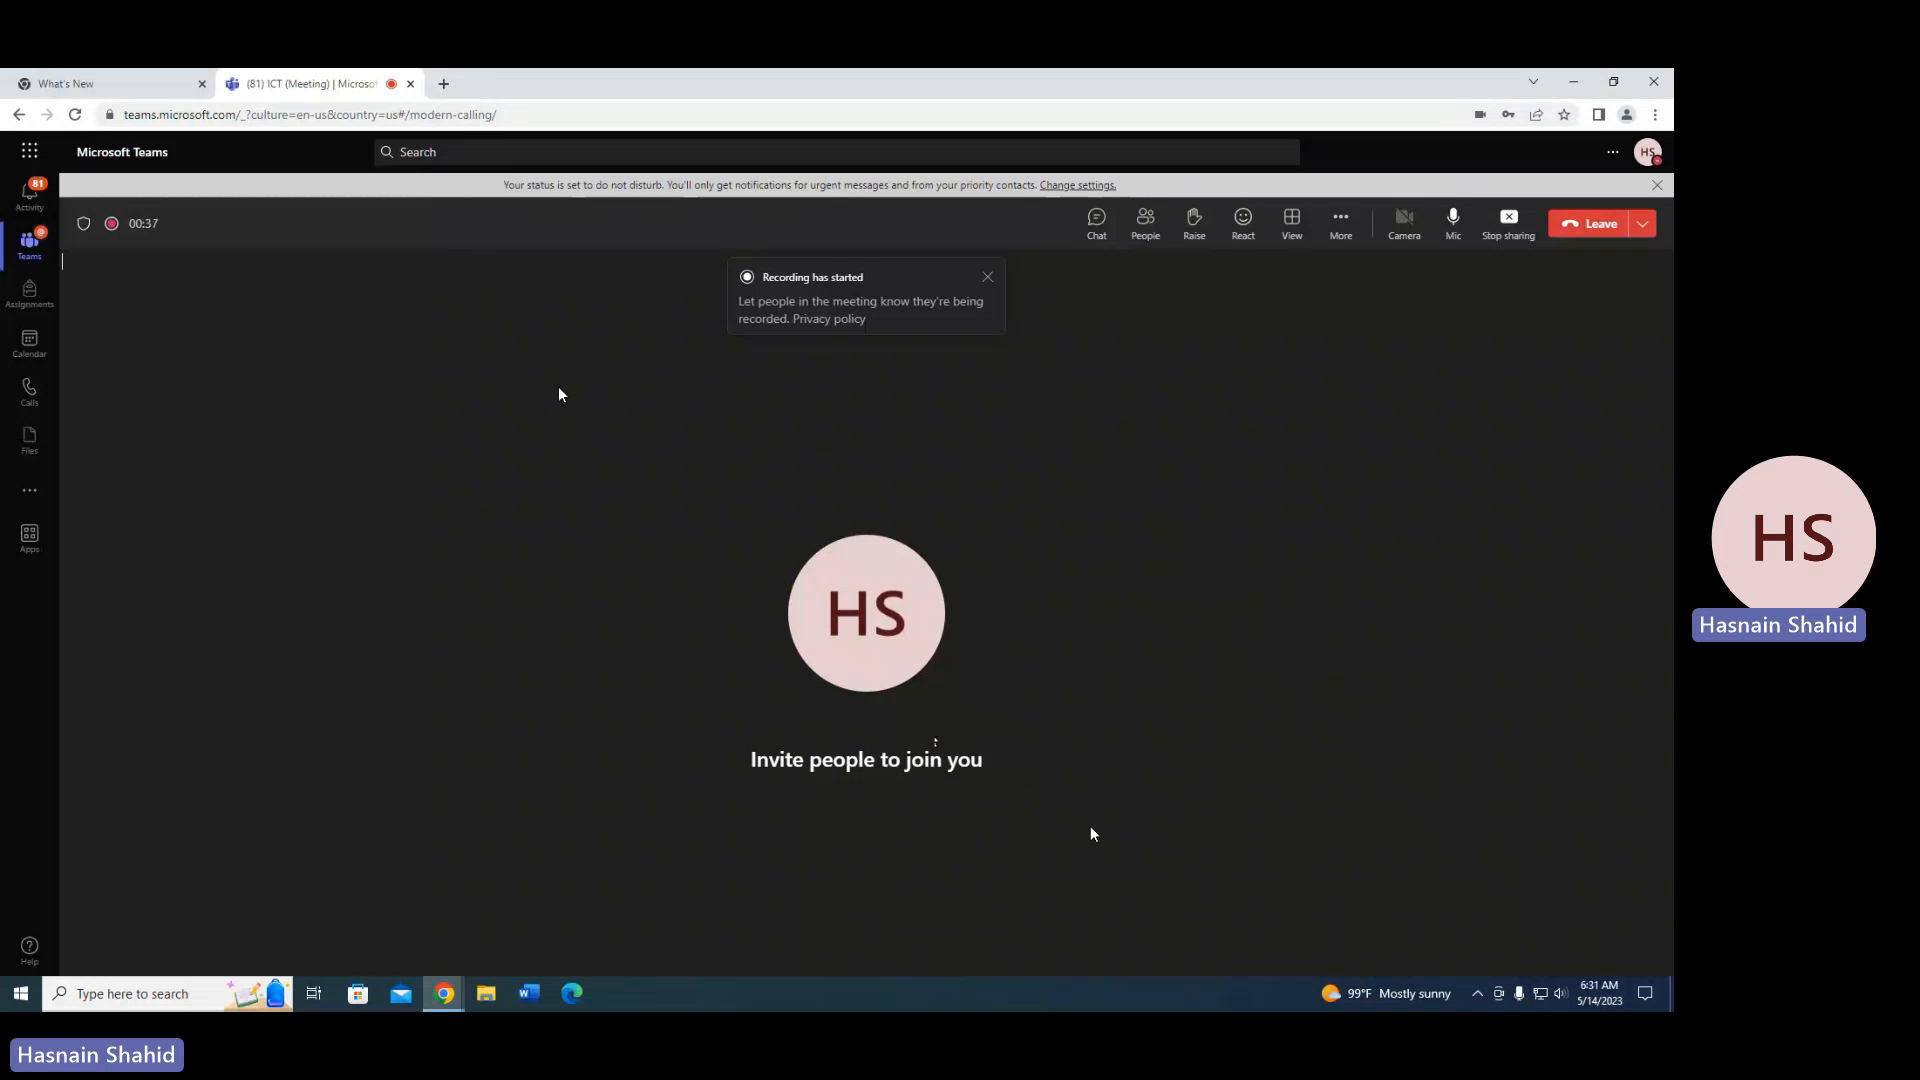
mouse_move(500, 288)
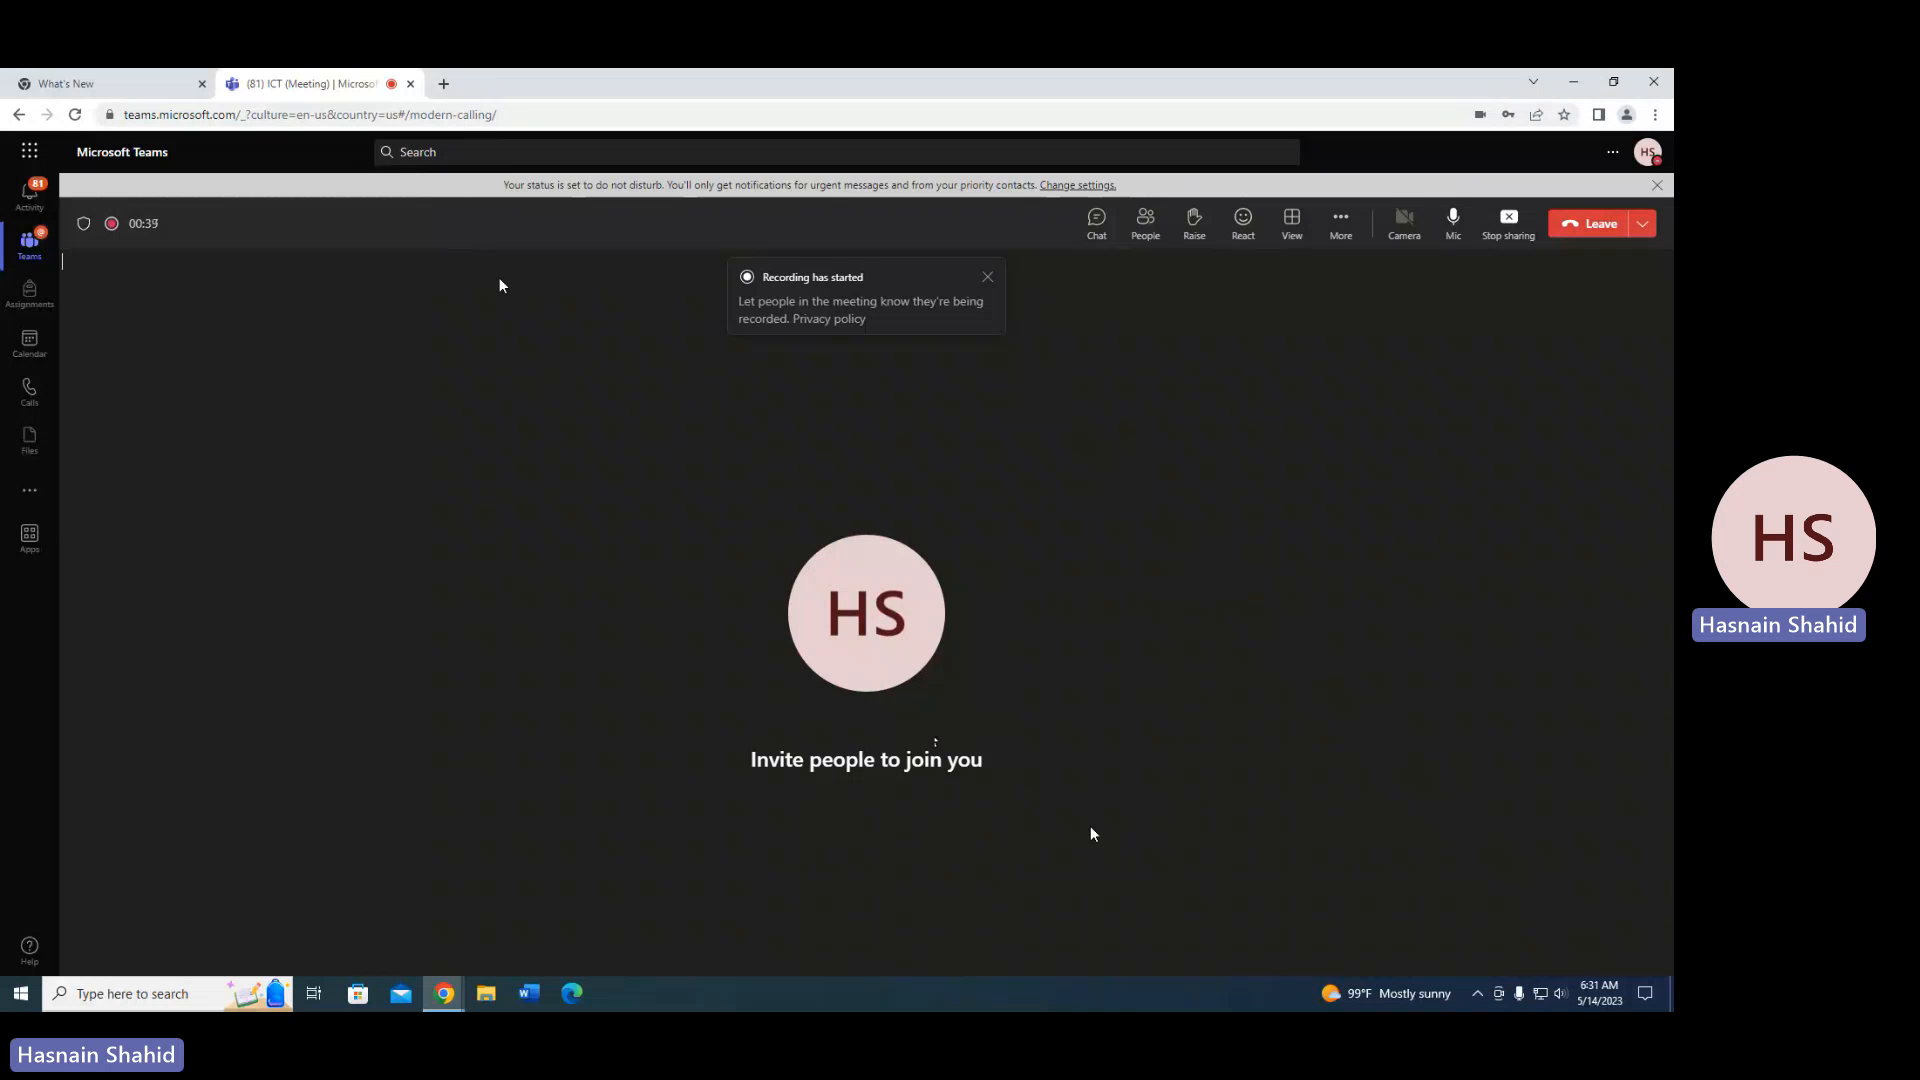
mouse_move(522, 364)
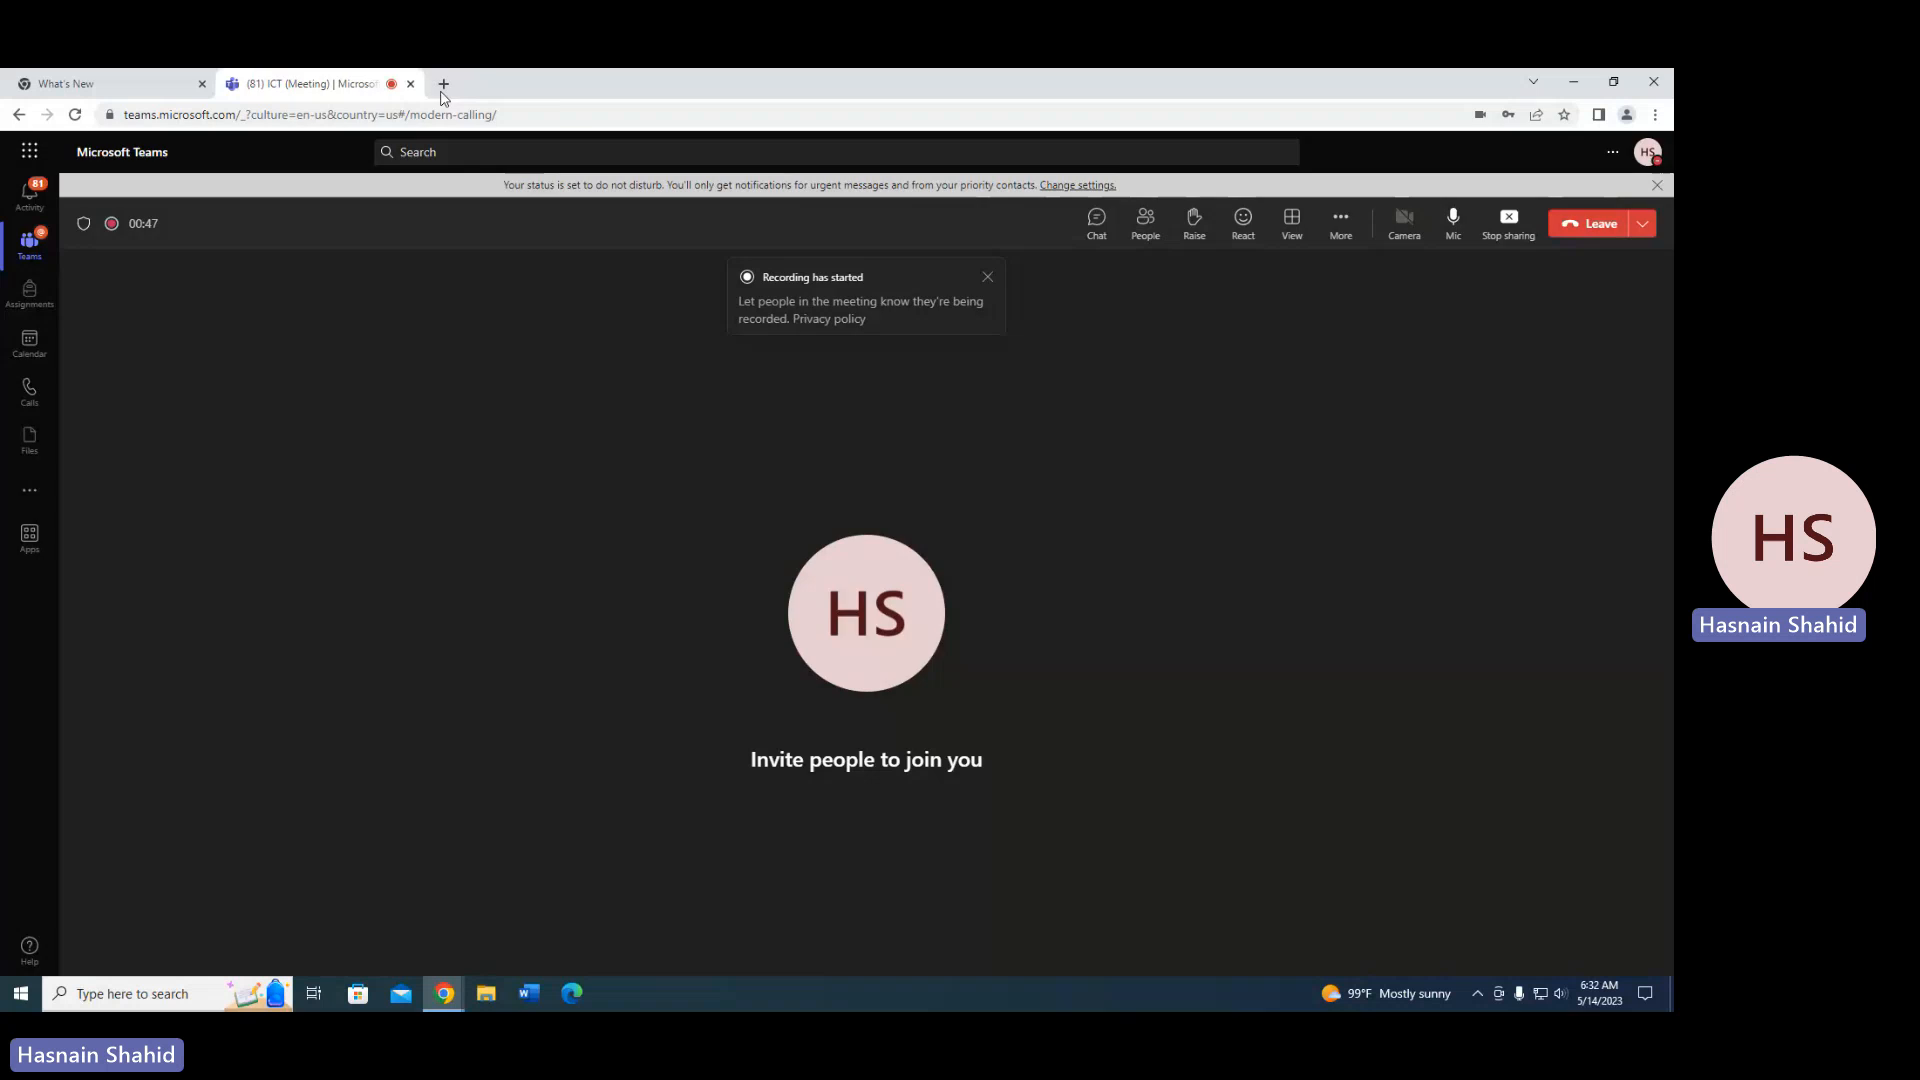
Search Google for 'scratch' from a fresh browser tab.
left_click(444, 84)
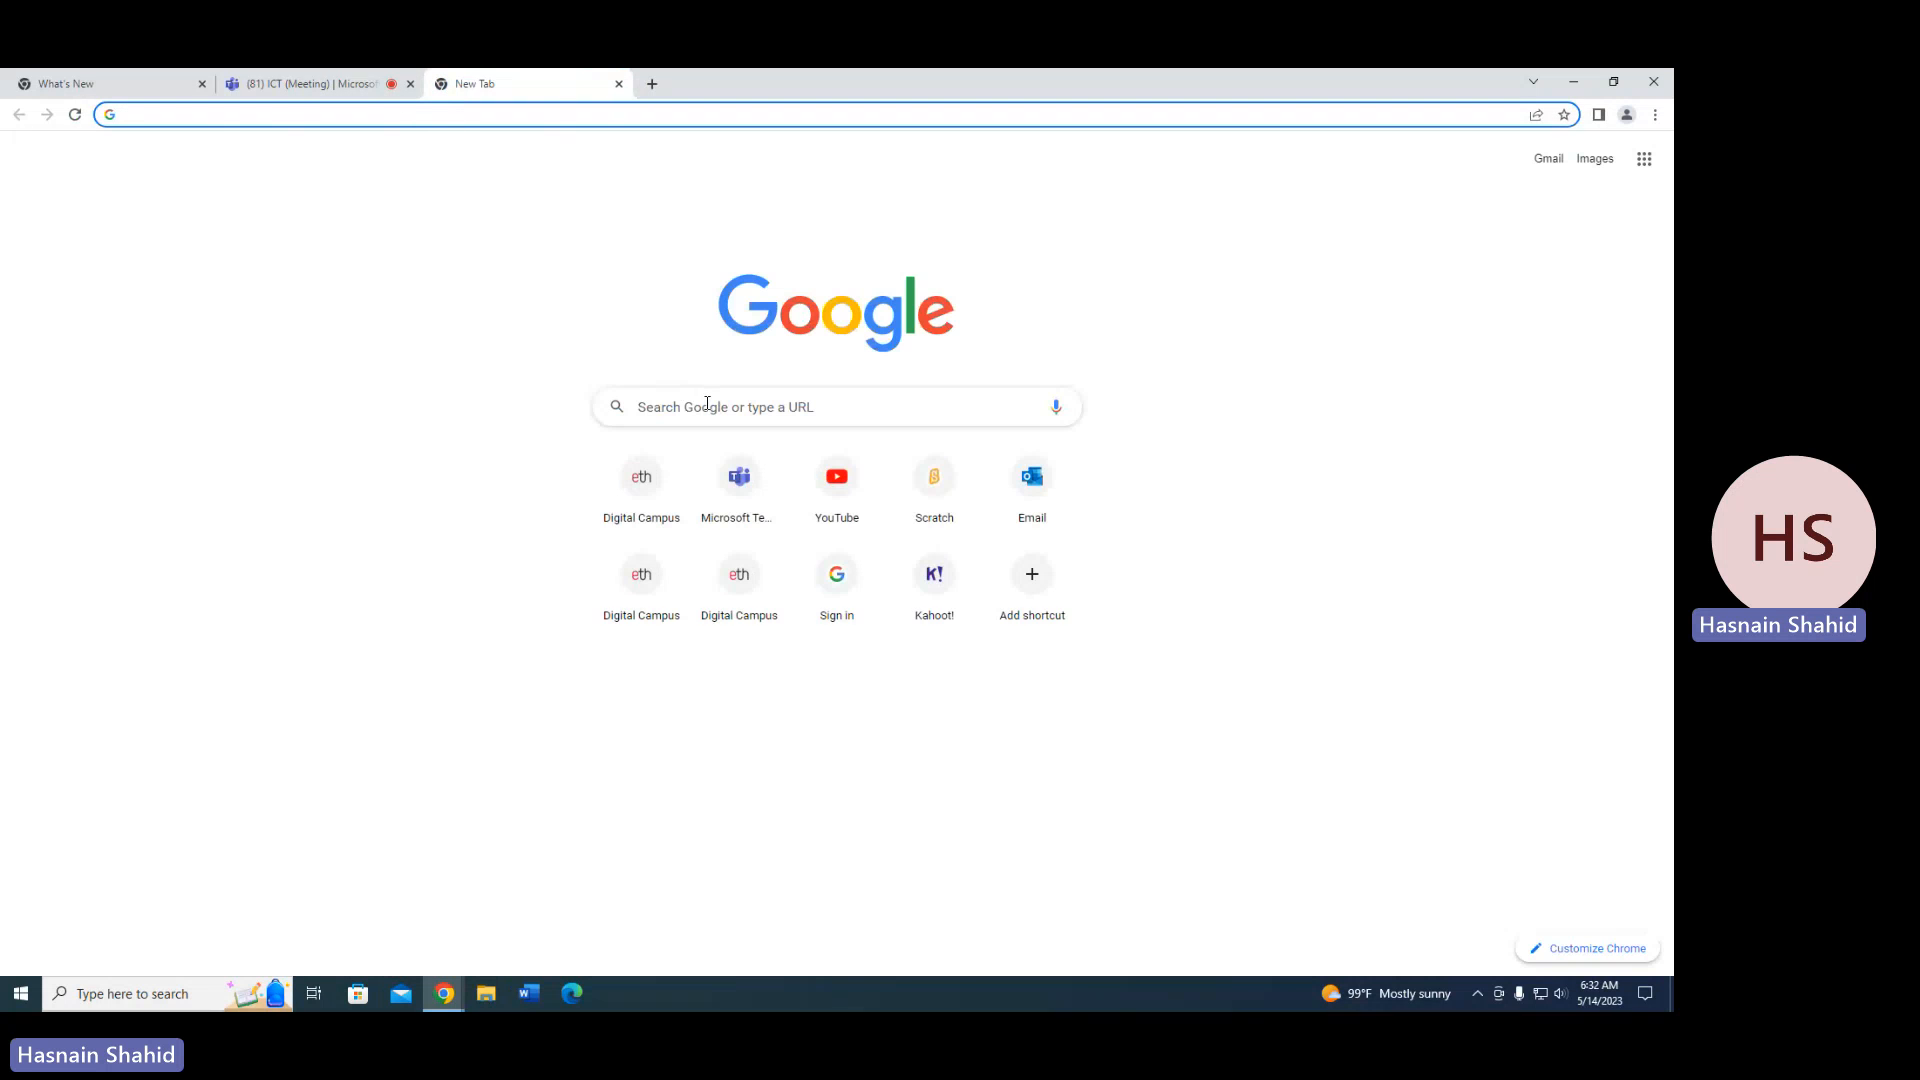
type("scratch")
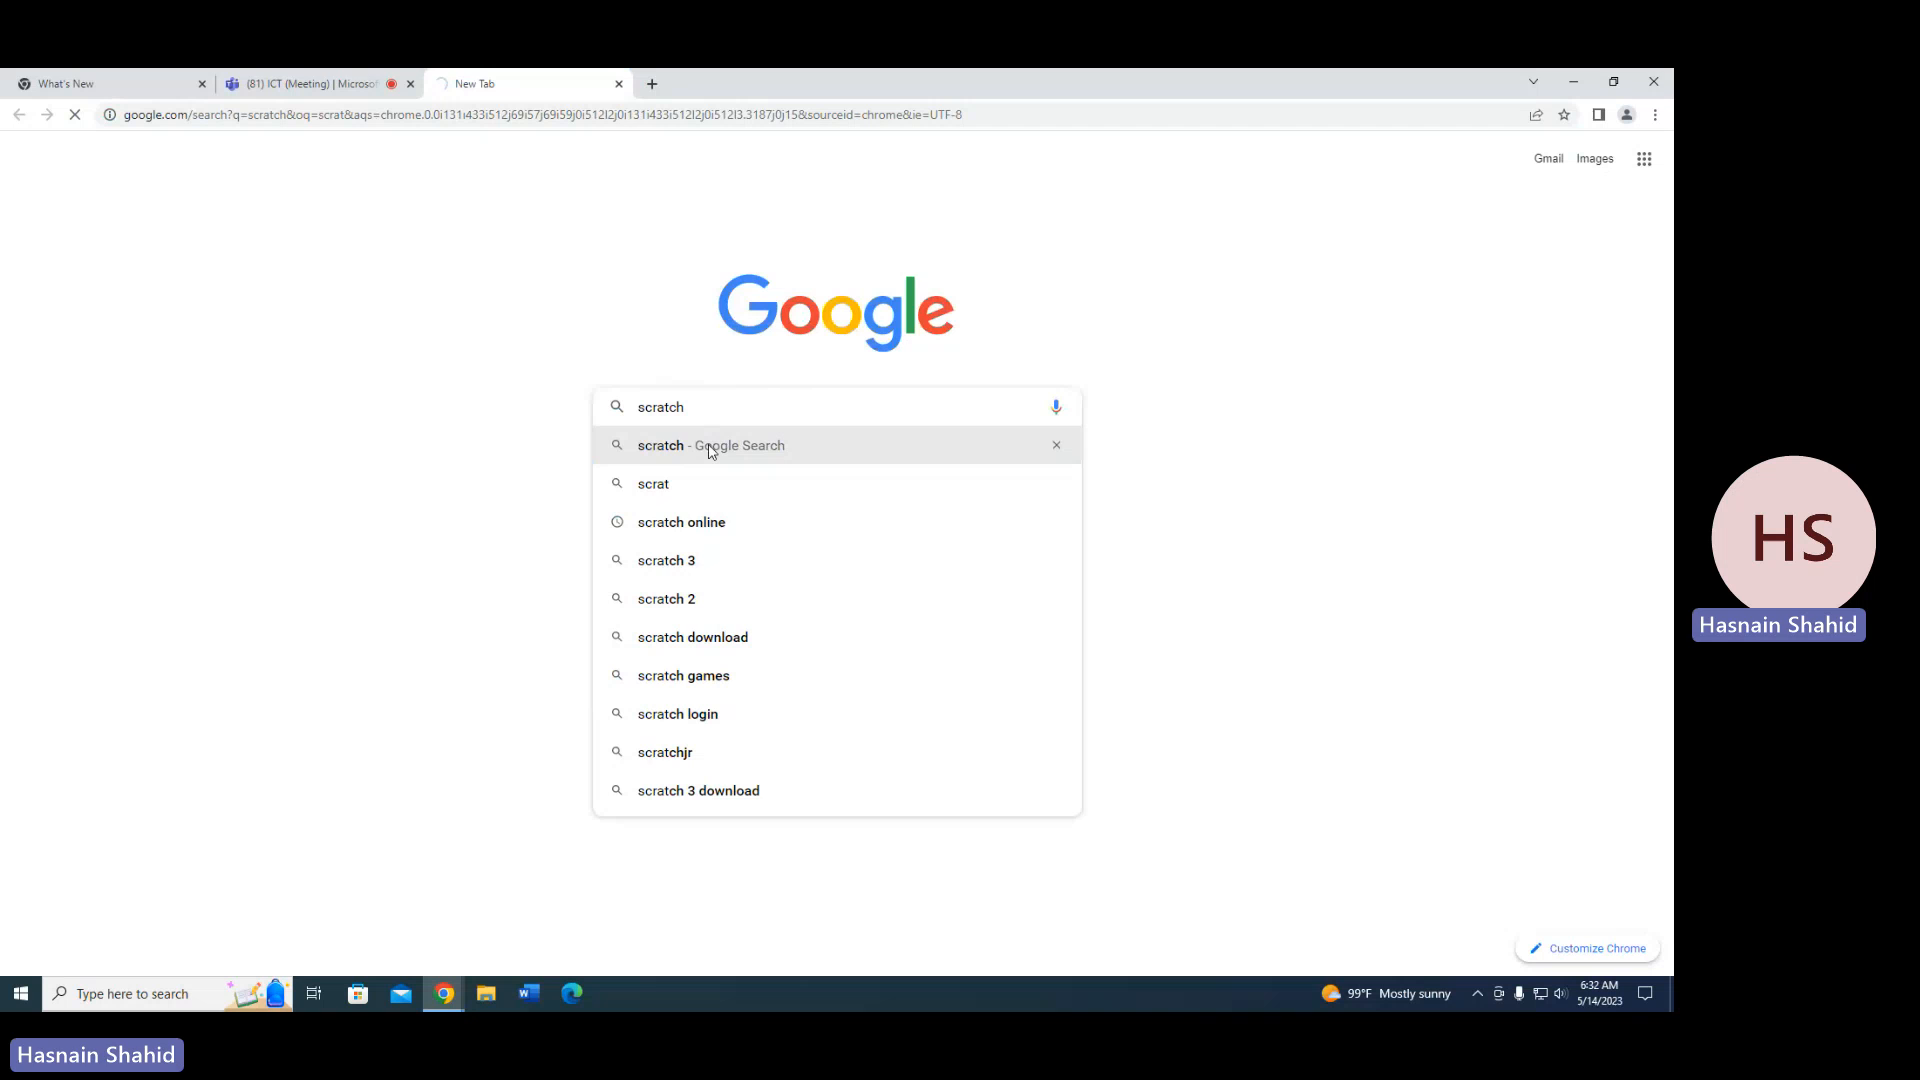
left_click(710, 444)
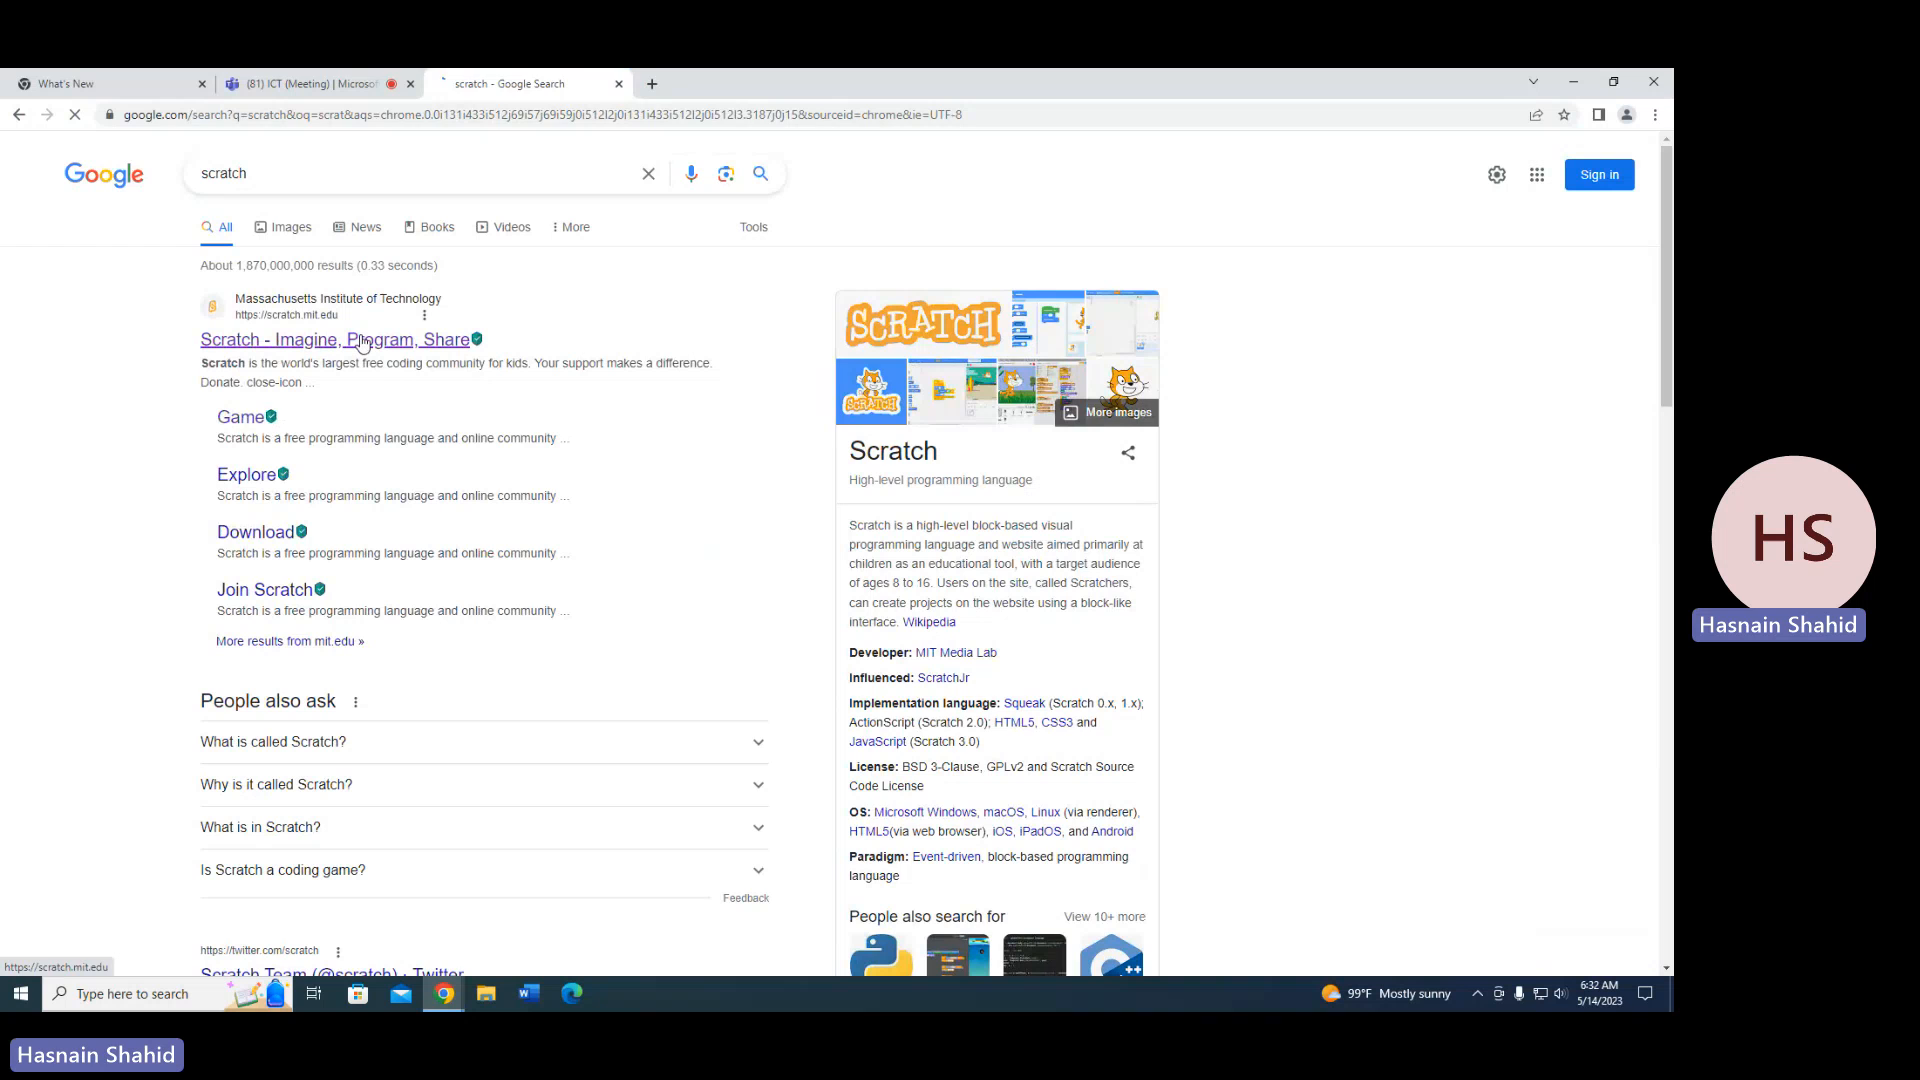
Start a new Scratch project, add the Bear sprite and delete the default cat Sprite1.
left_click(336, 338)
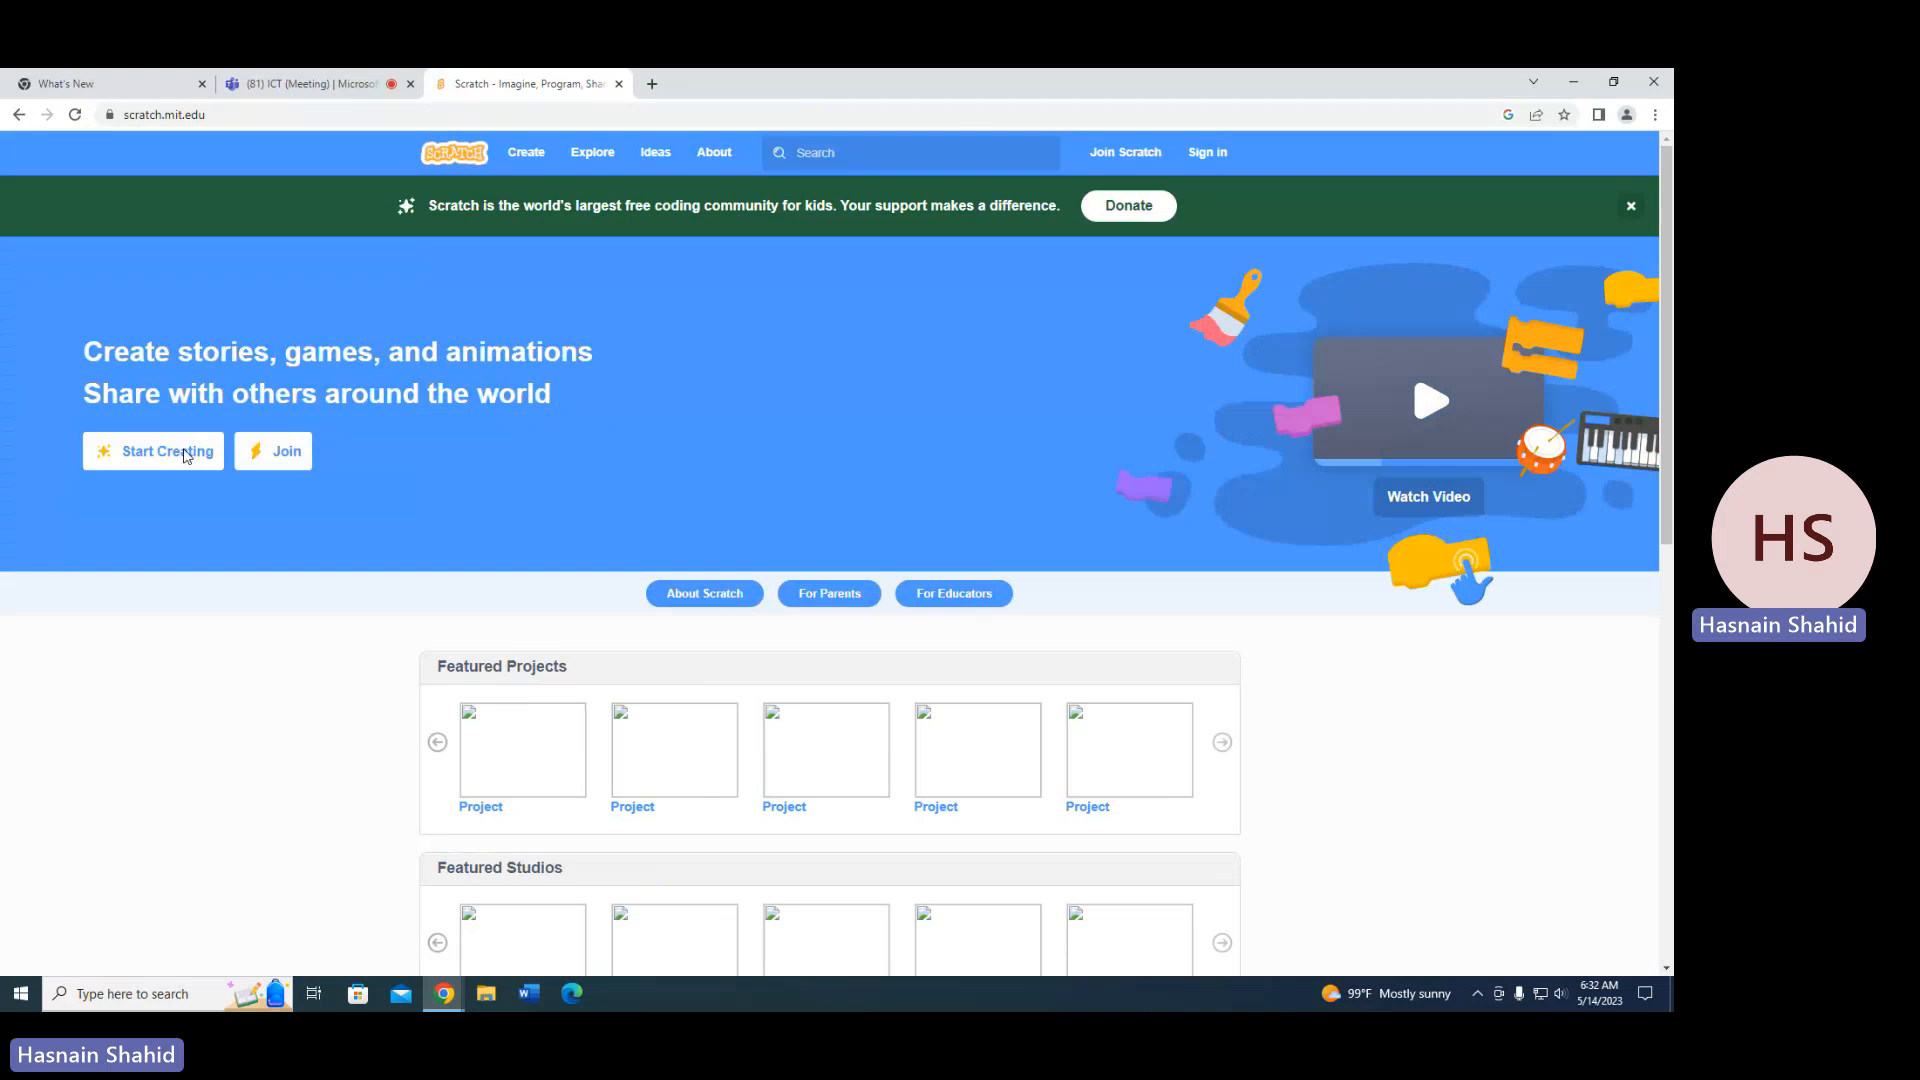
left_click(154, 452)
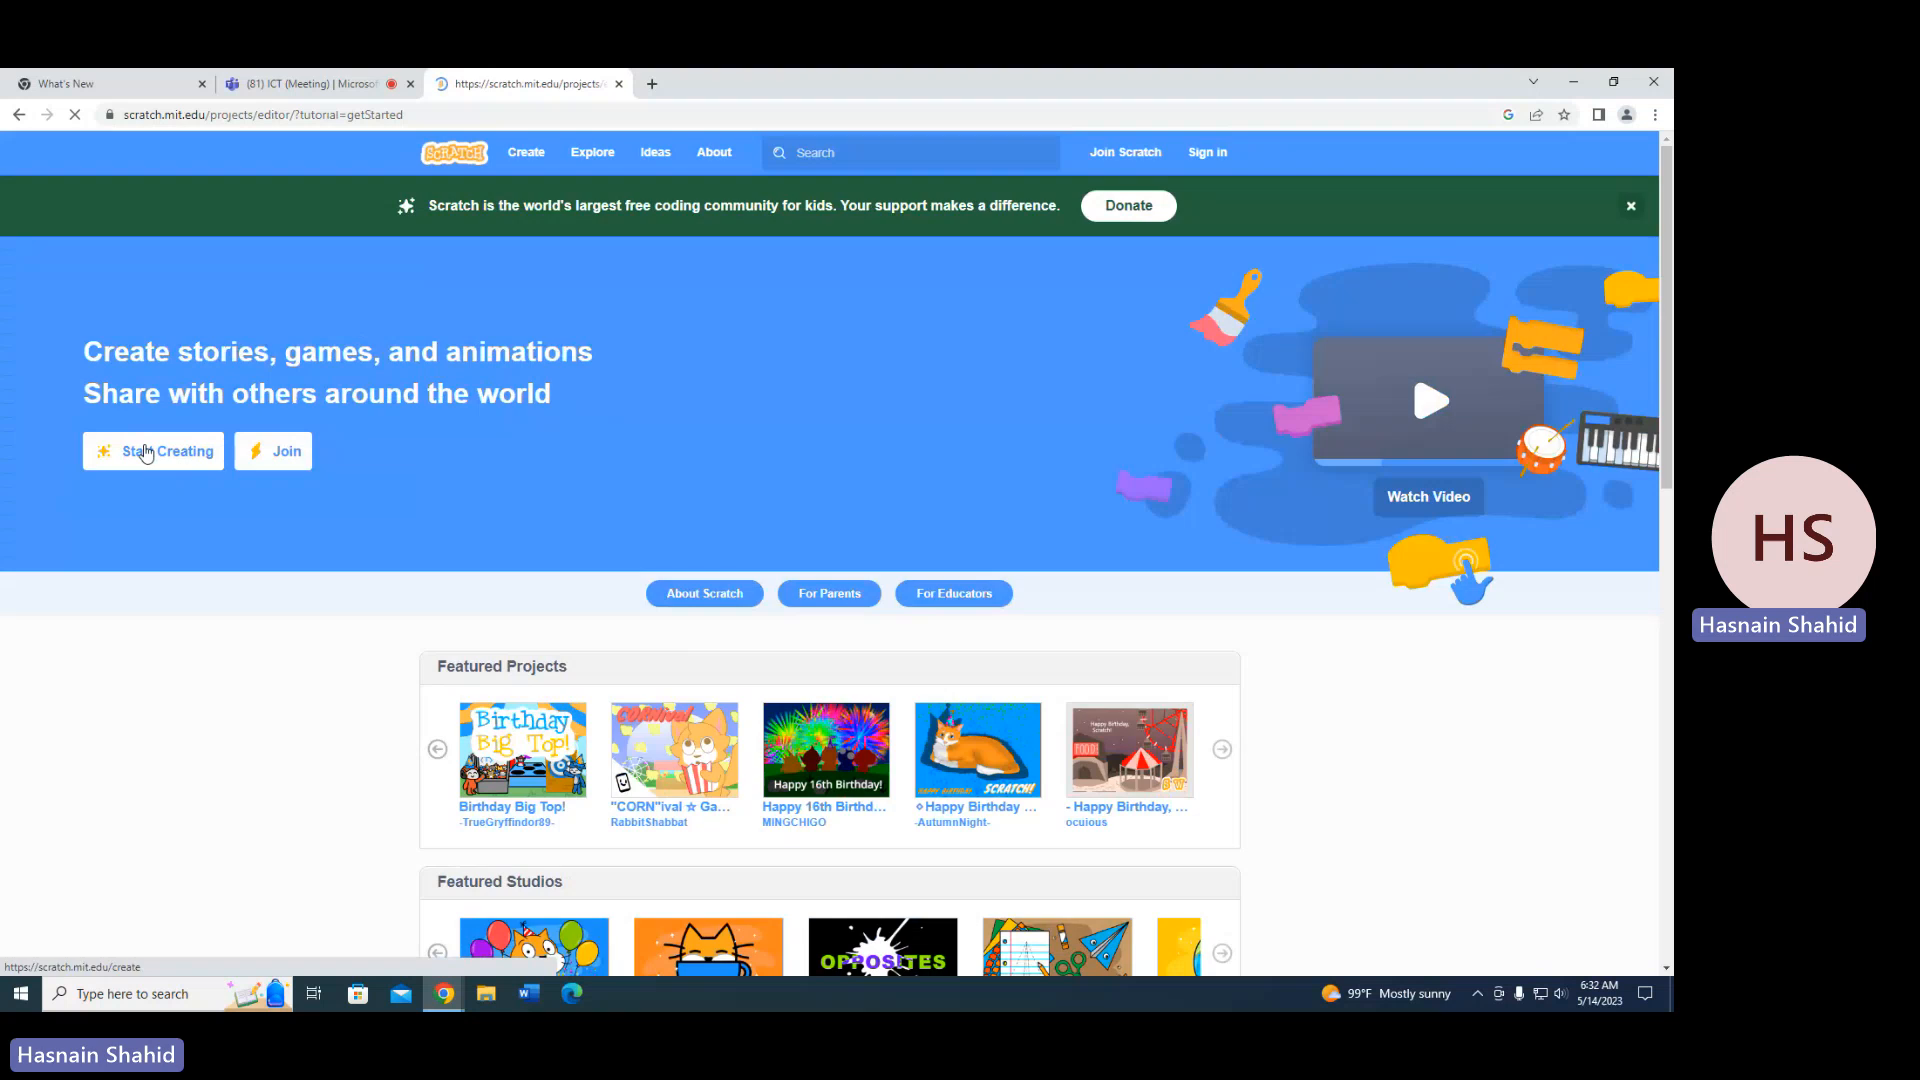
left_click(154, 452)
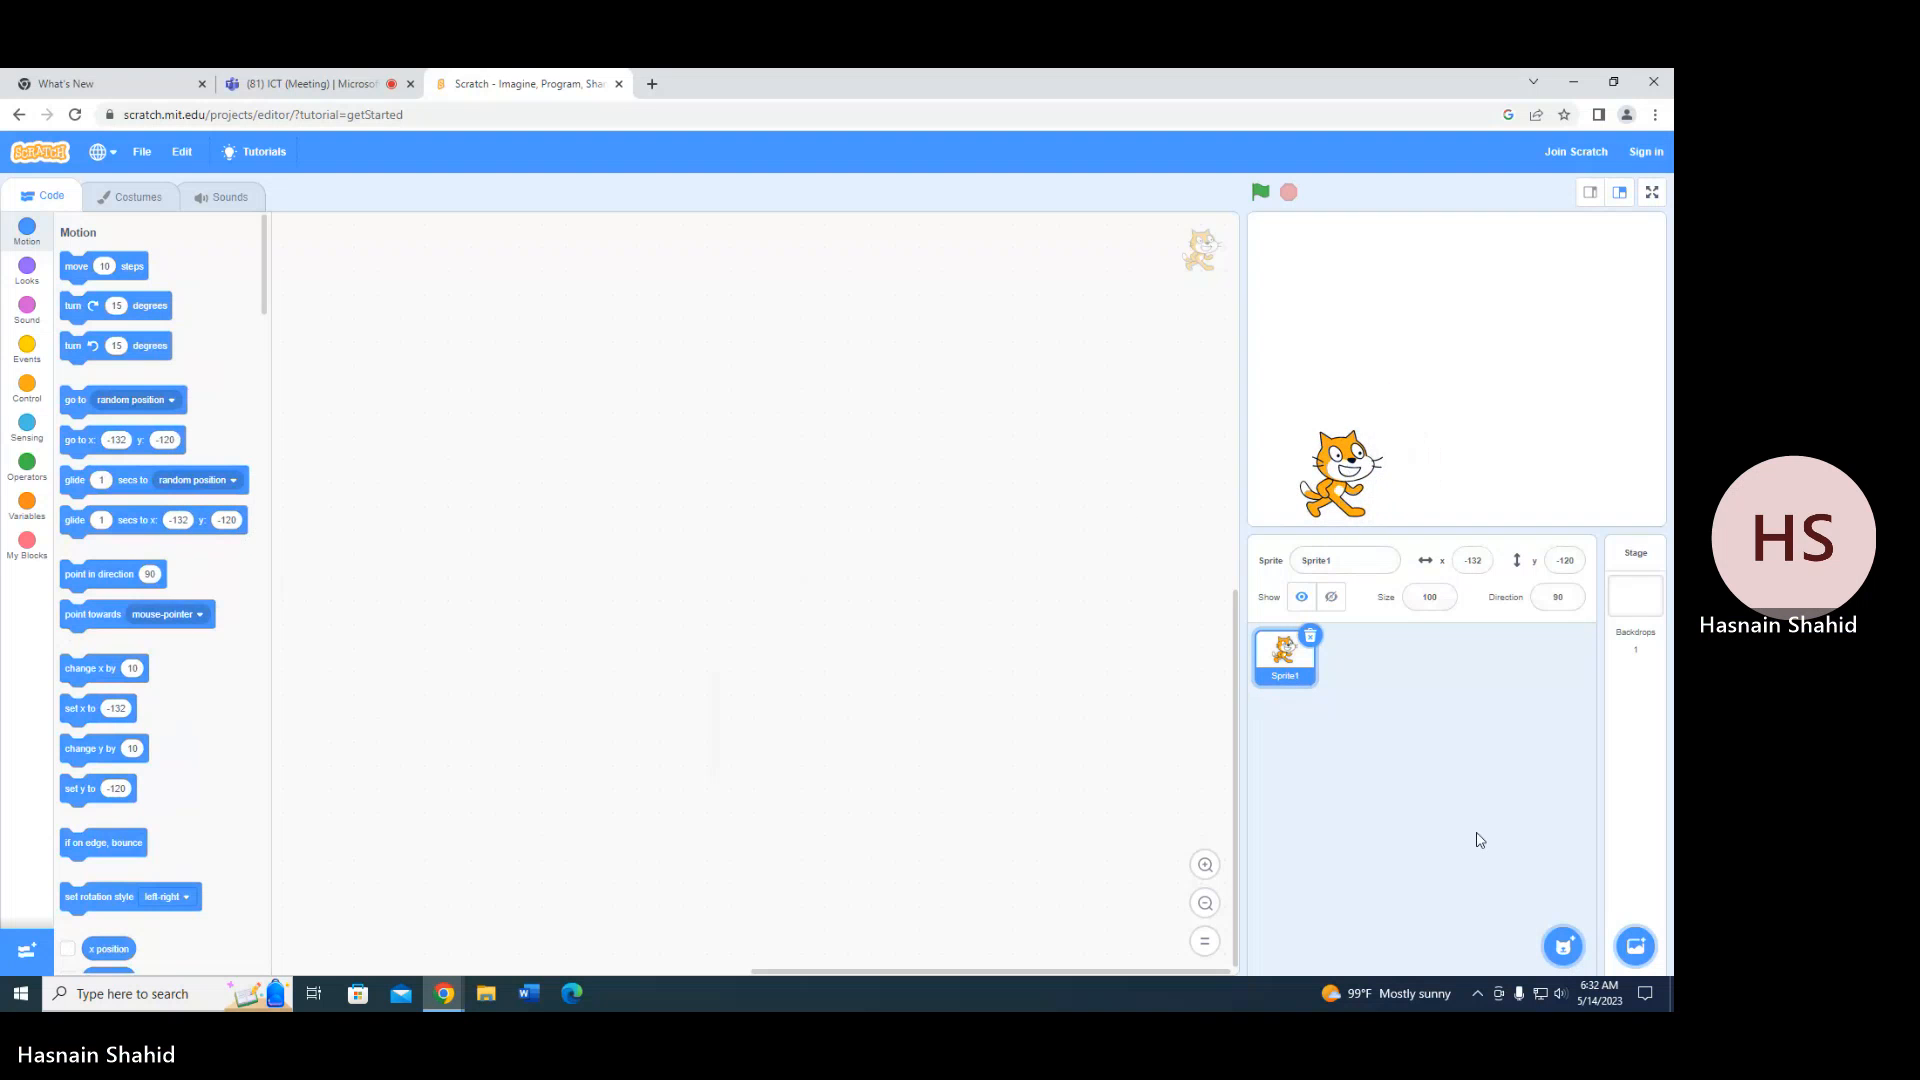
left_click(1564, 946)
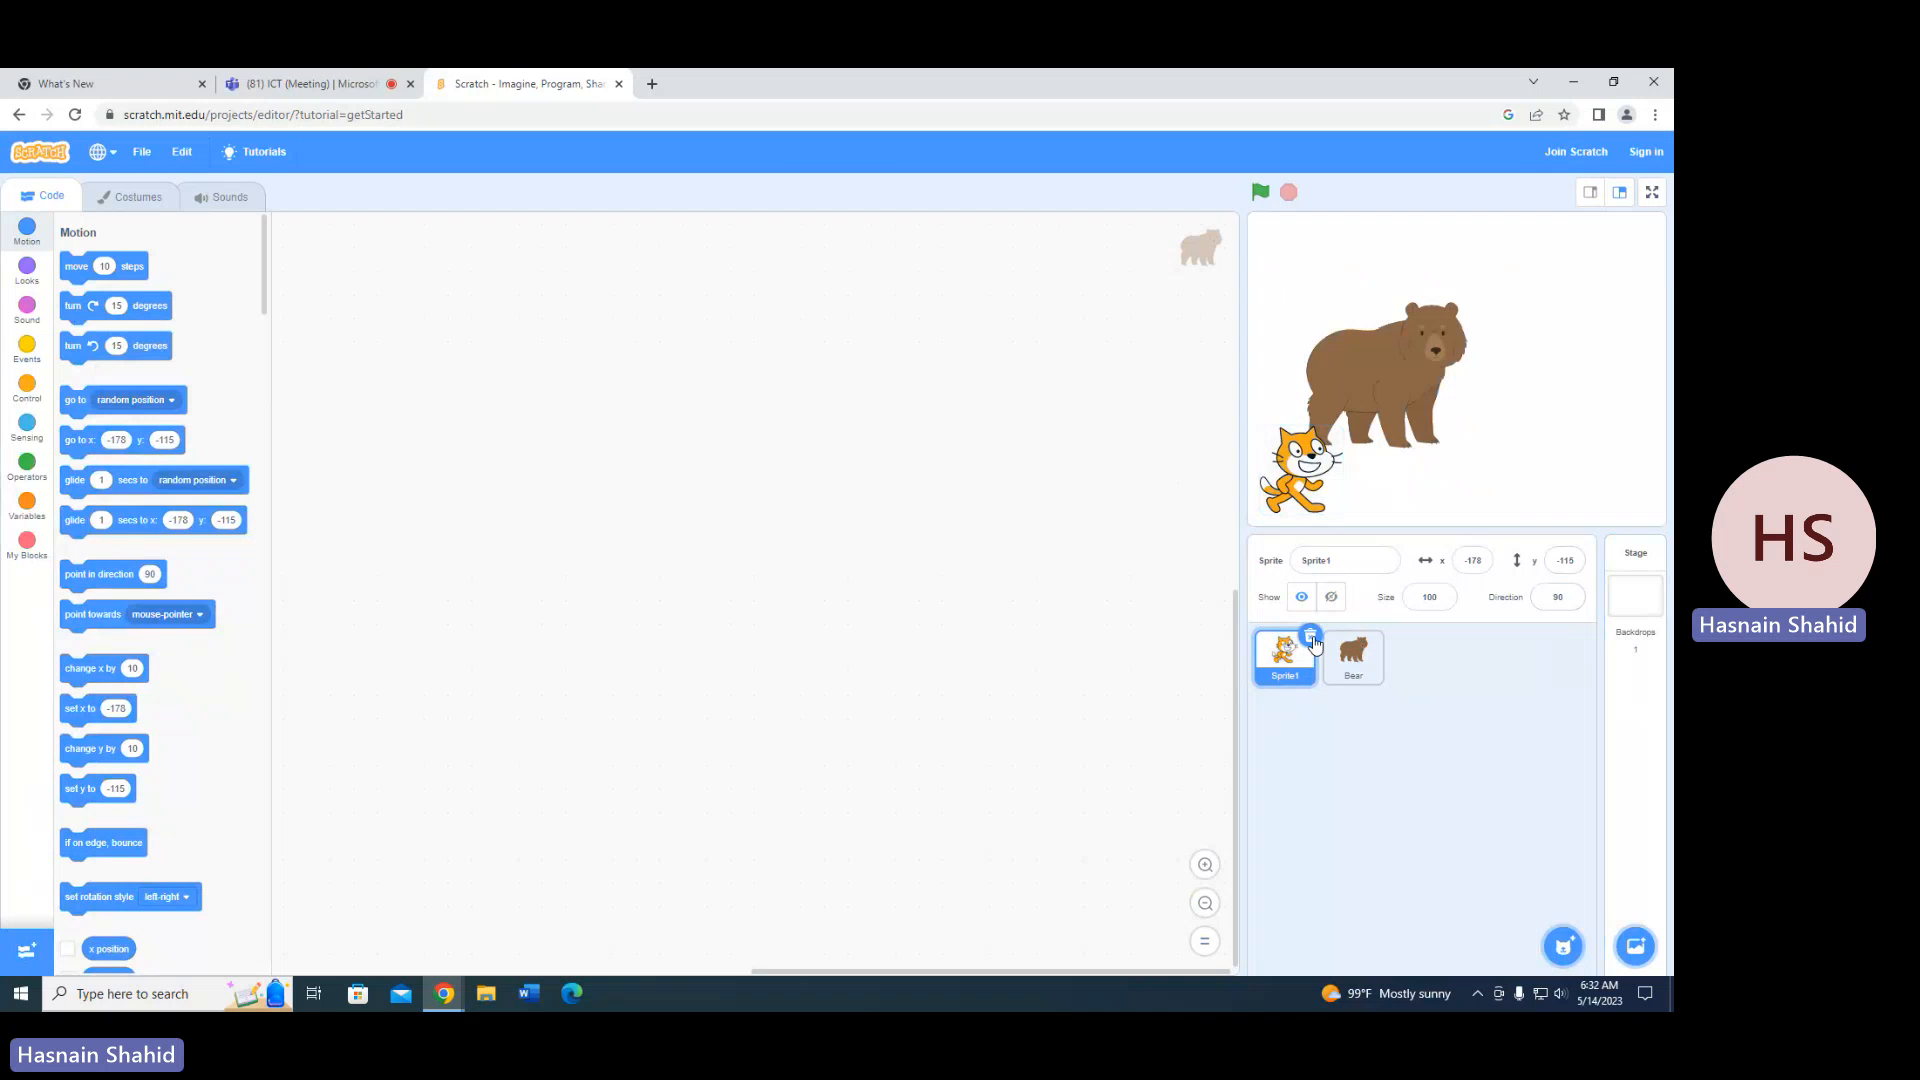
left_click(1310, 636)
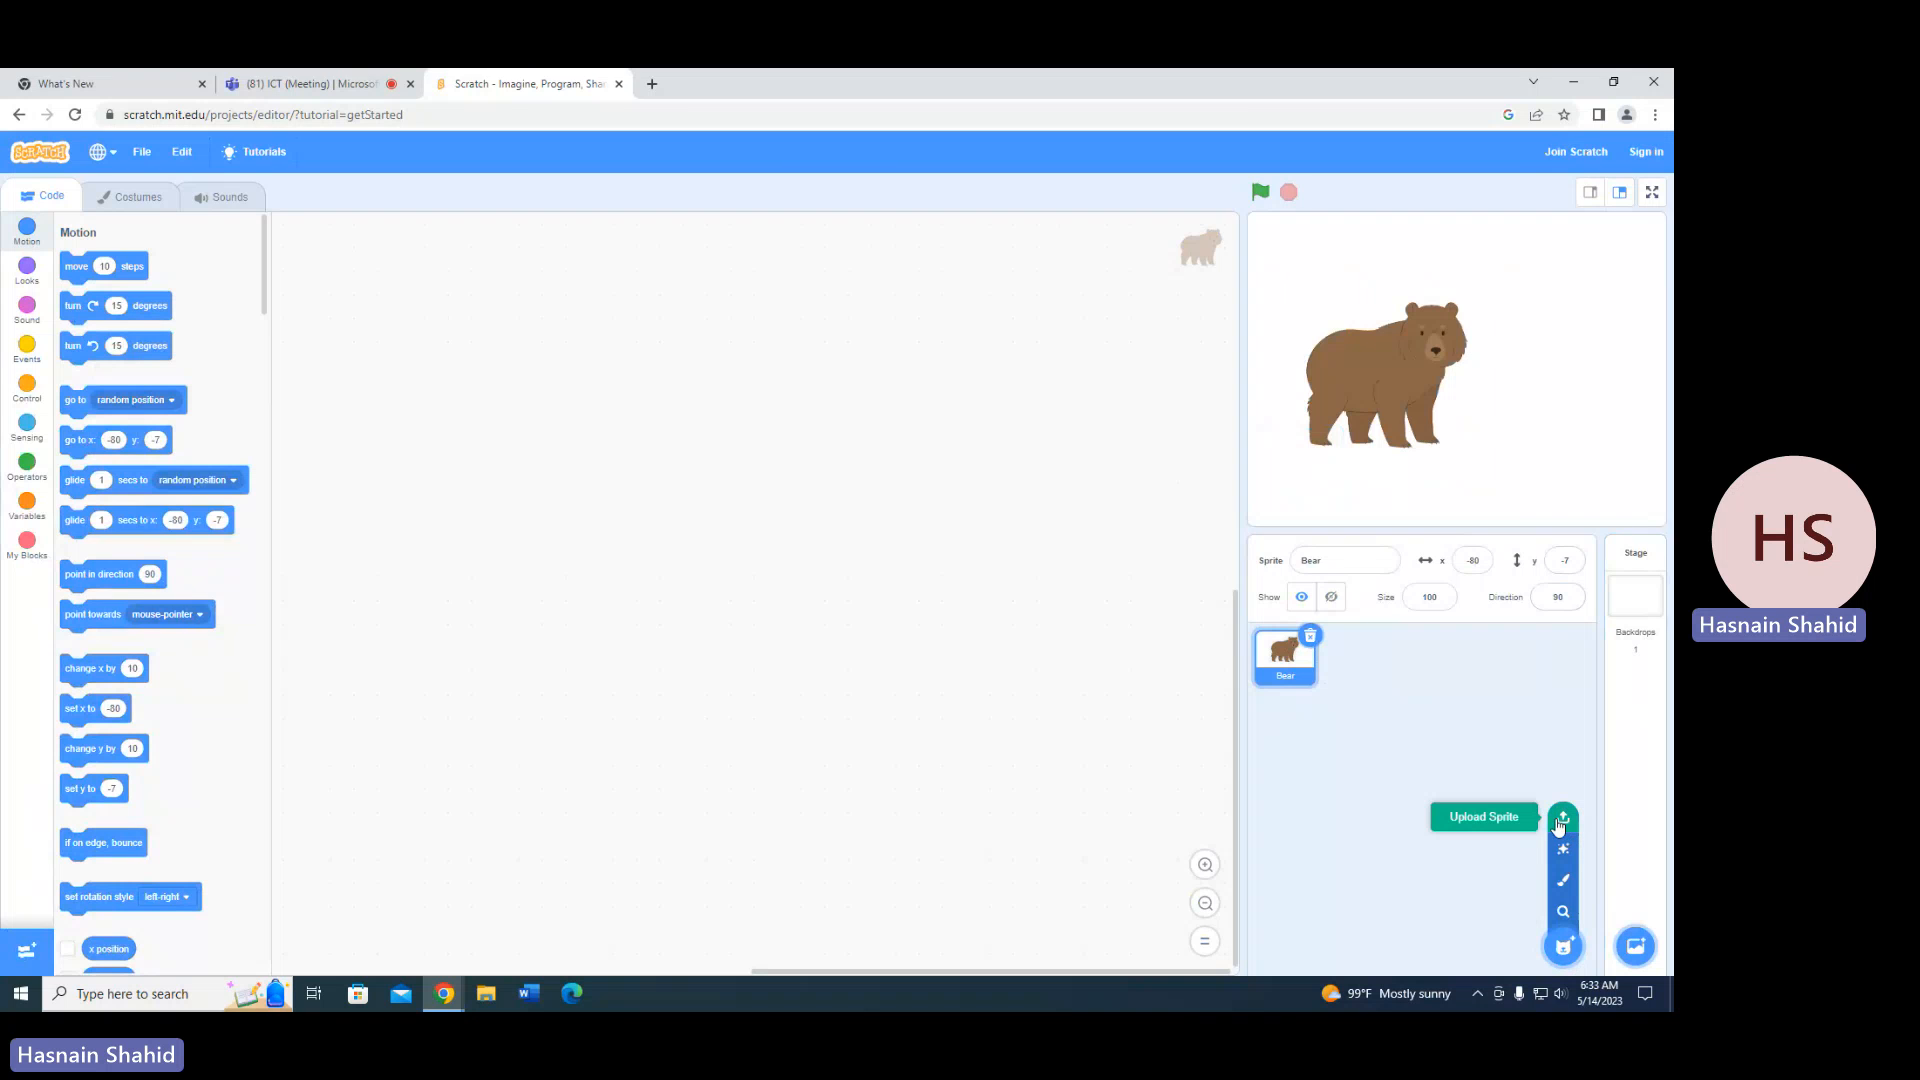
mouse_move(1048, 576)
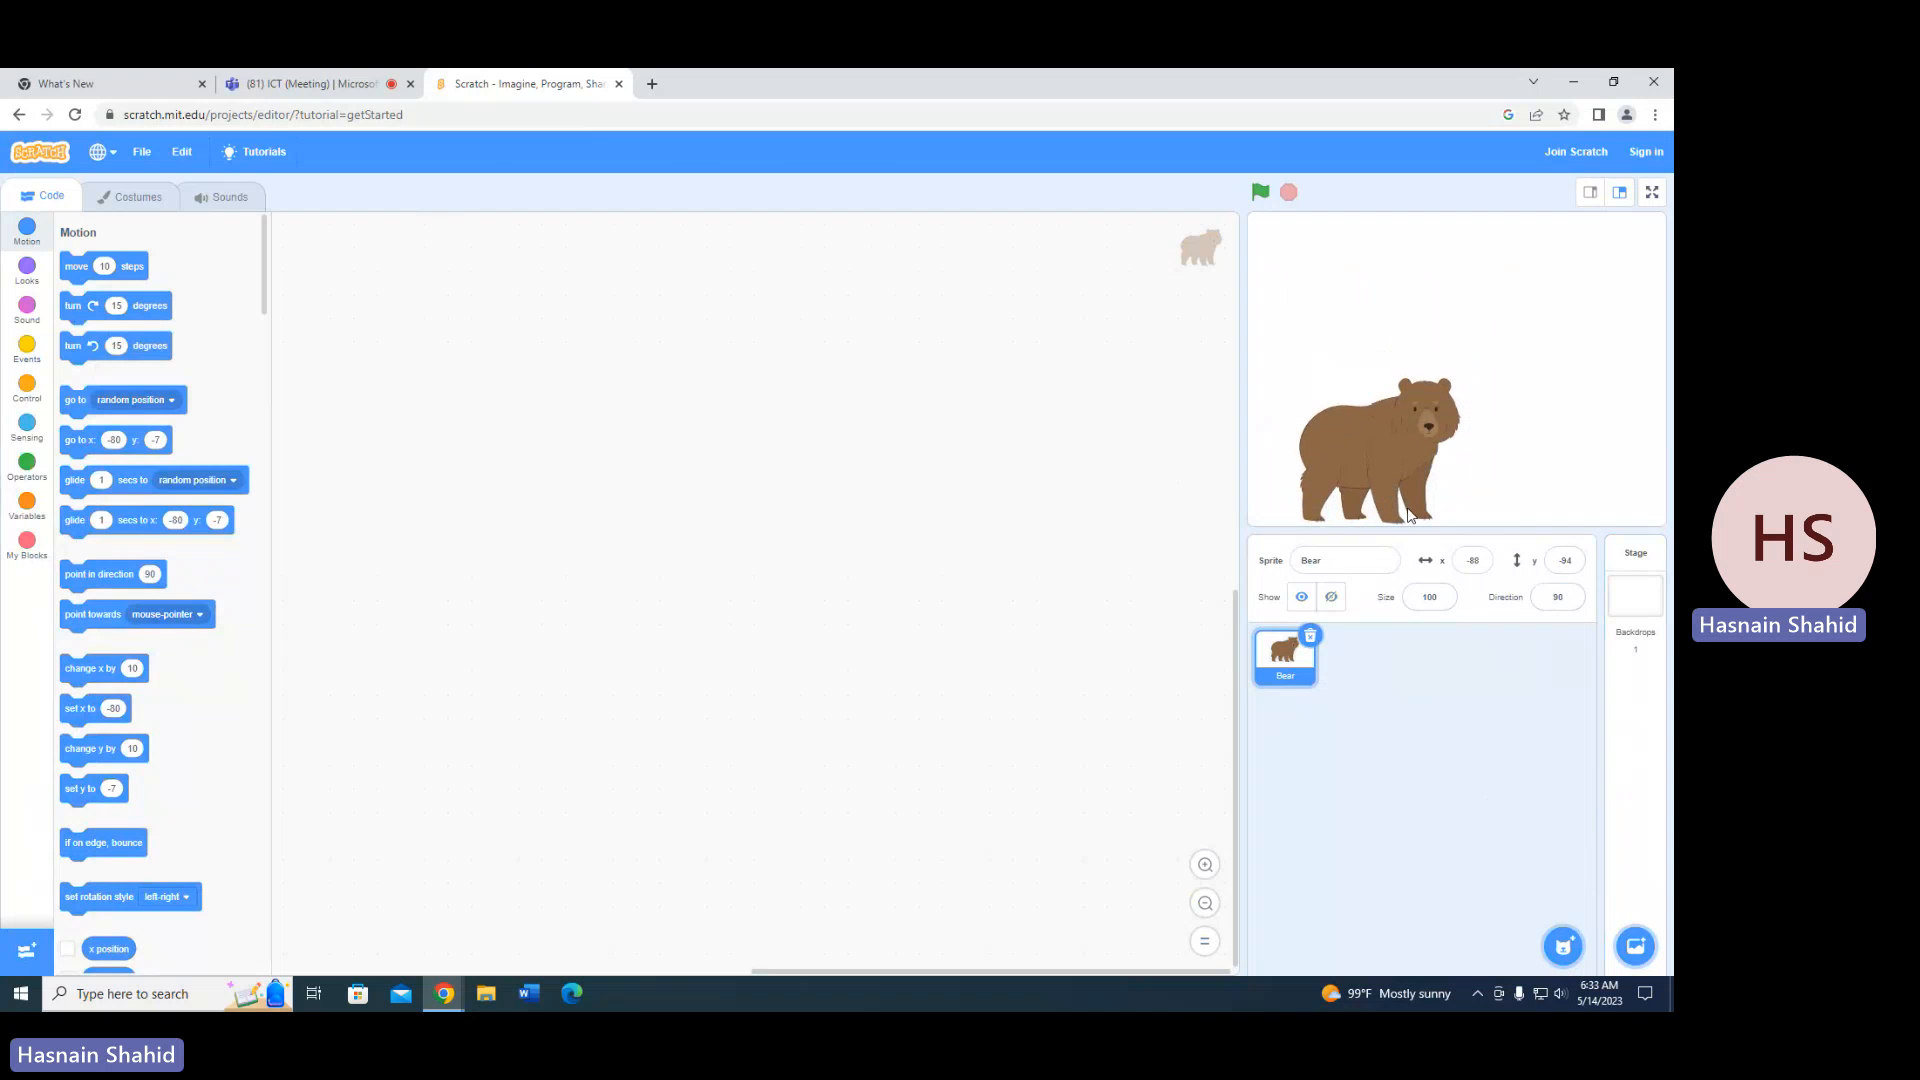
Upload MicrosoftTeams-image from Downloads as the stage backdrop.
left_click(1634, 946)
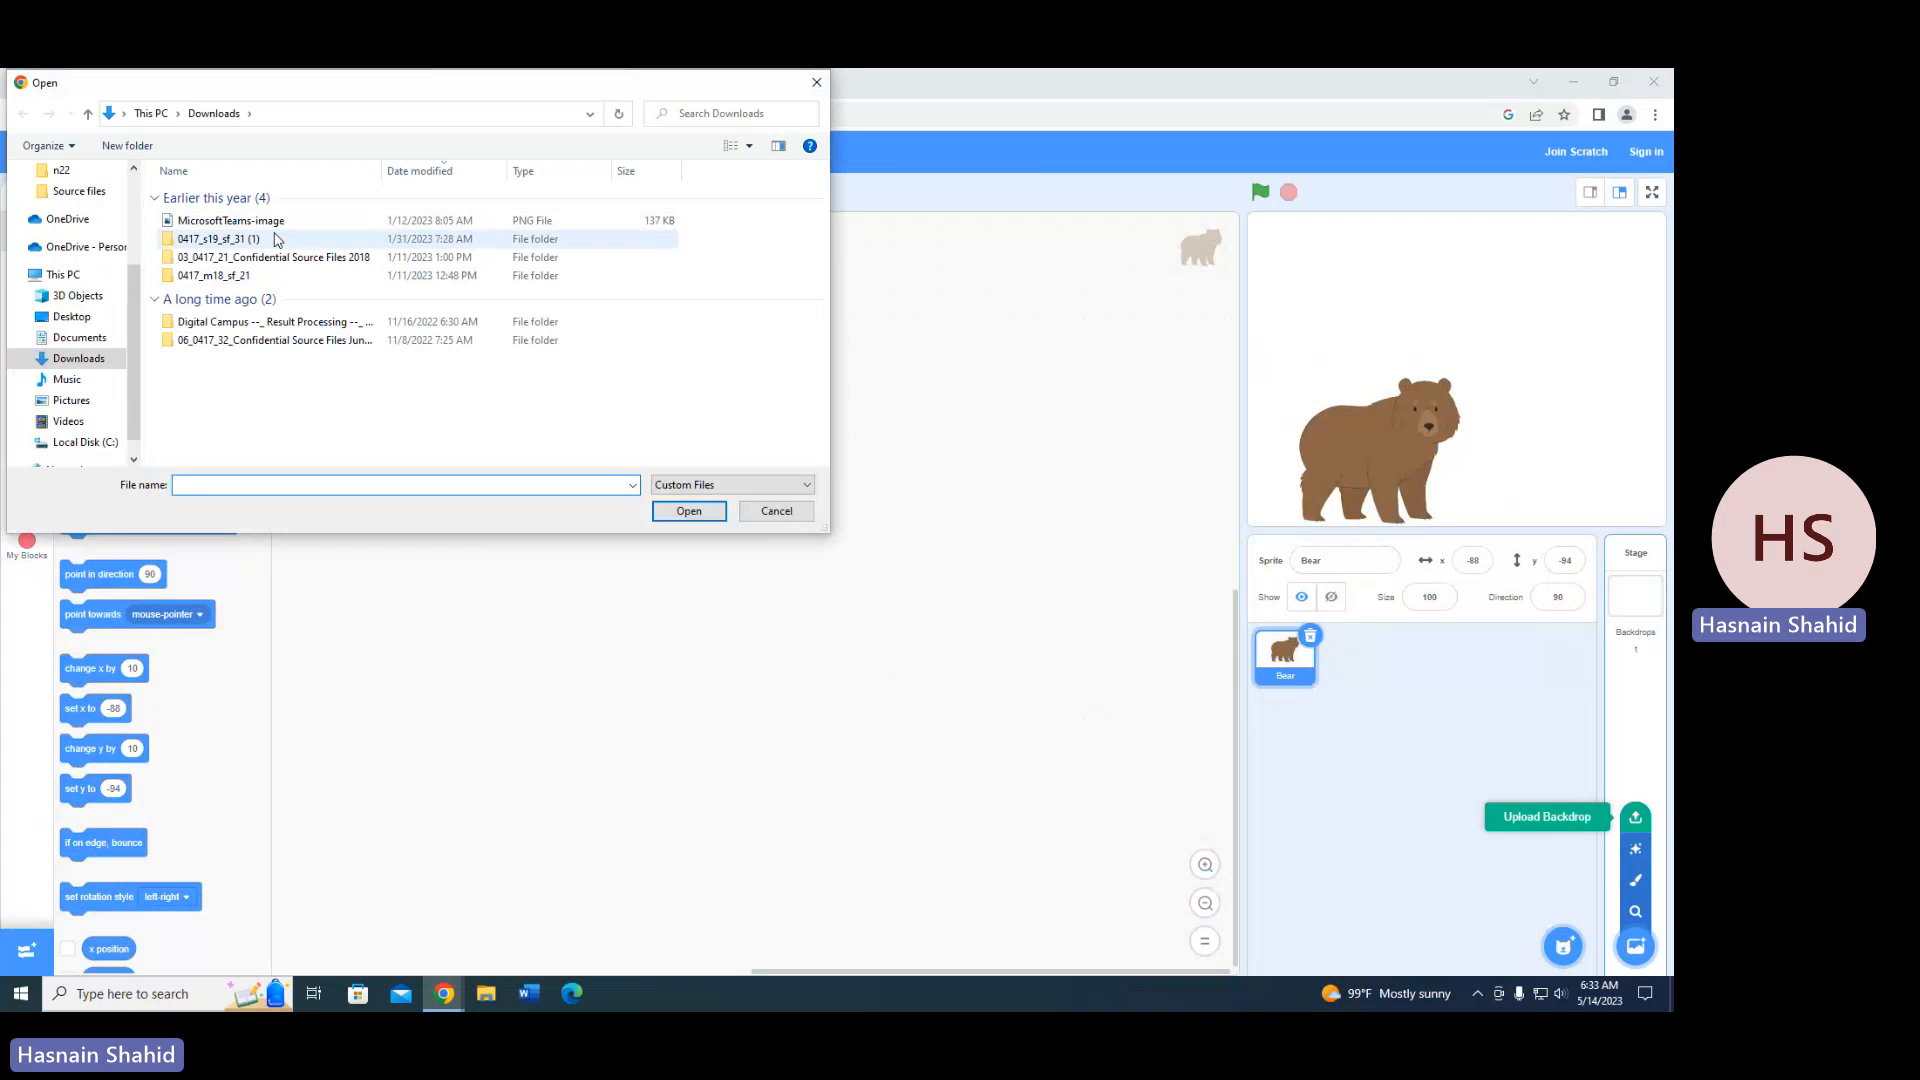
left_click(230, 220)
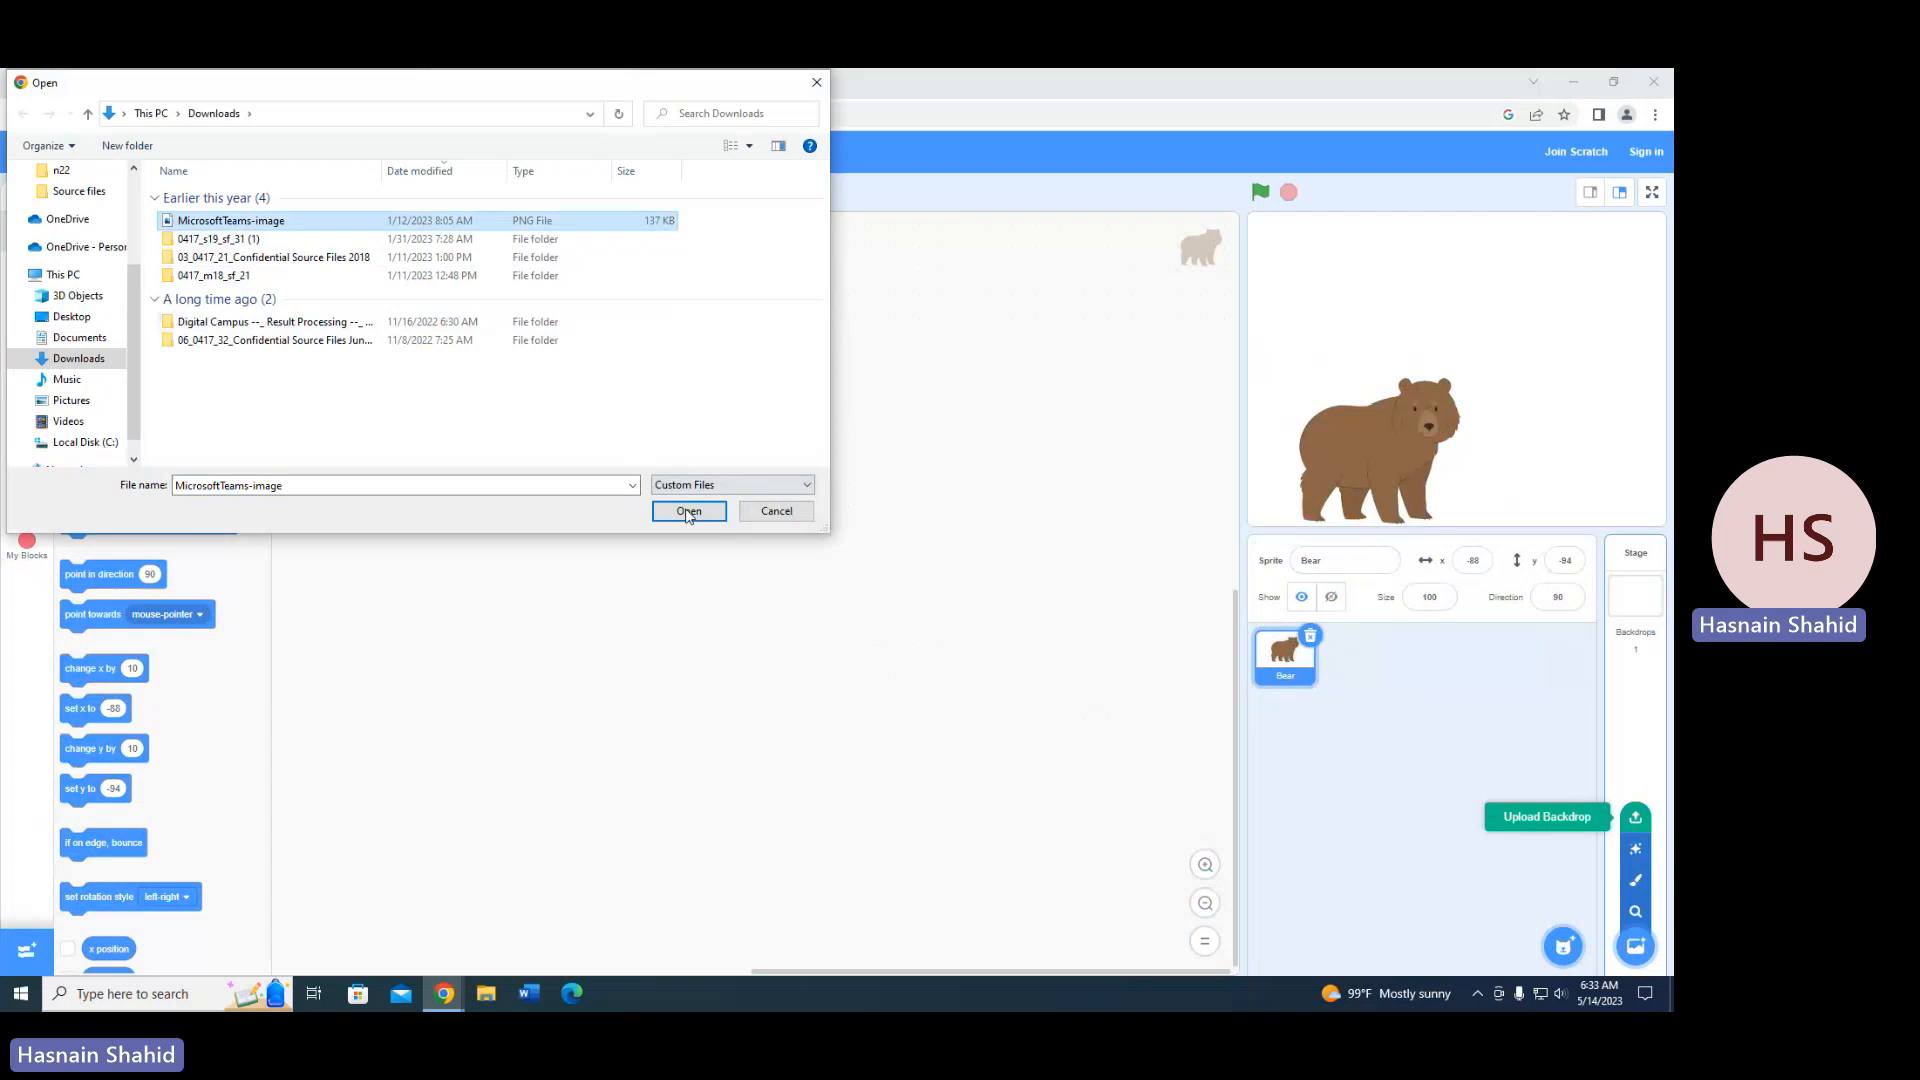
left_click(688, 512)
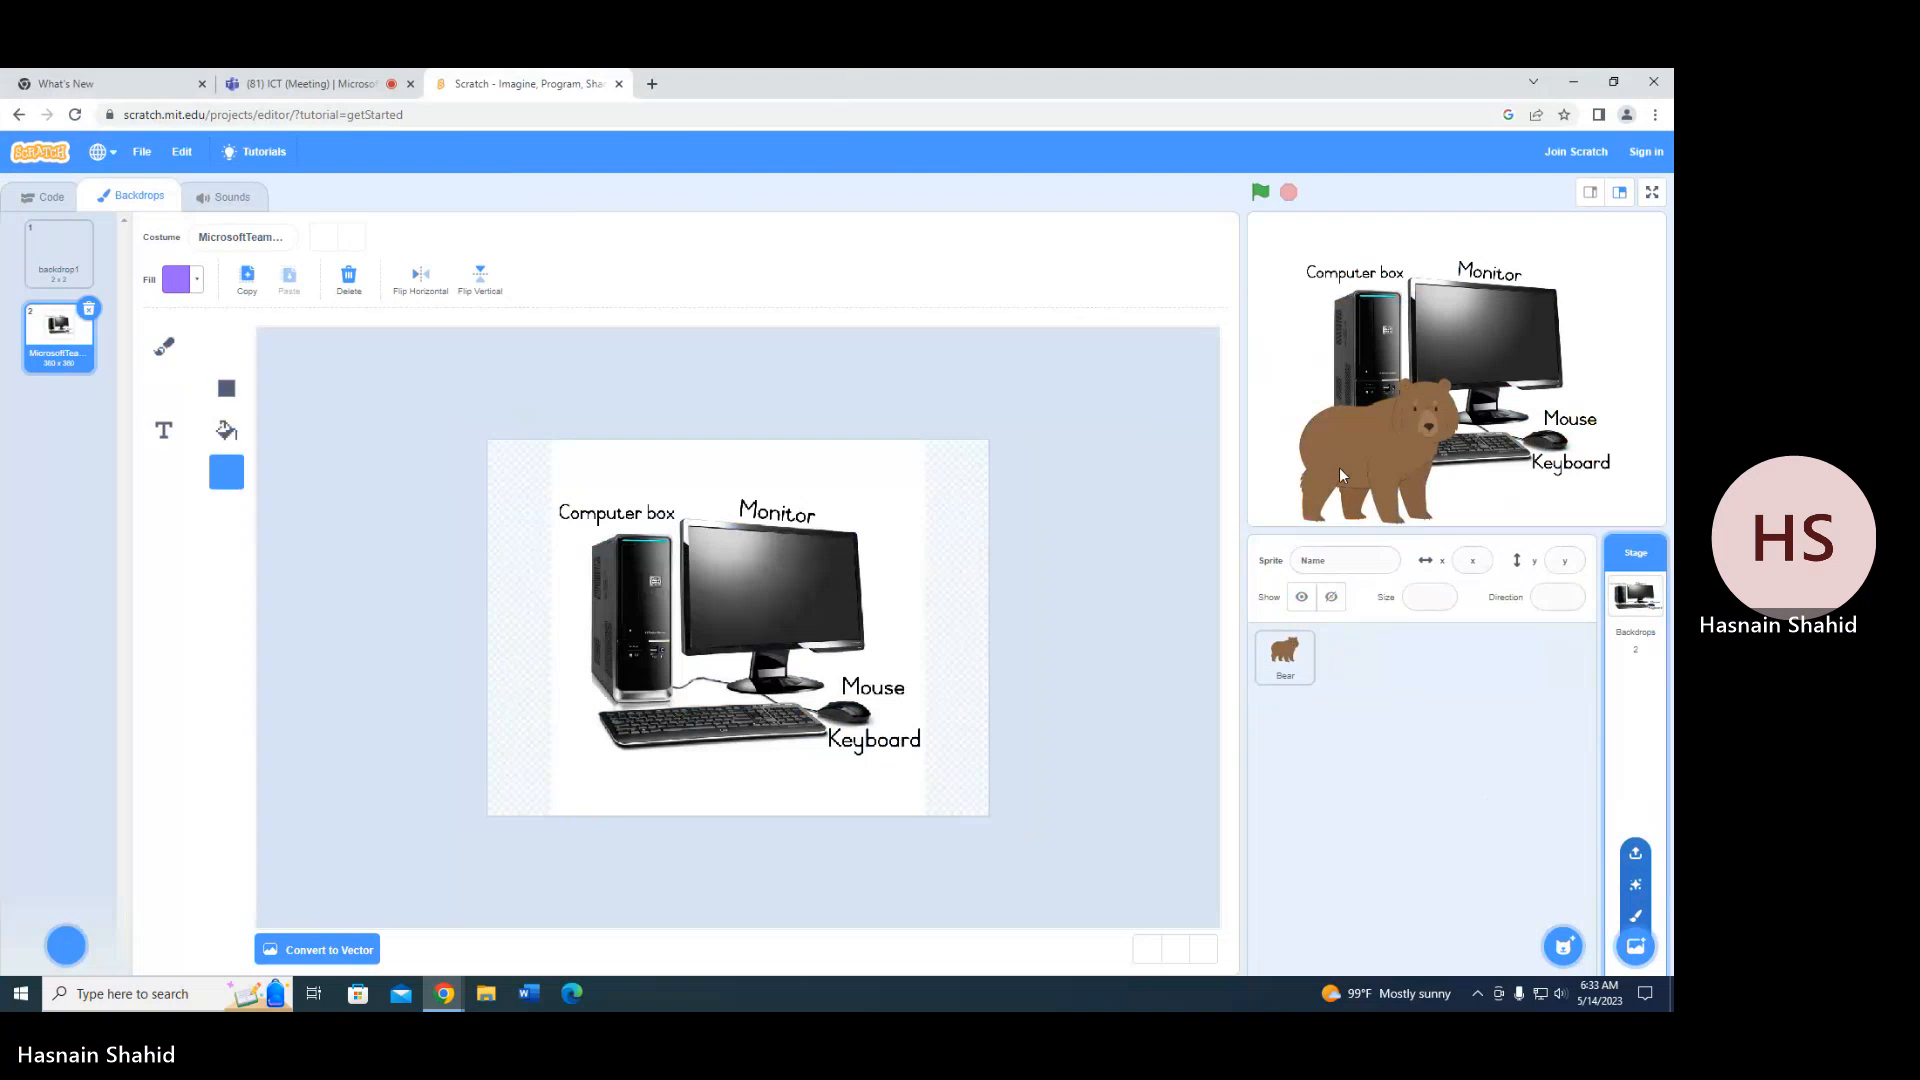
Move the bear toward the bottom-left and set a pinkish-red fill colour in its costume editor.
left_click(1284, 656)
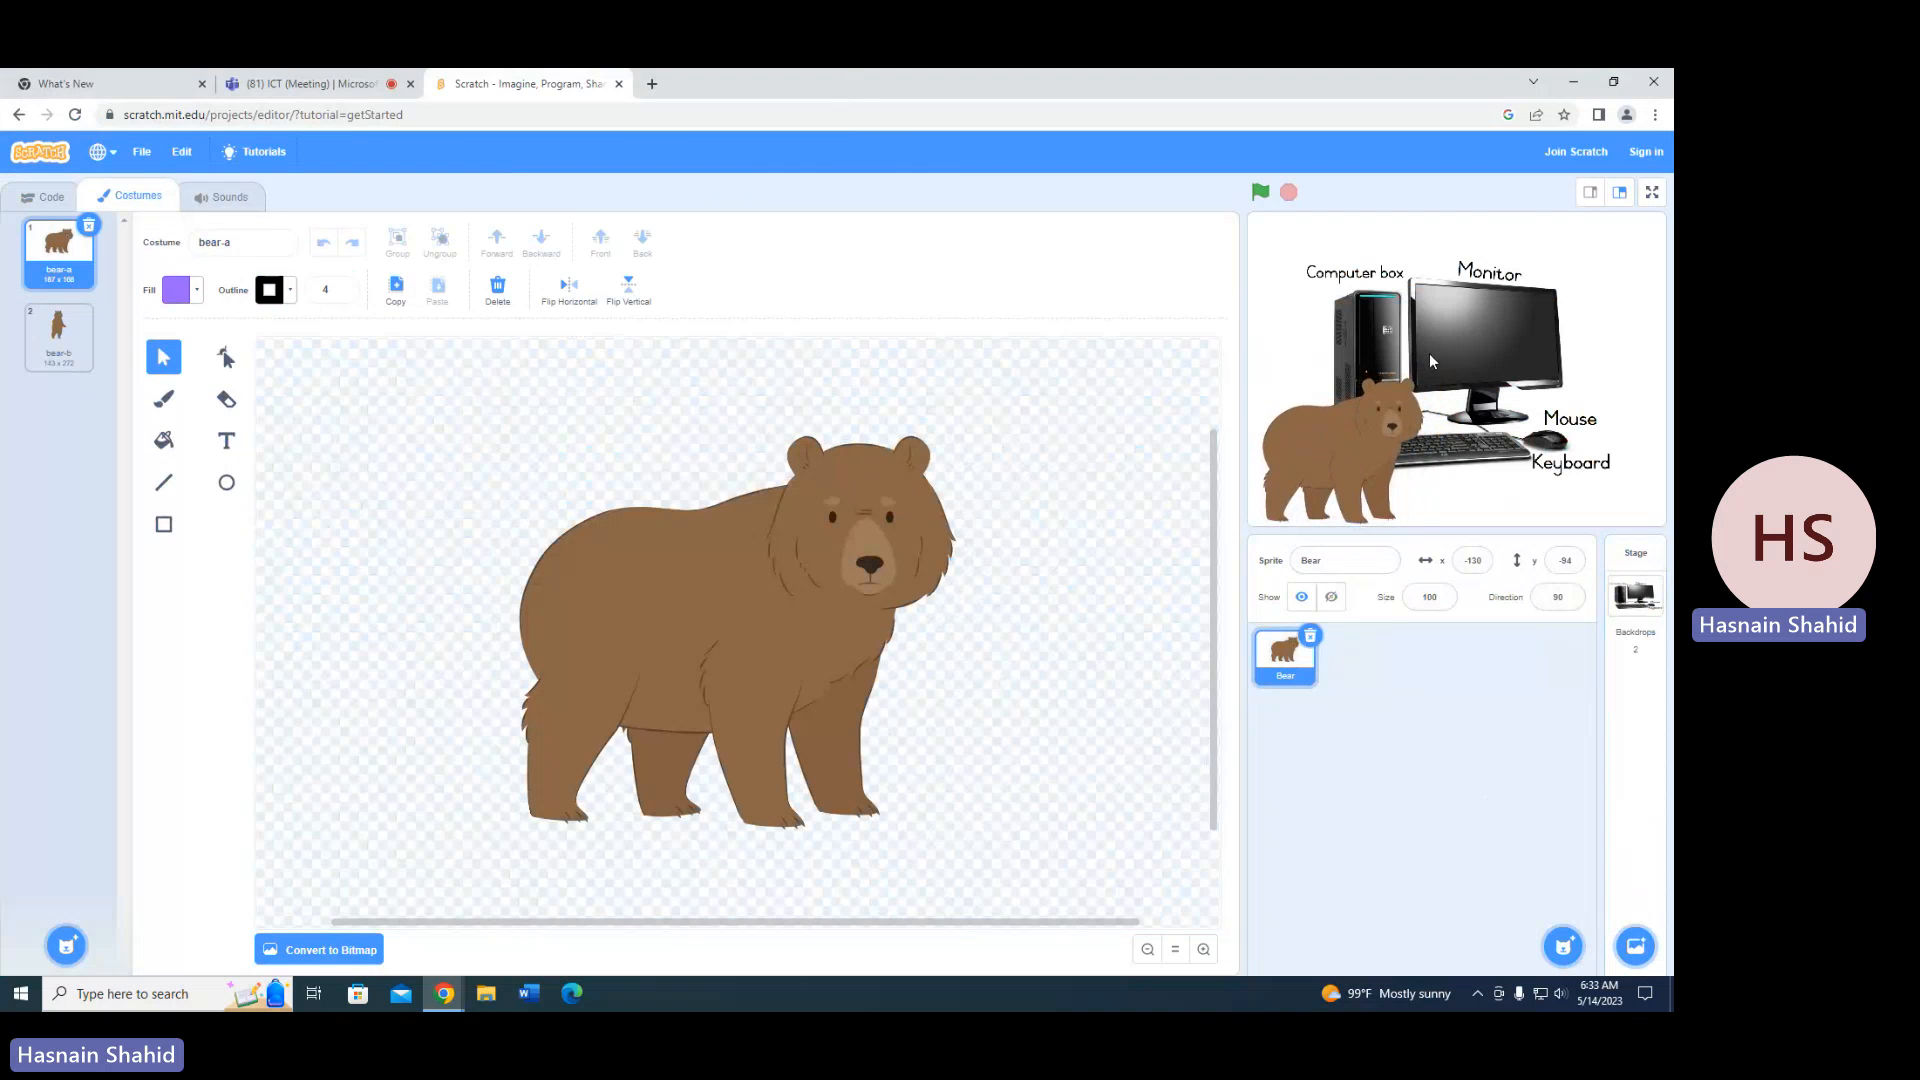
left_click_drag(1420, 428, 1334, 404)
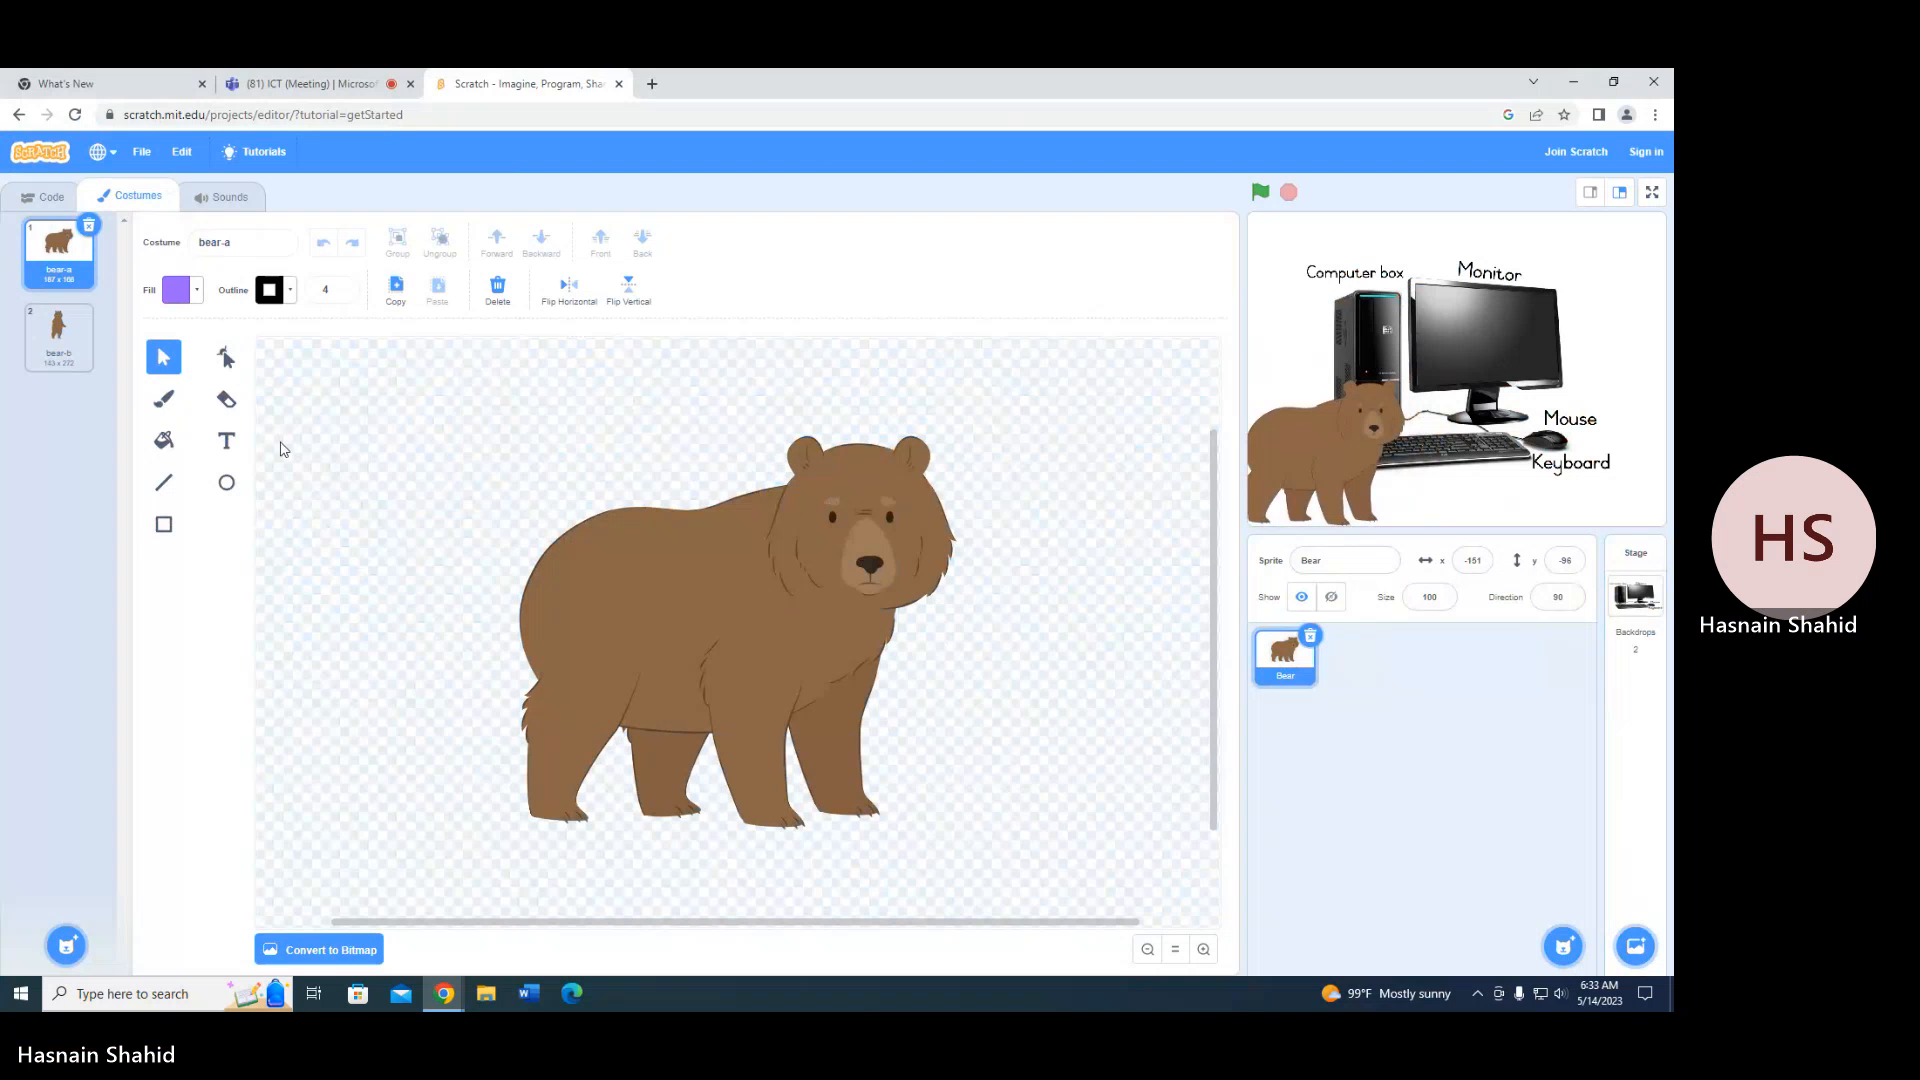
left_click(164, 440)
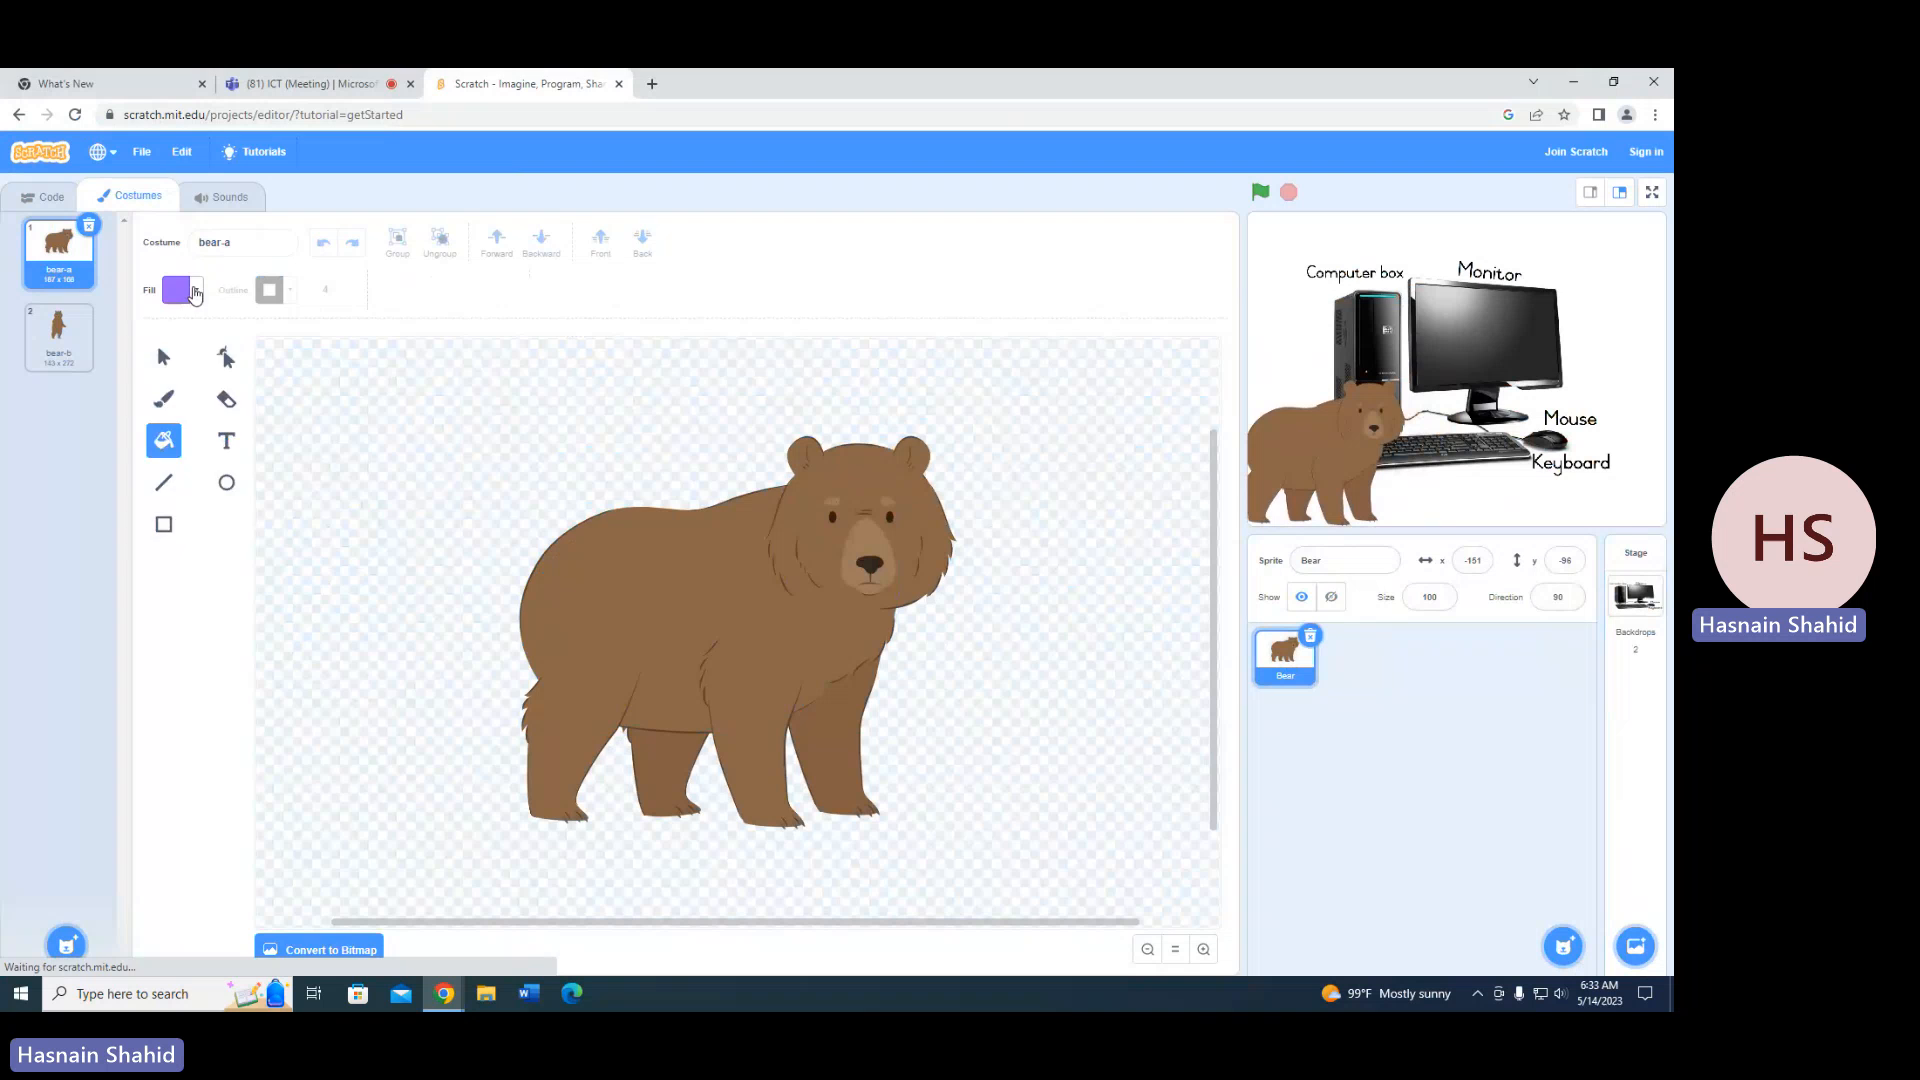
left_click(172, 290)
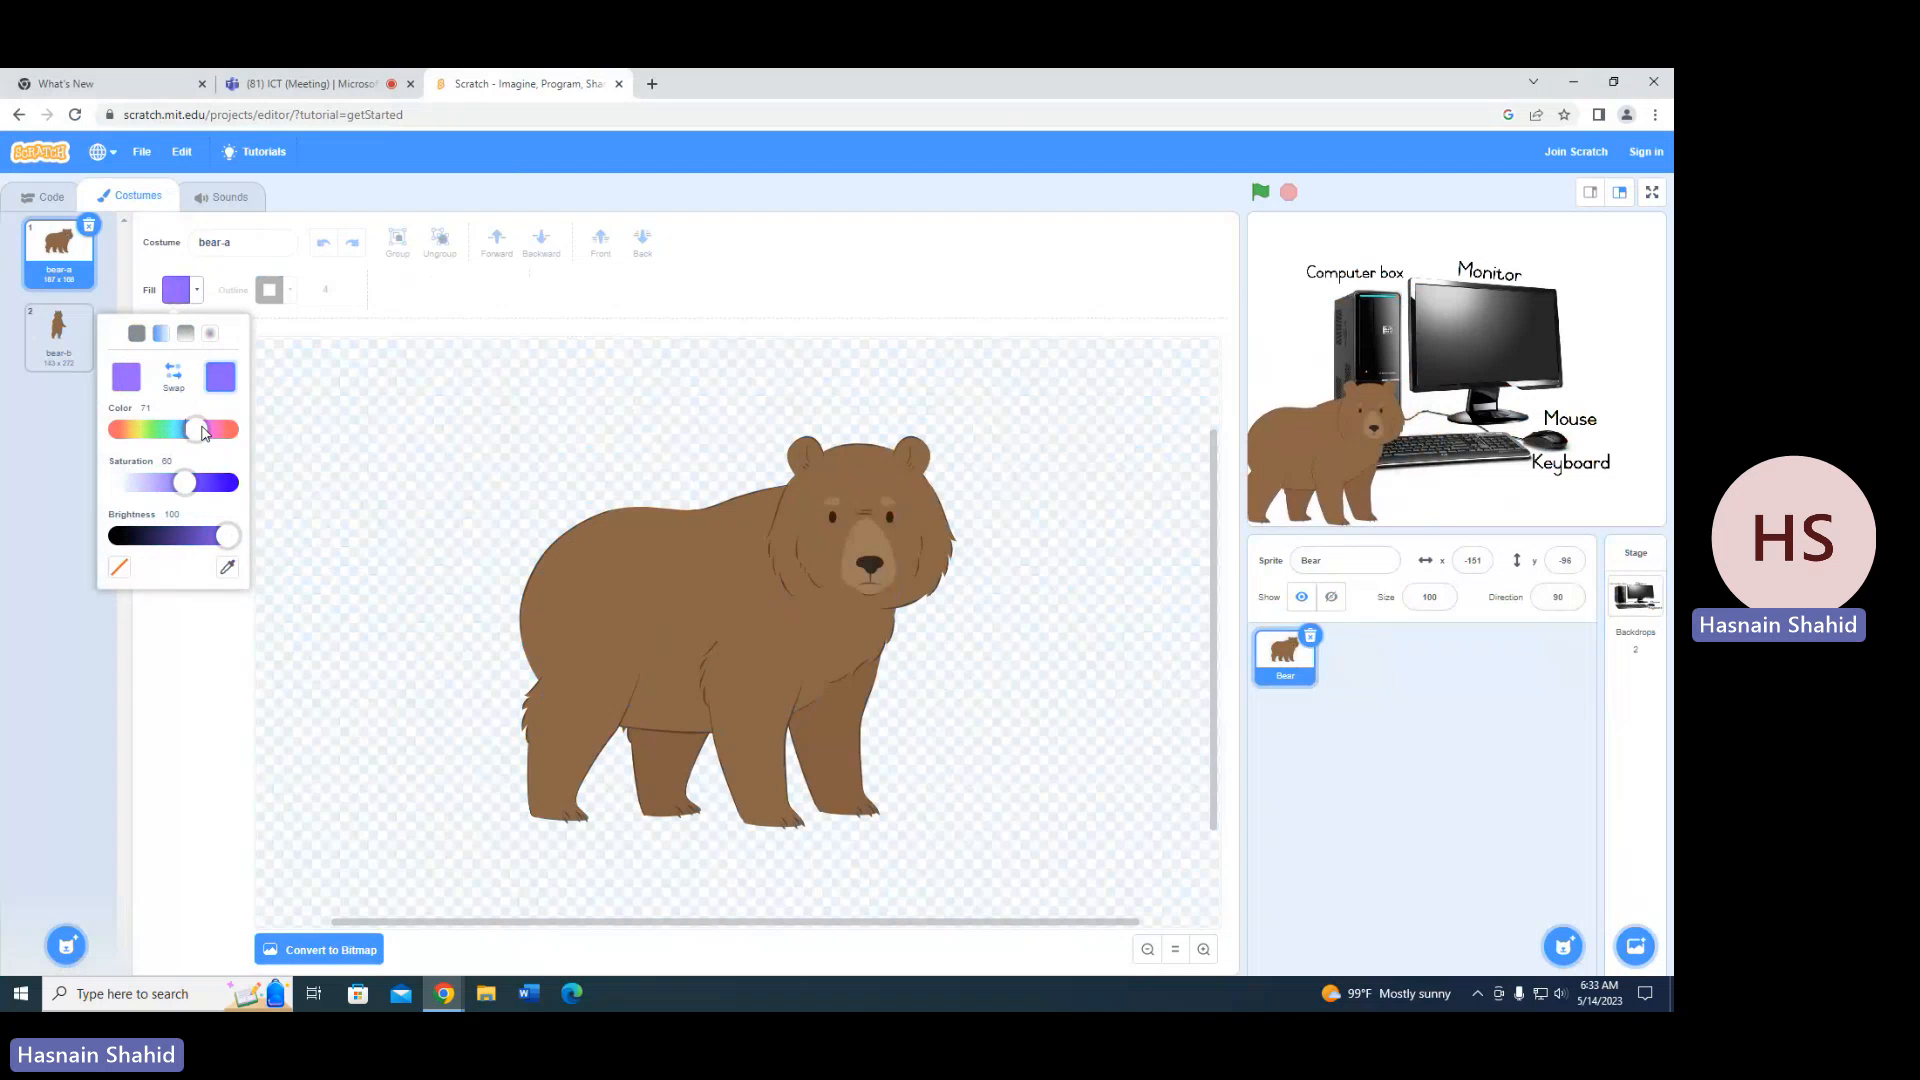
left_click_drag(196, 428, 226, 428)
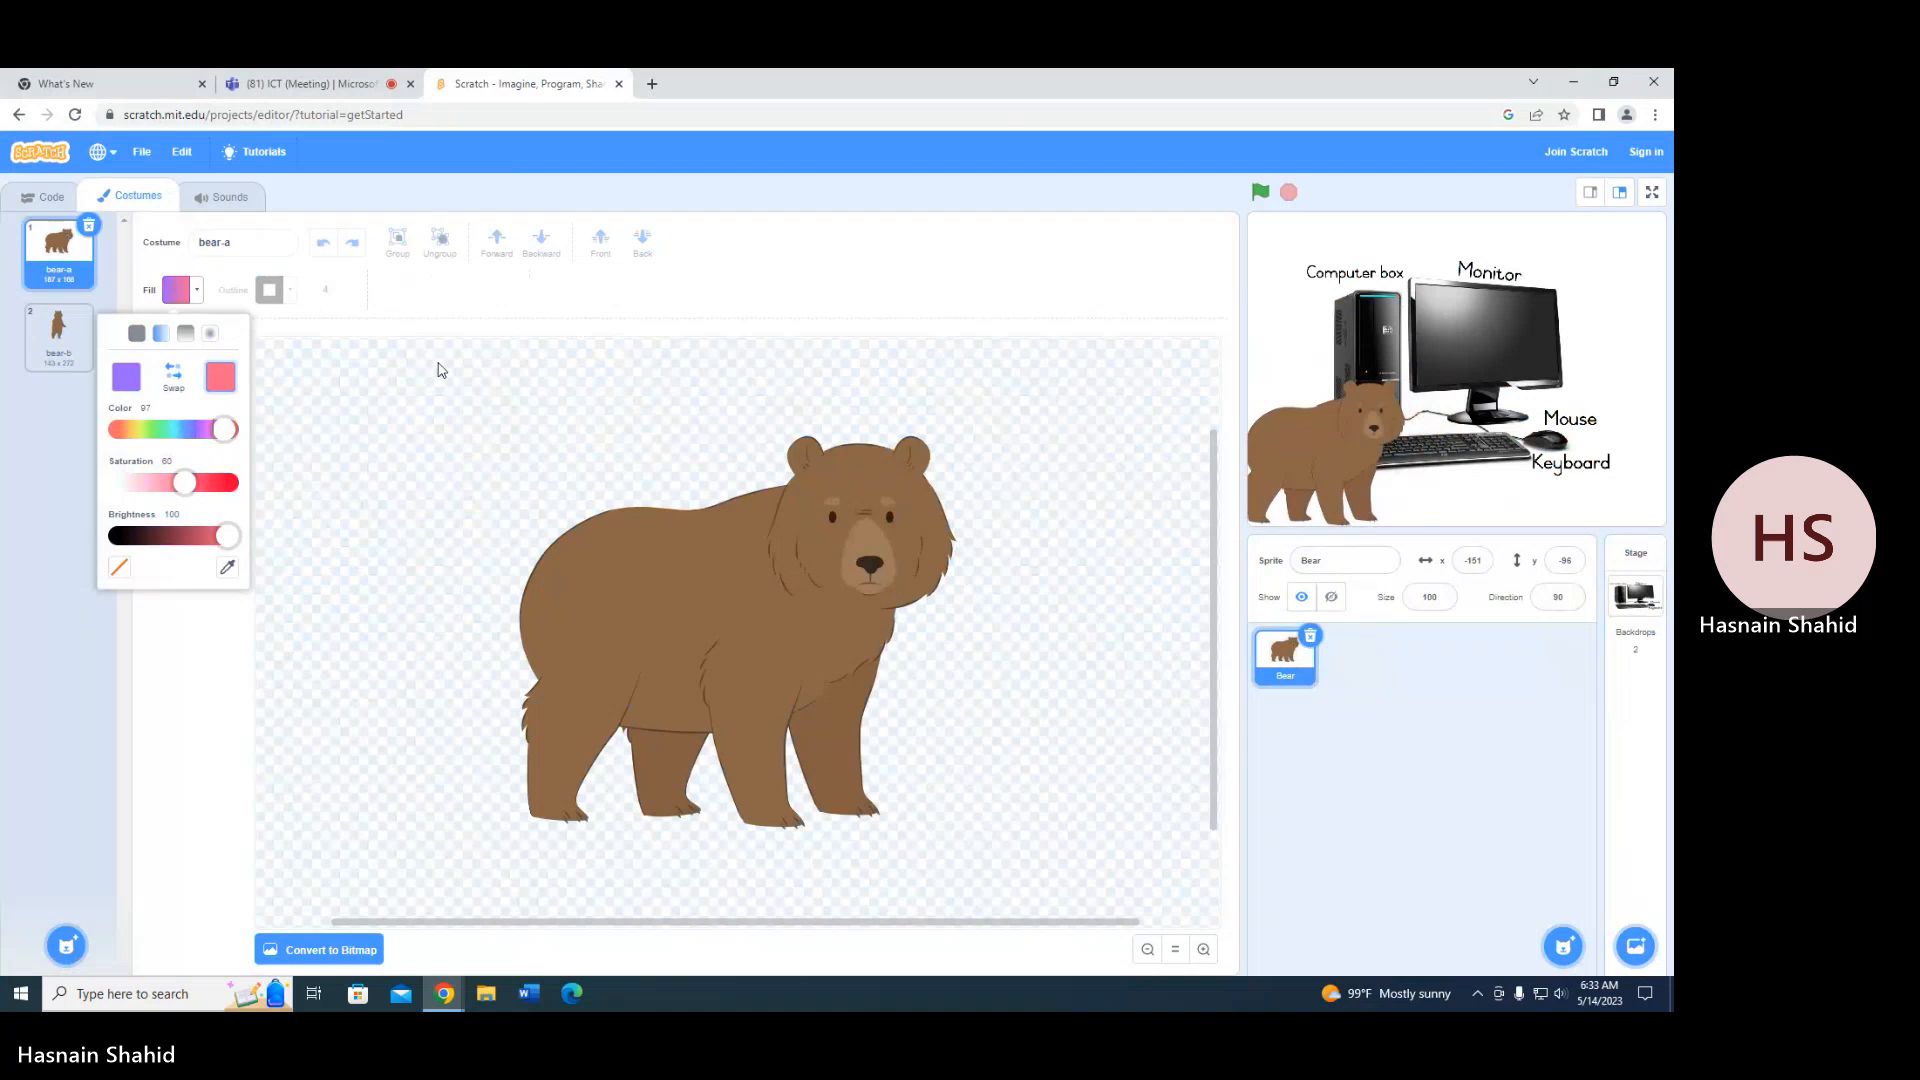
left_click(44, 196)
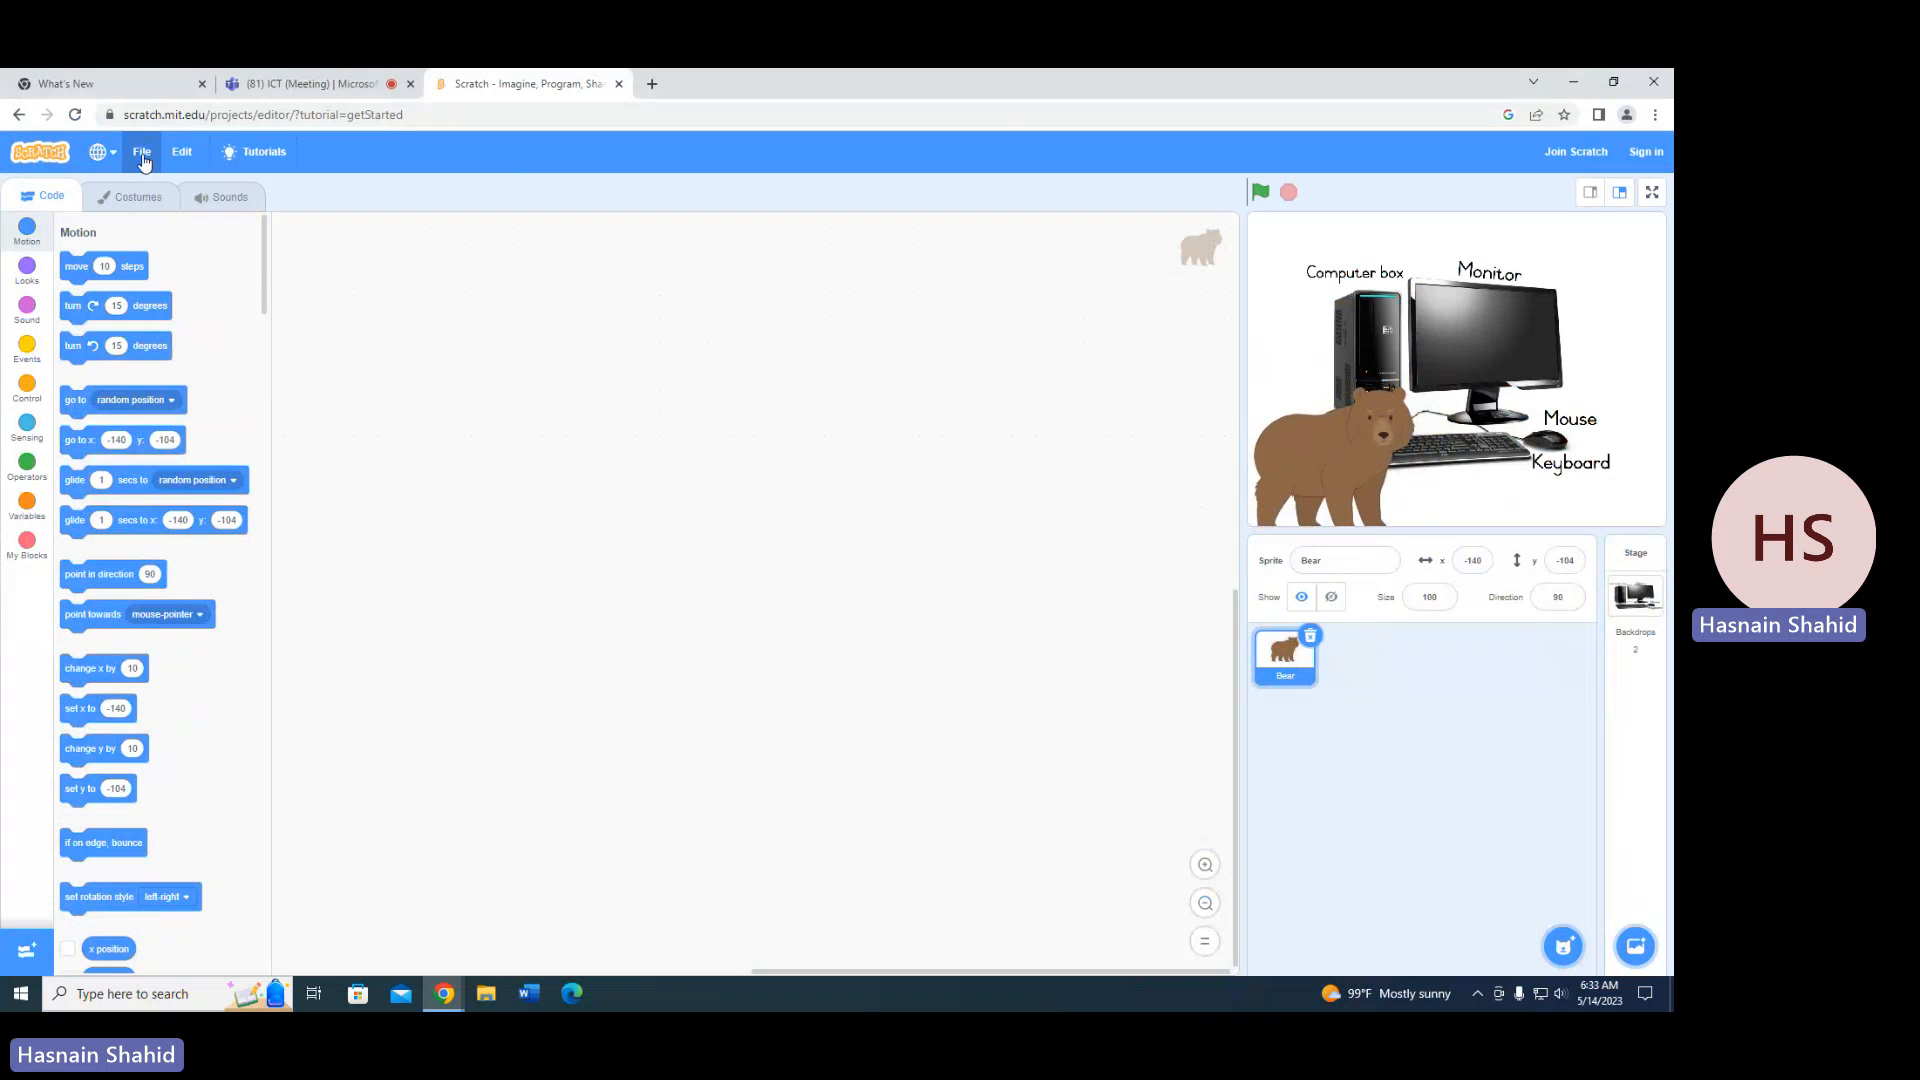
Save the bear project to the computer via the File menu.
left_click(140, 152)
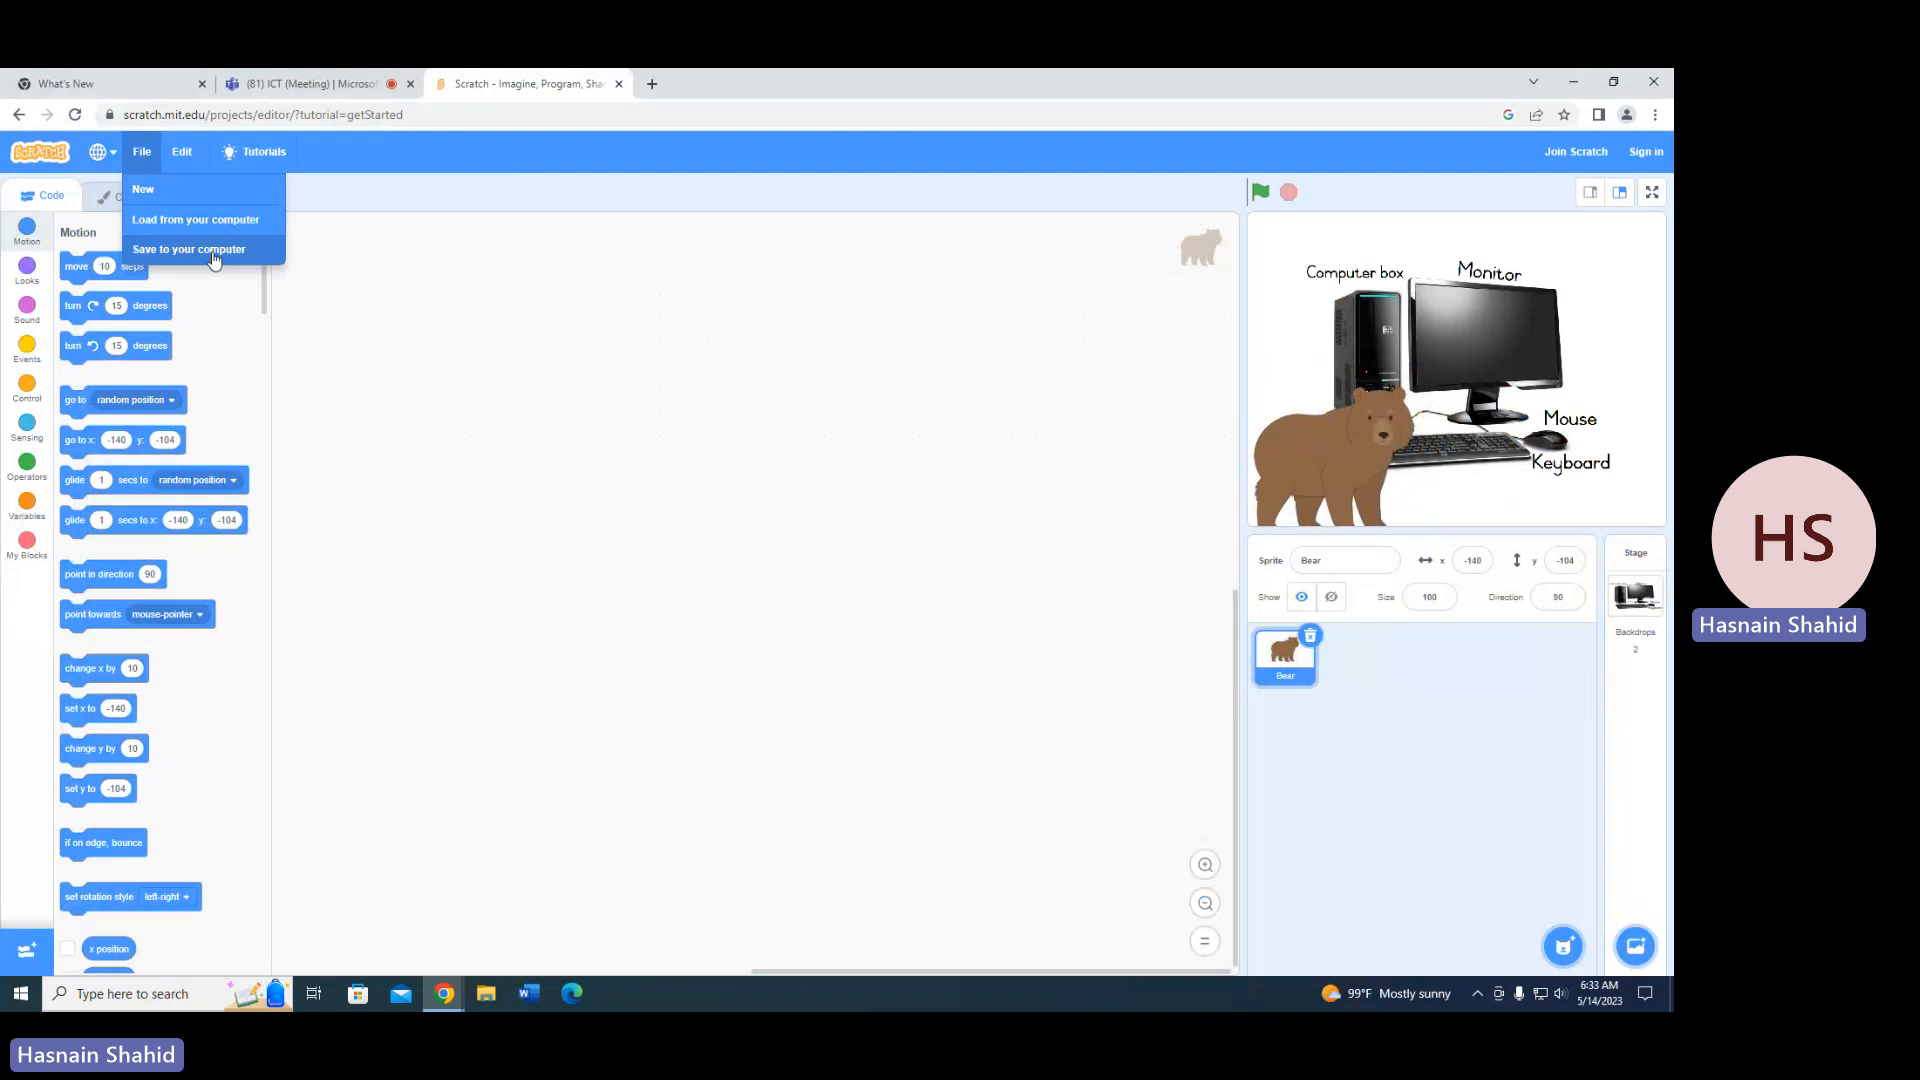
left_click(188, 248)
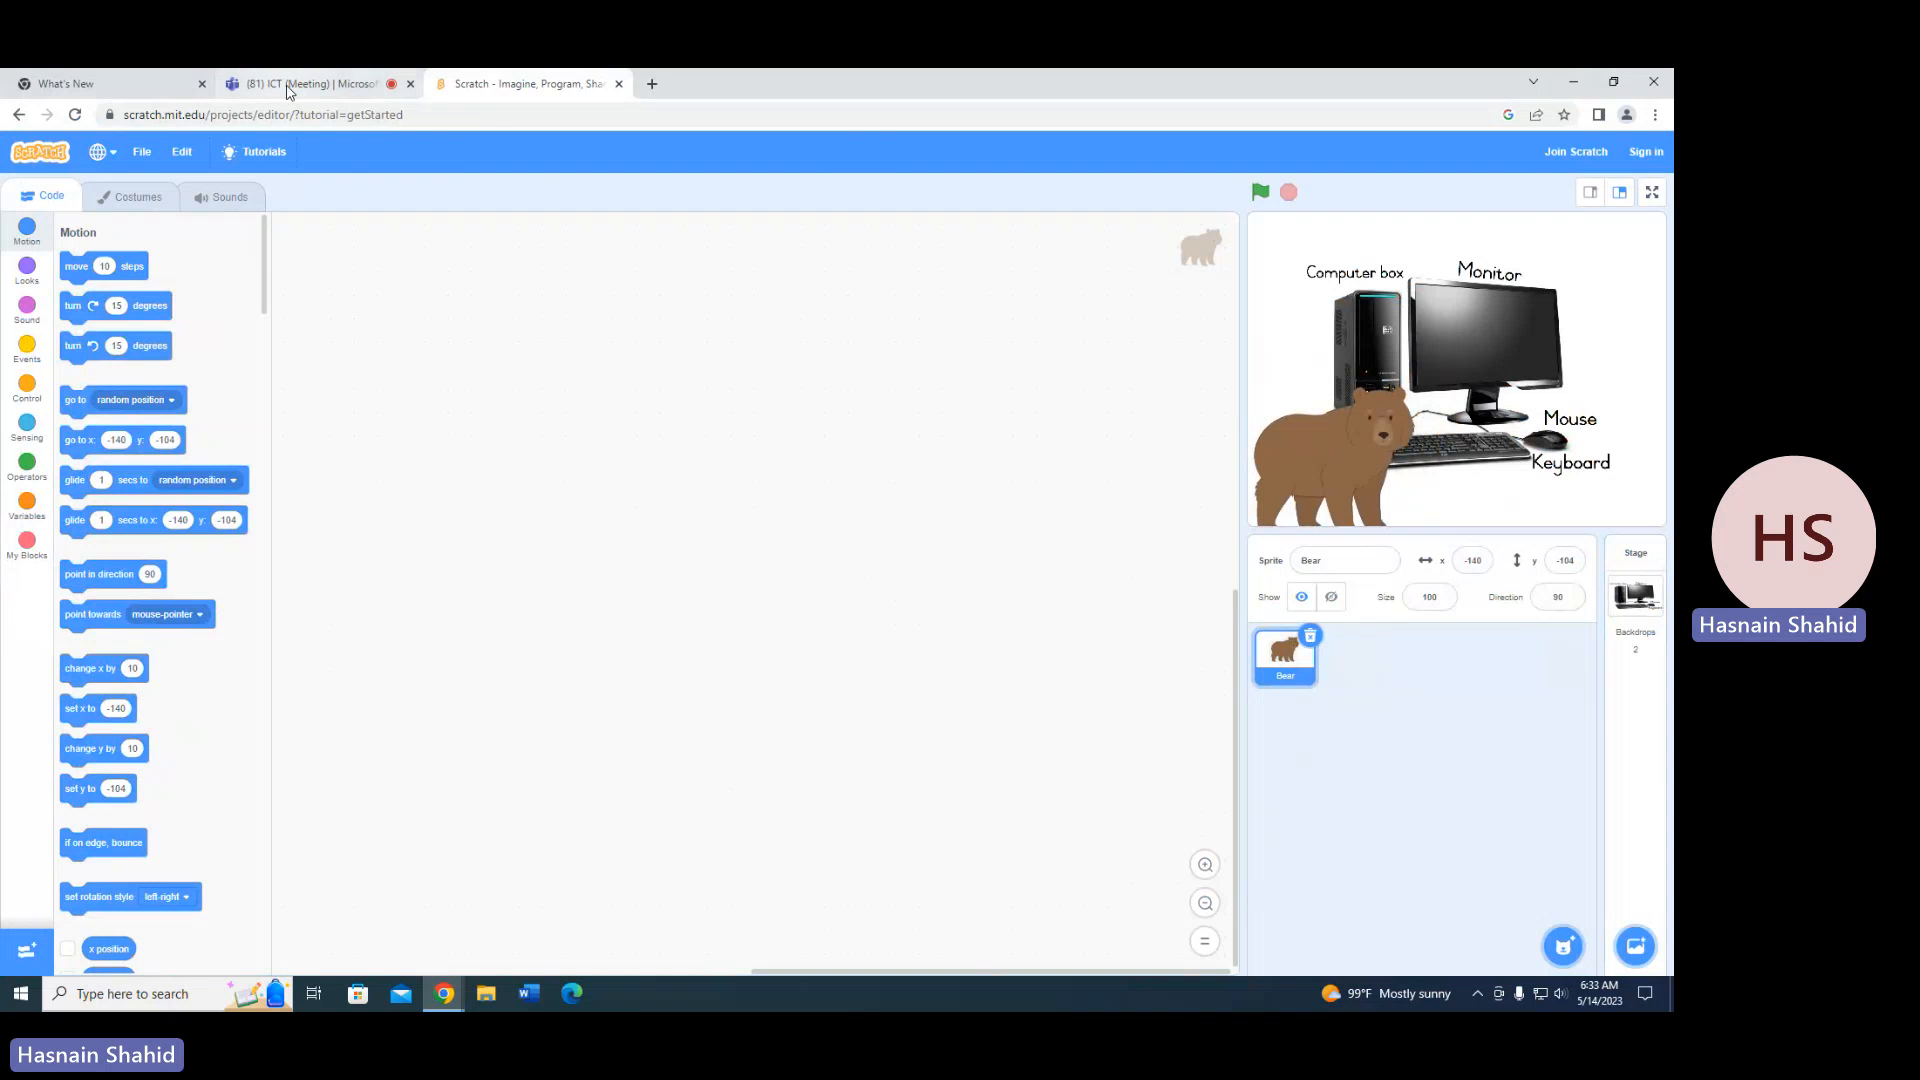
Switch to the Teams tab and show the ICT channel's Files list.
left_click(300, 84)
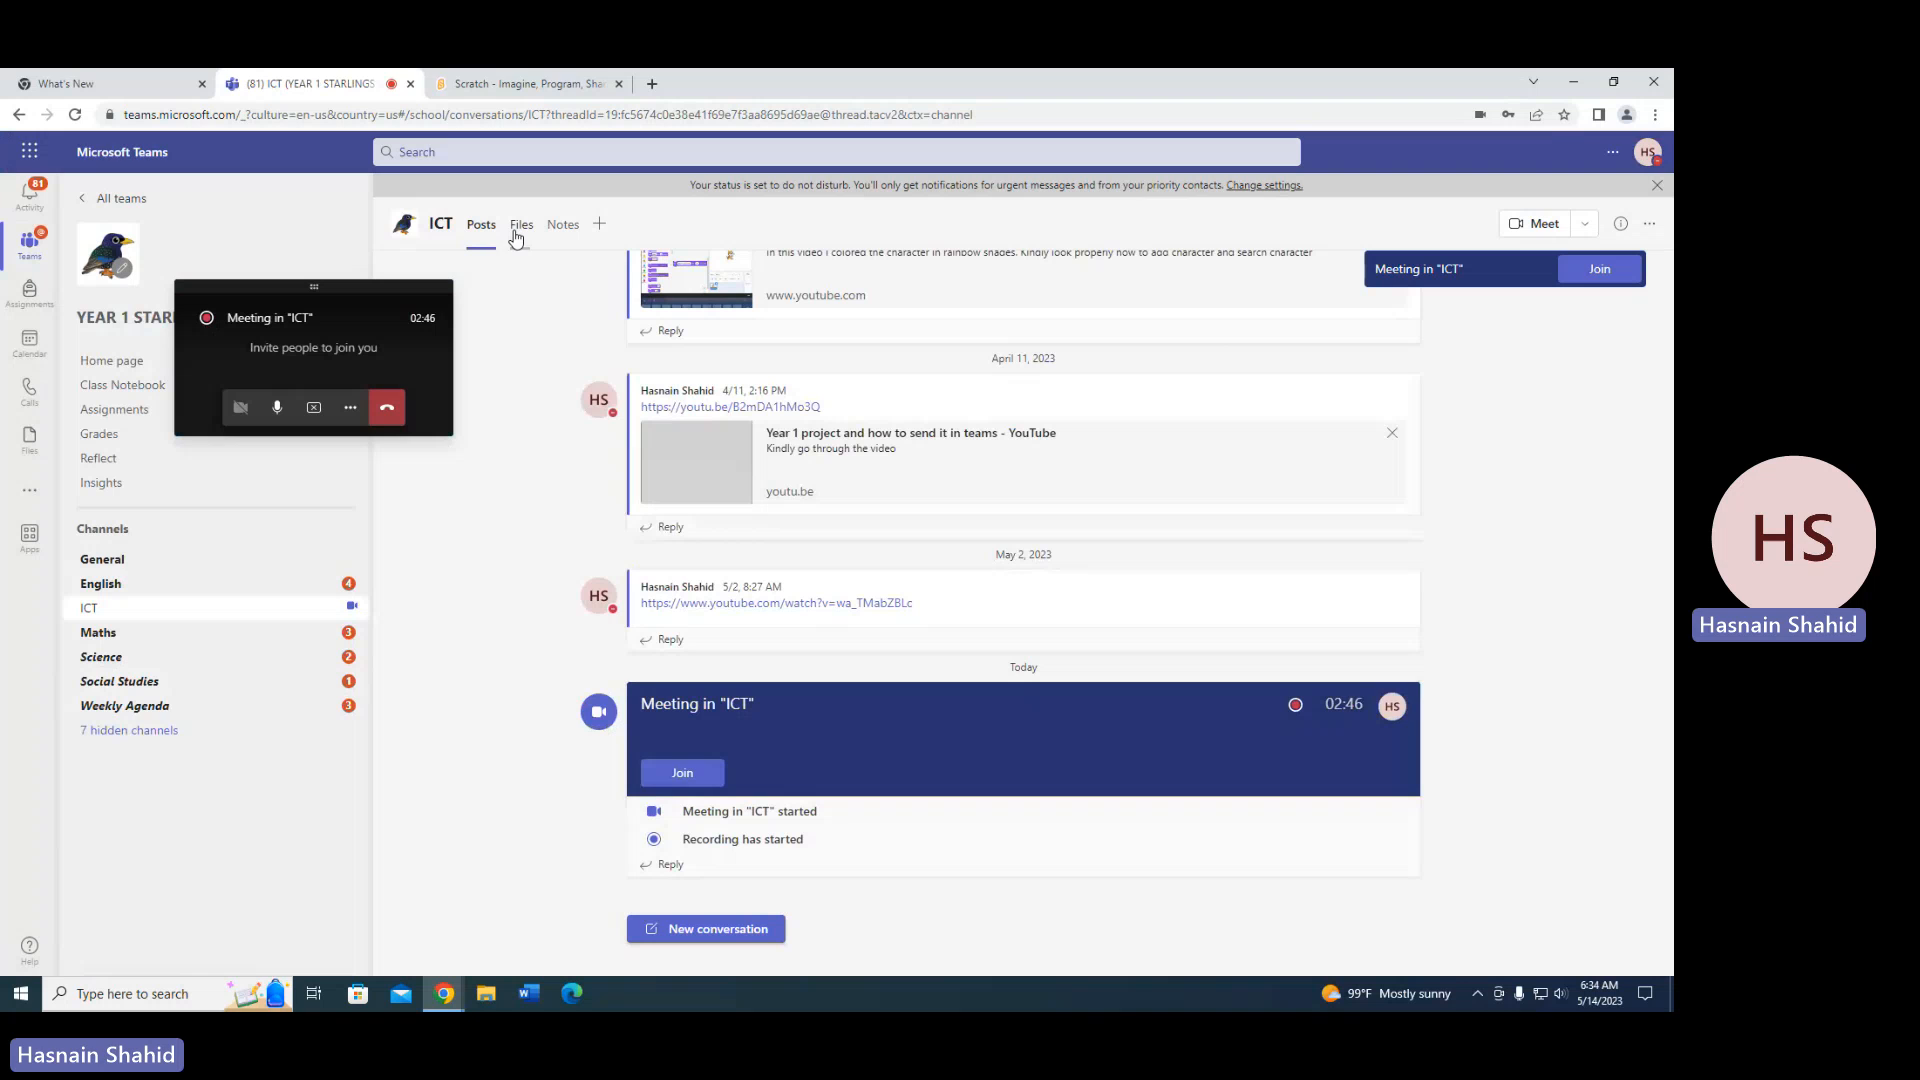
mouse_move(248, 310)
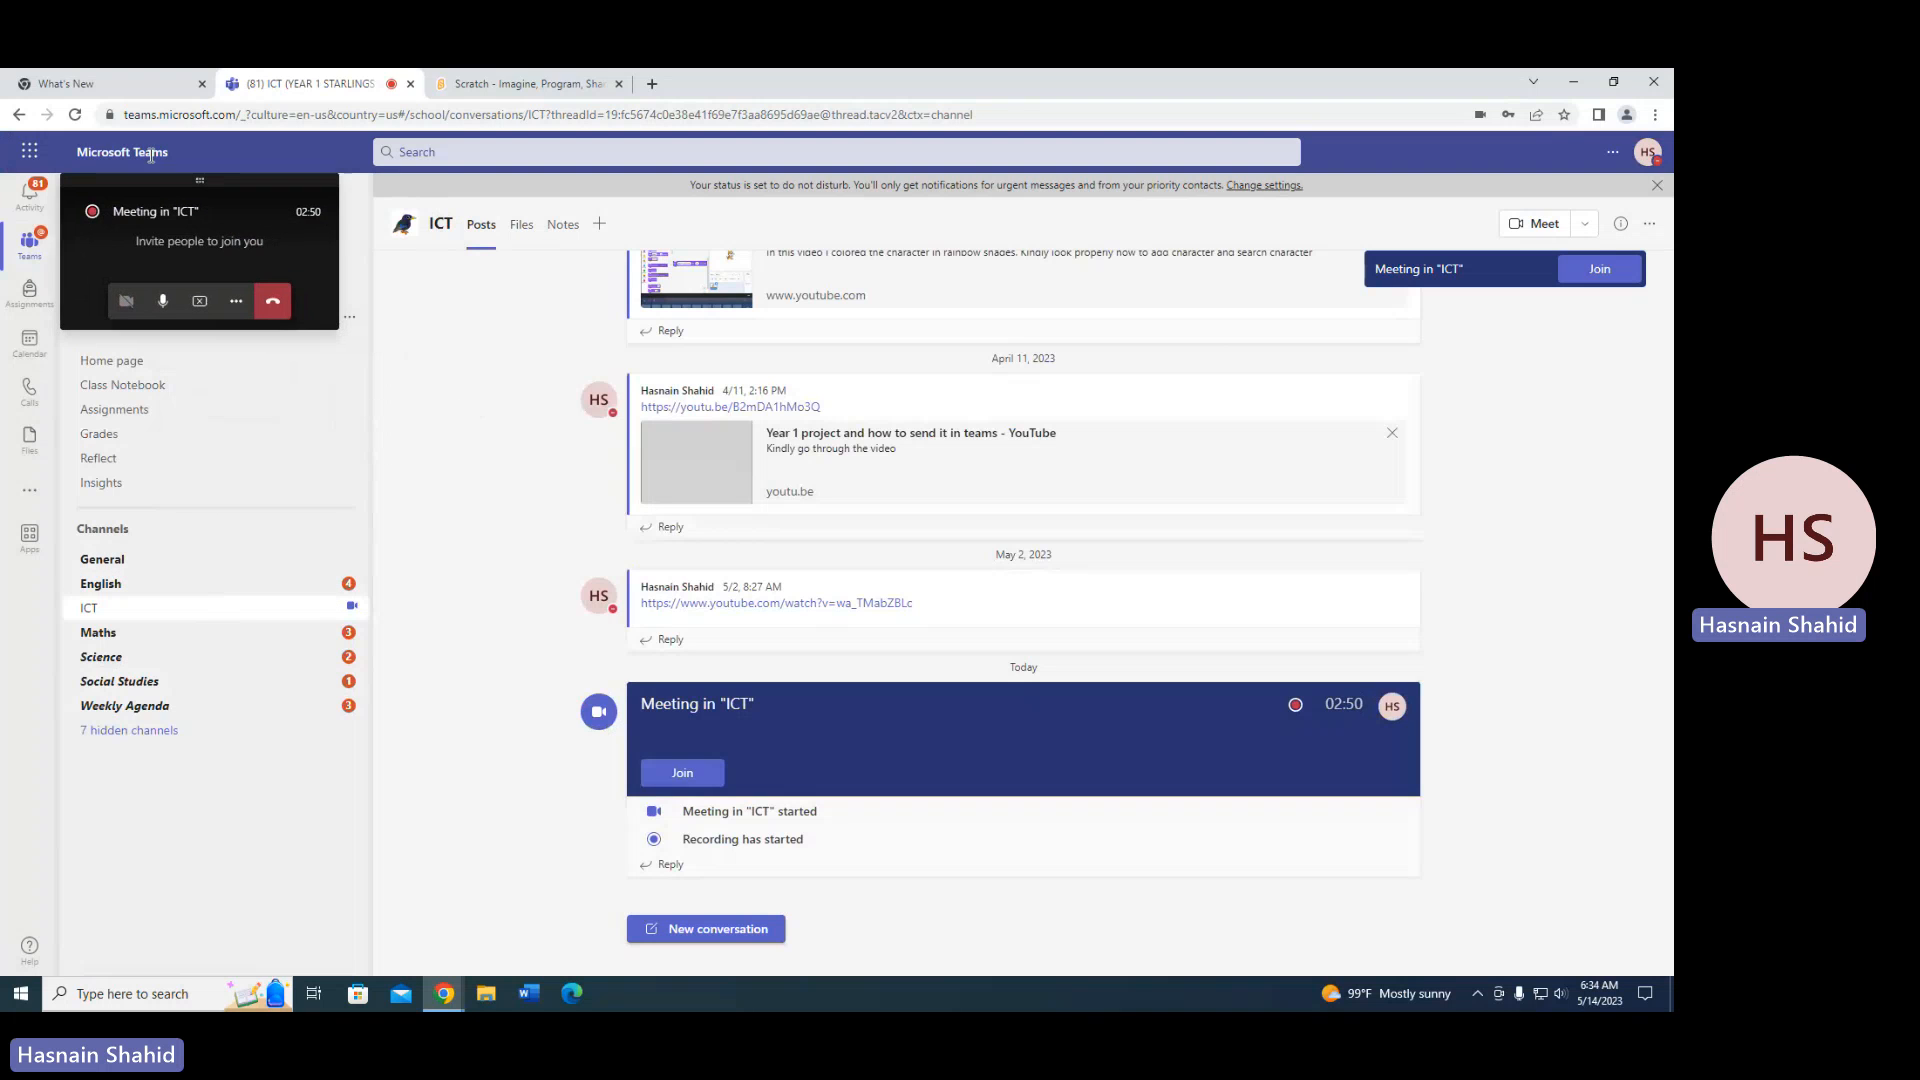
left_click(520, 224)
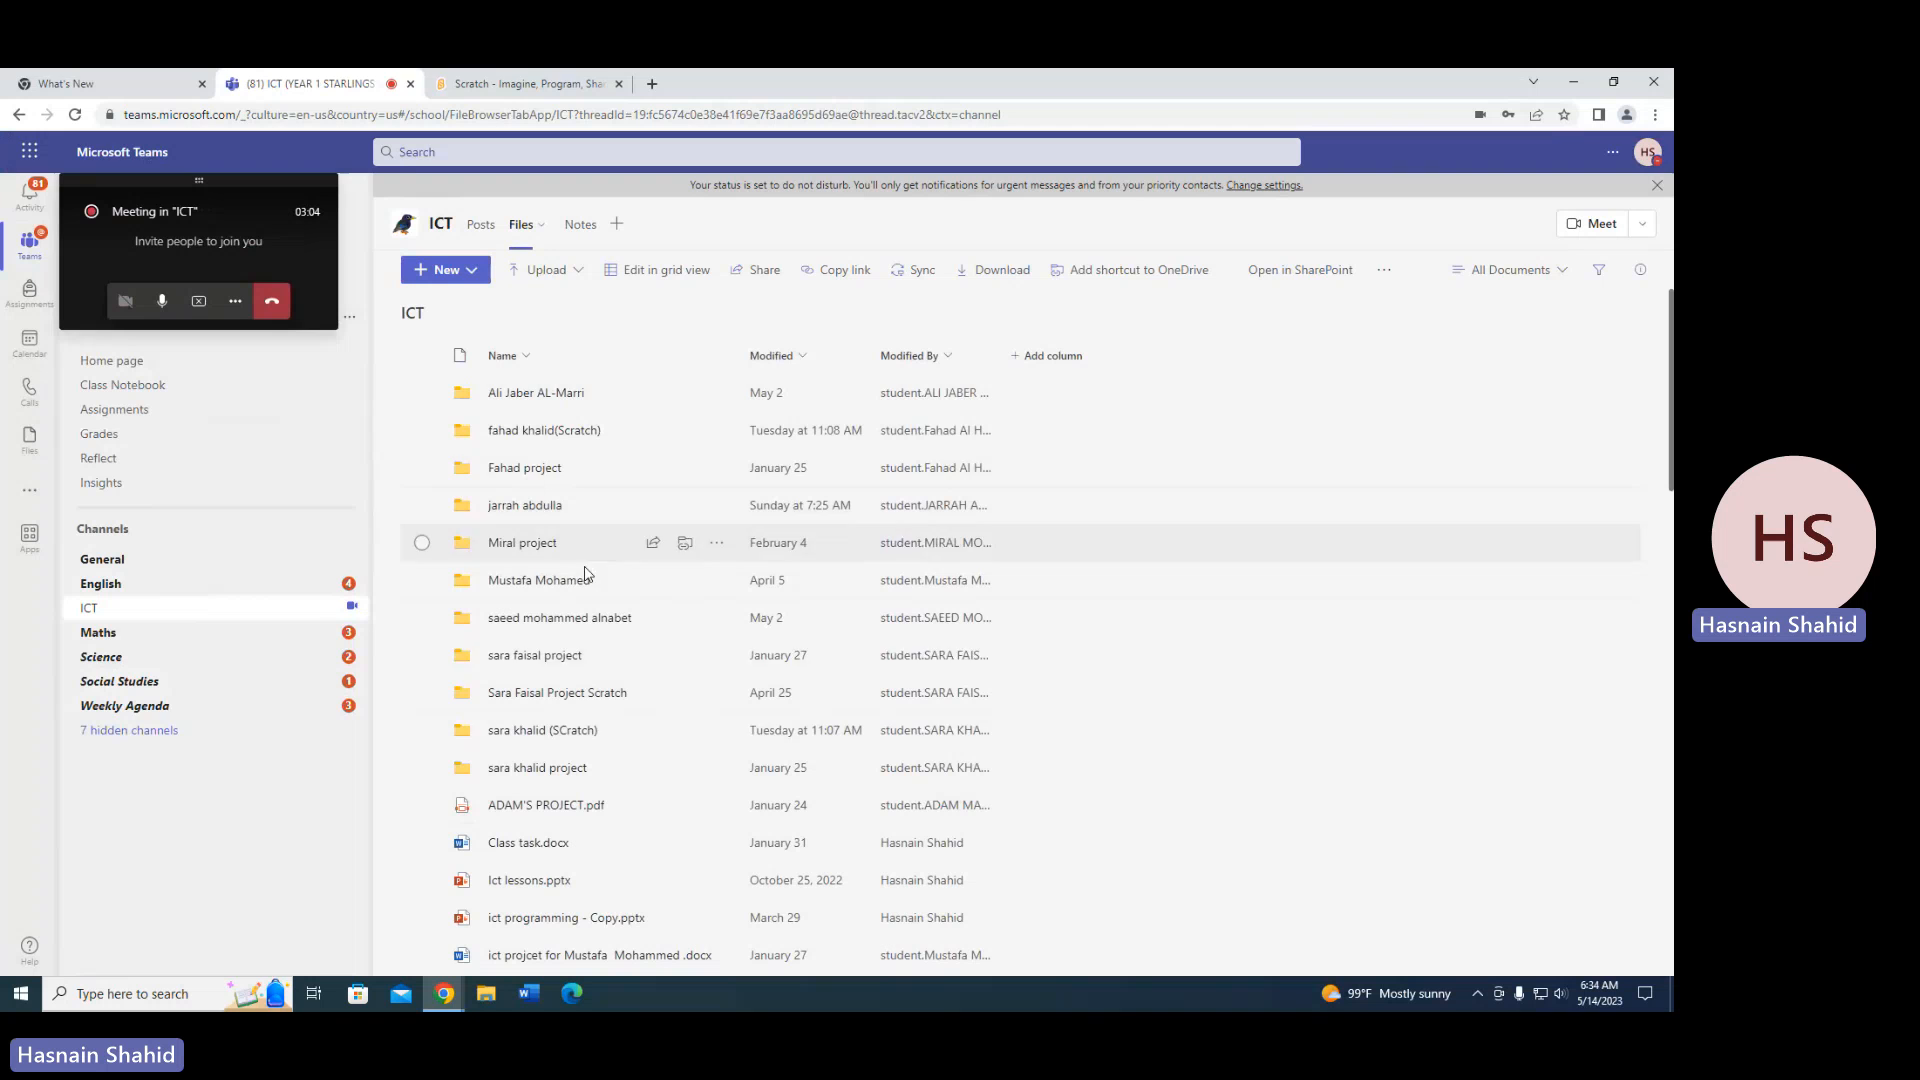
mouse_move(538, 712)
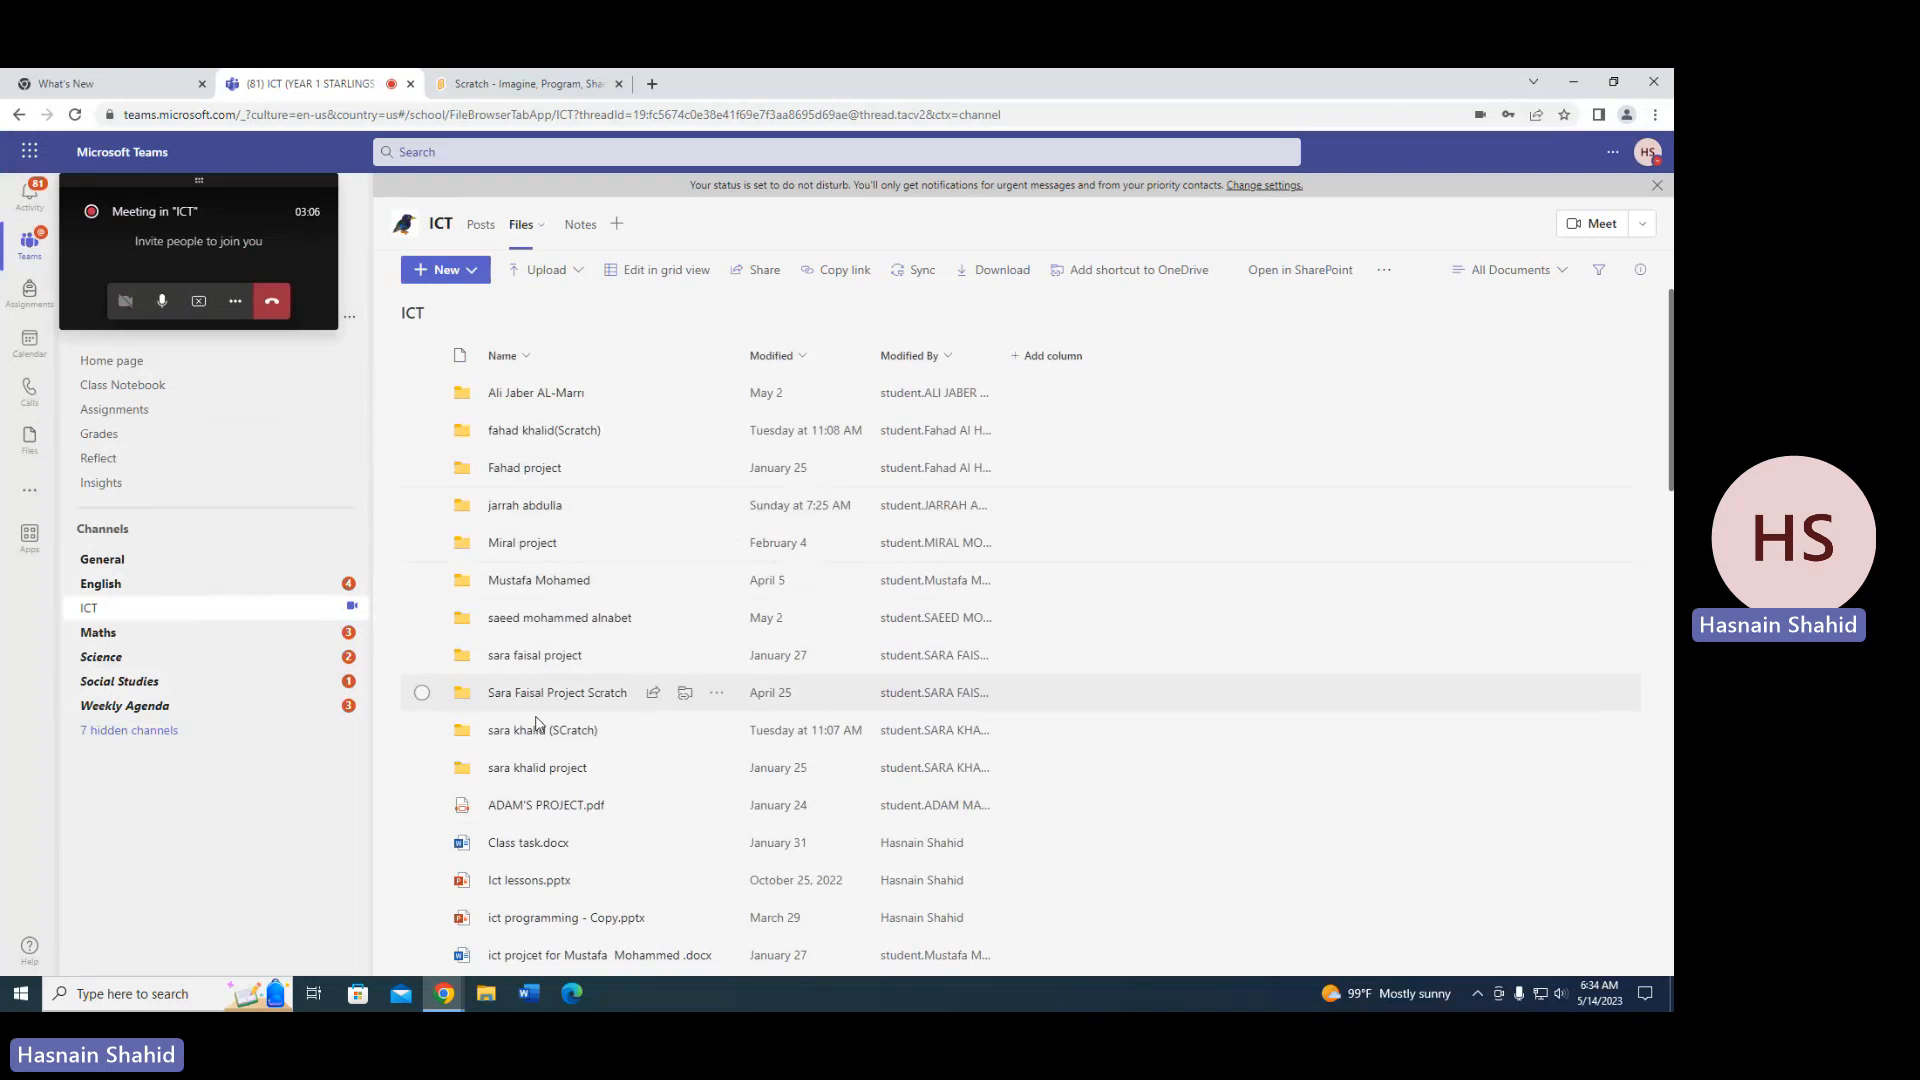
left_click(544, 270)
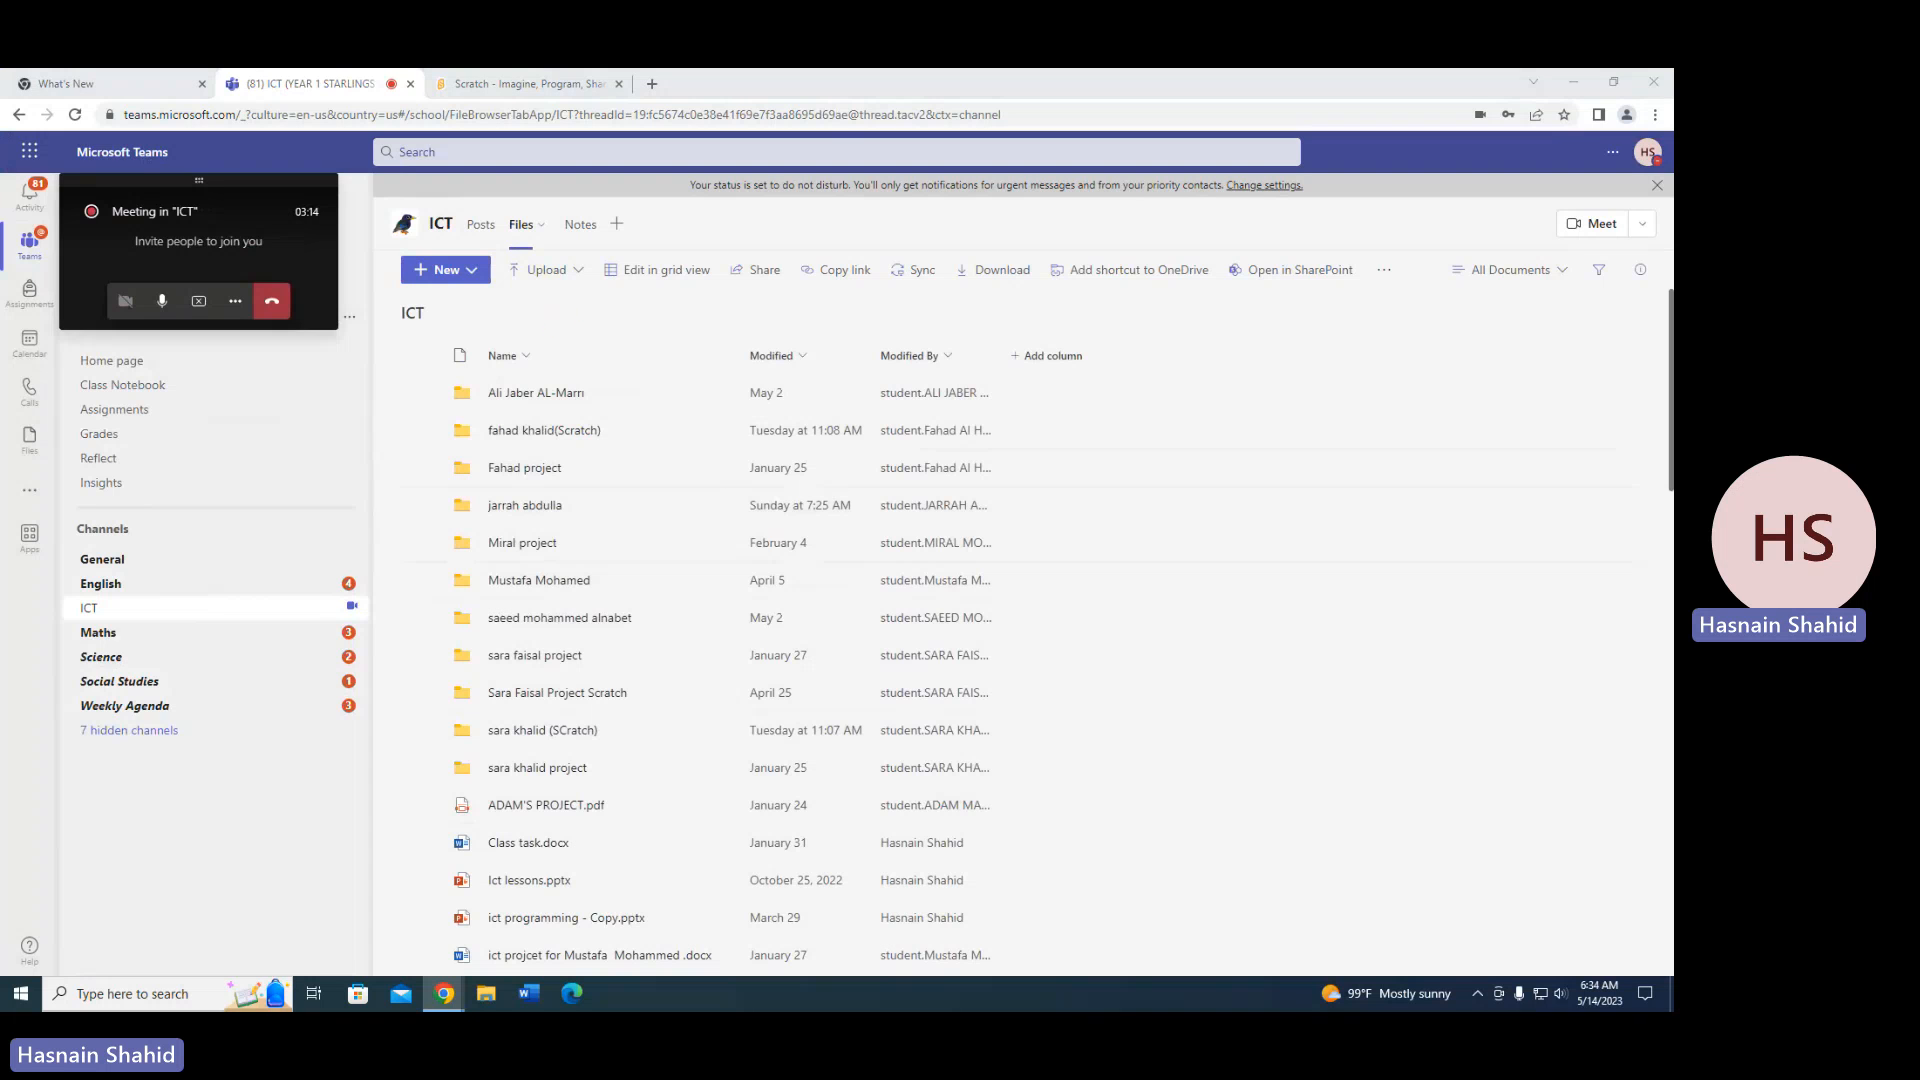
left_click(542, 270)
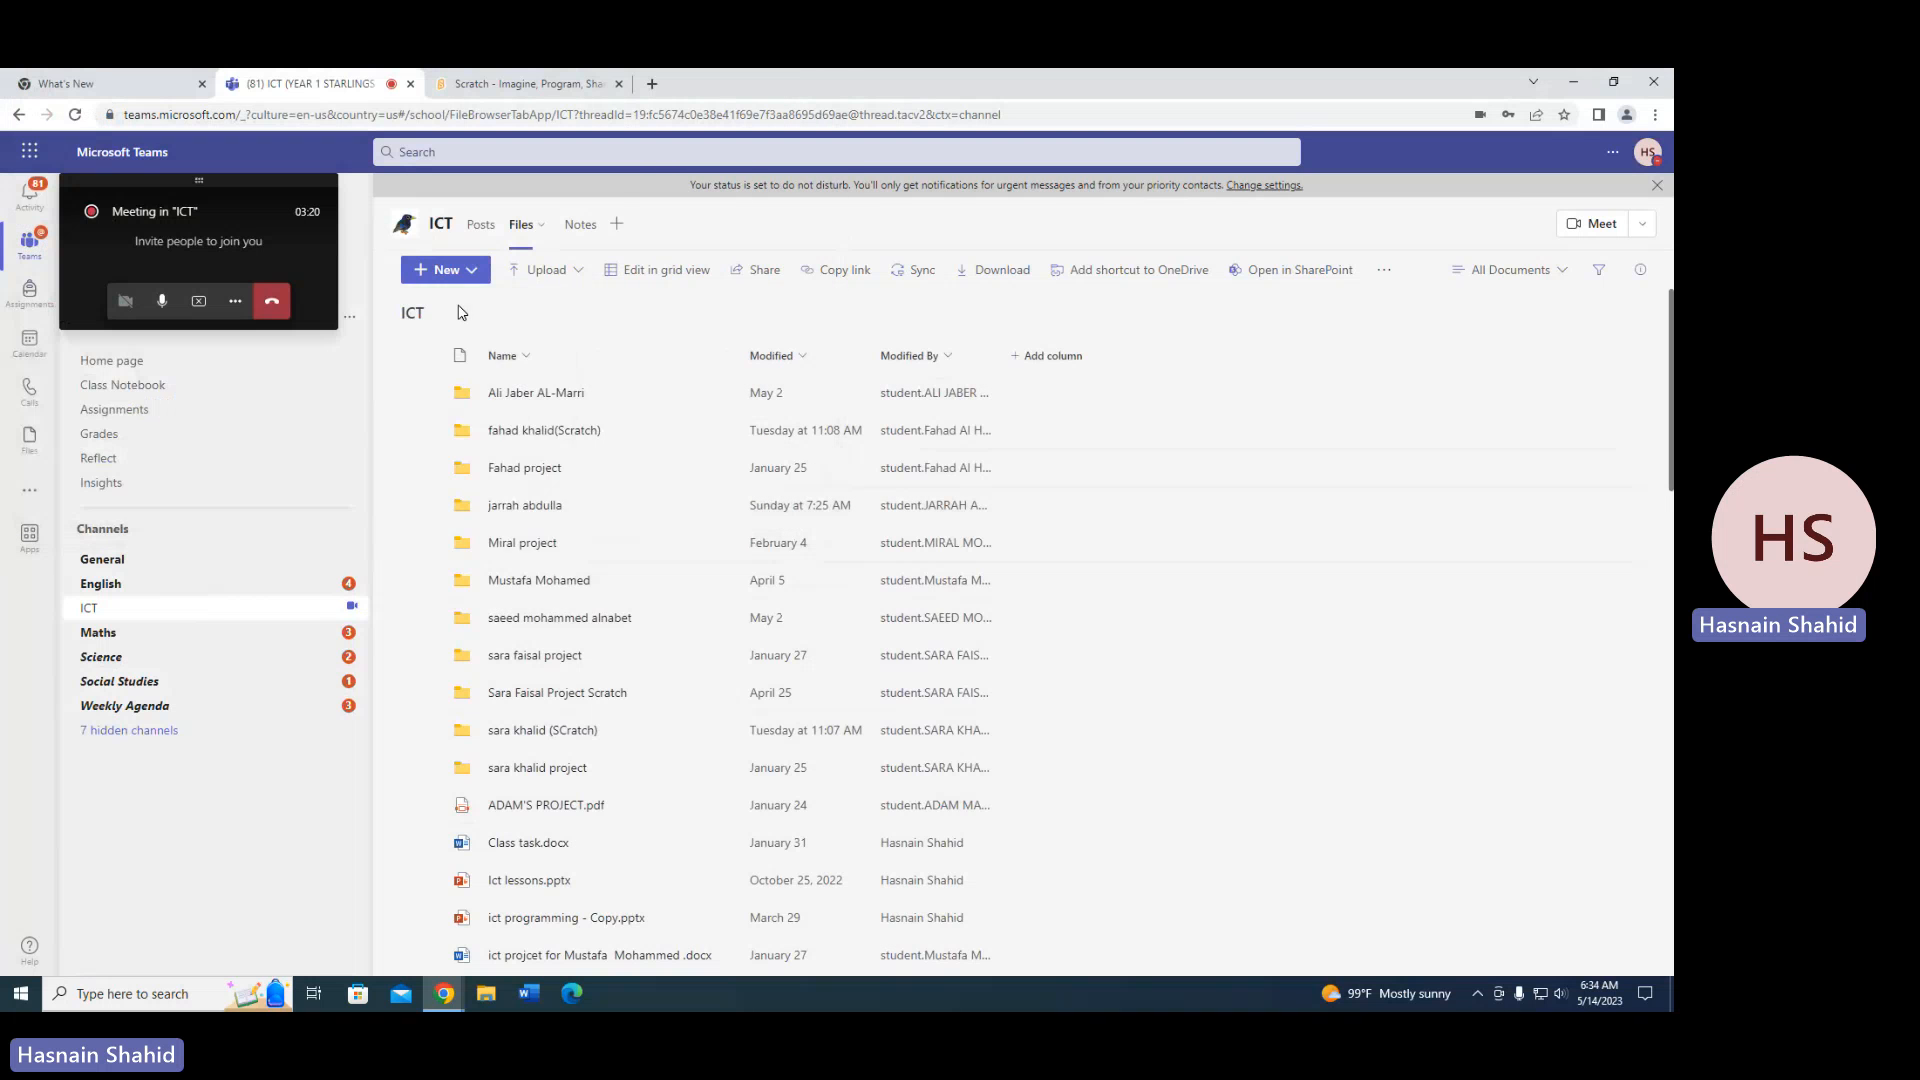
Create a folder named Hasanain in the ICT files and open it.
left_click(444, 268)
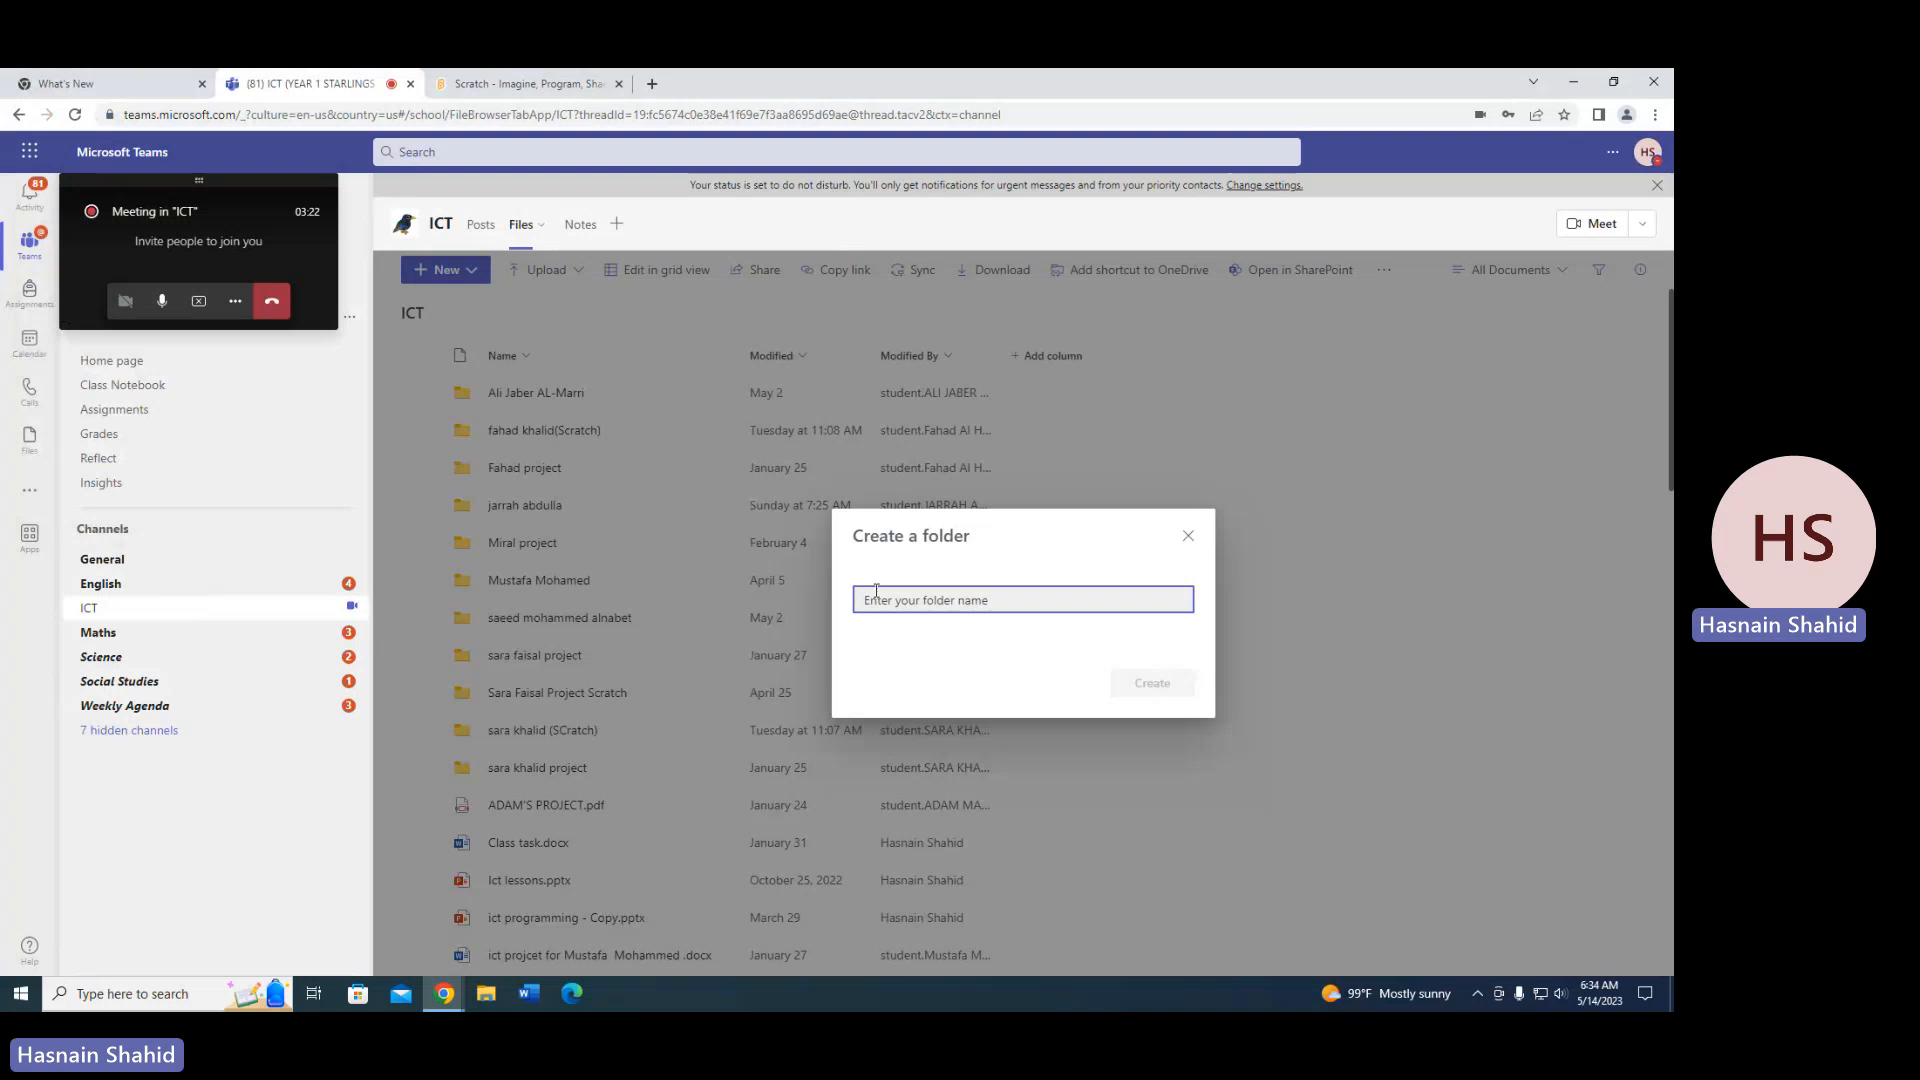
type("Hasanain")
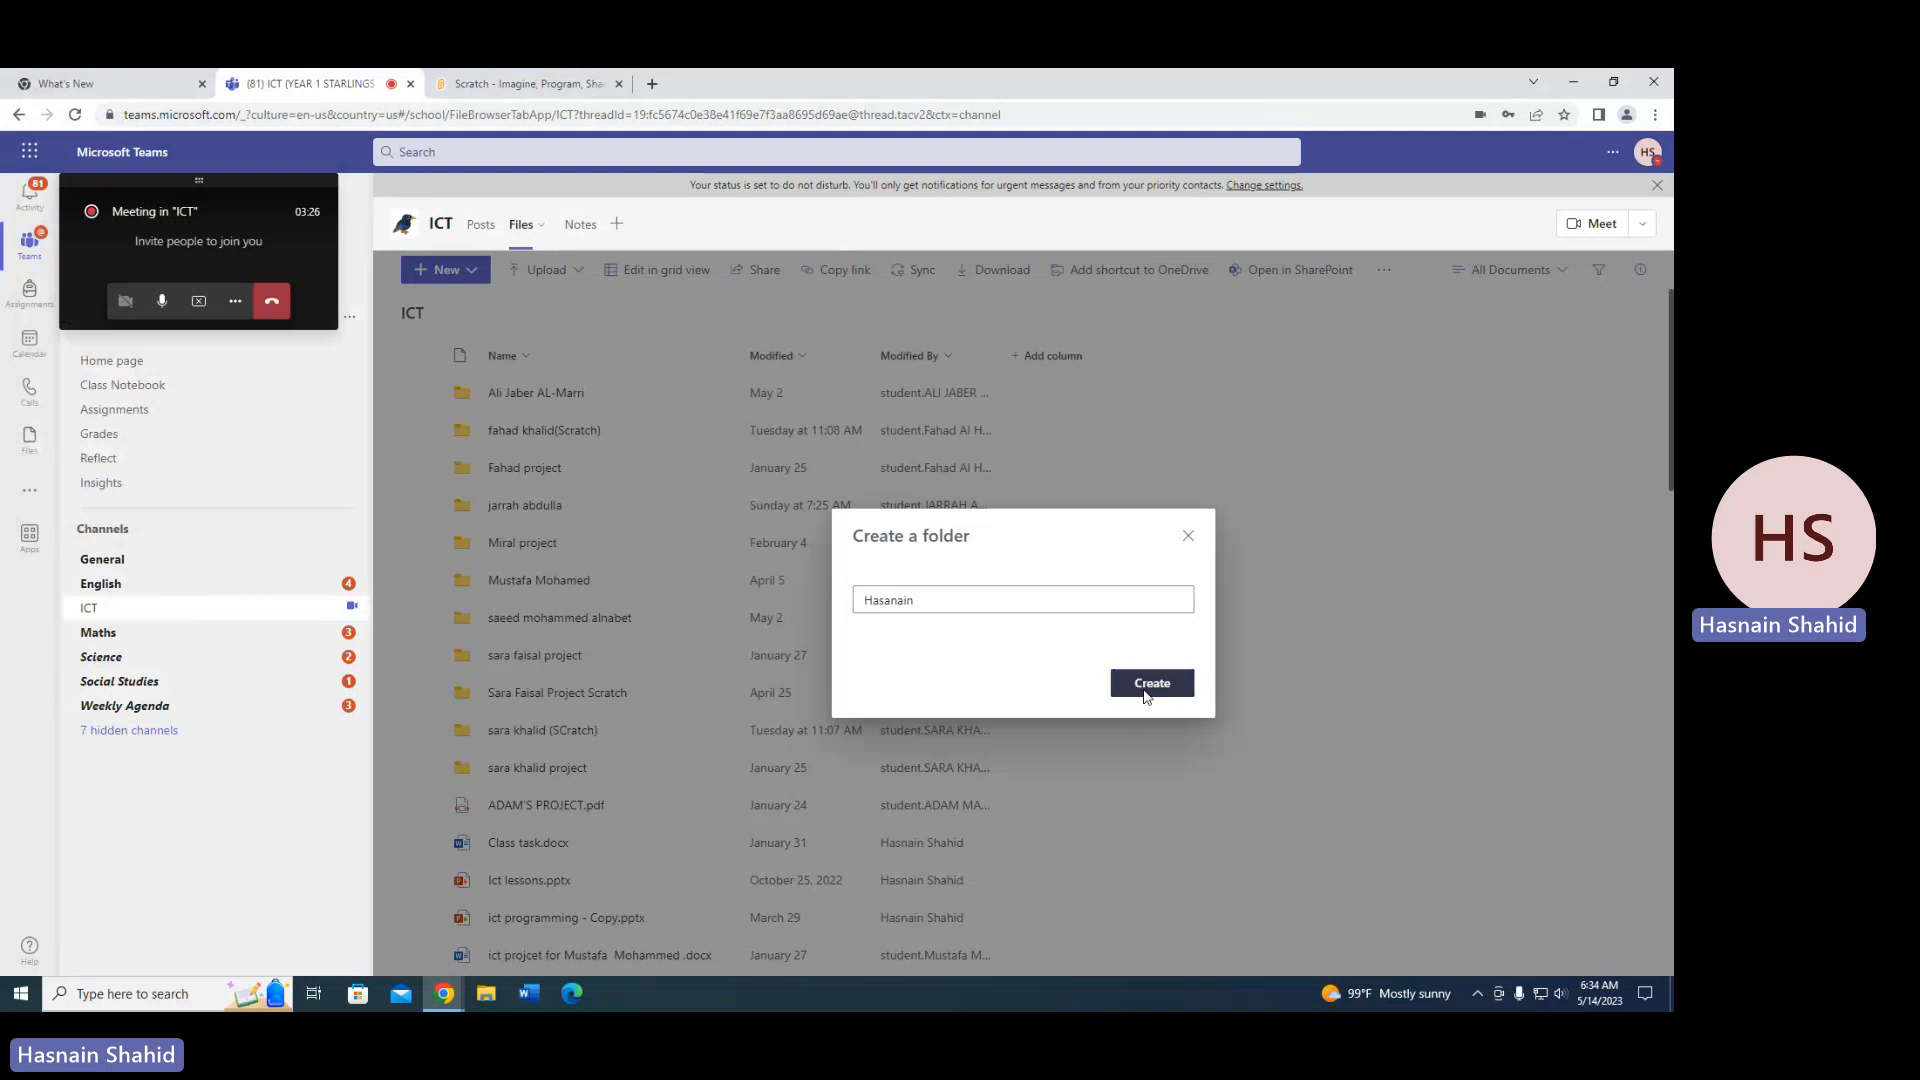
left_click(1152, 684)
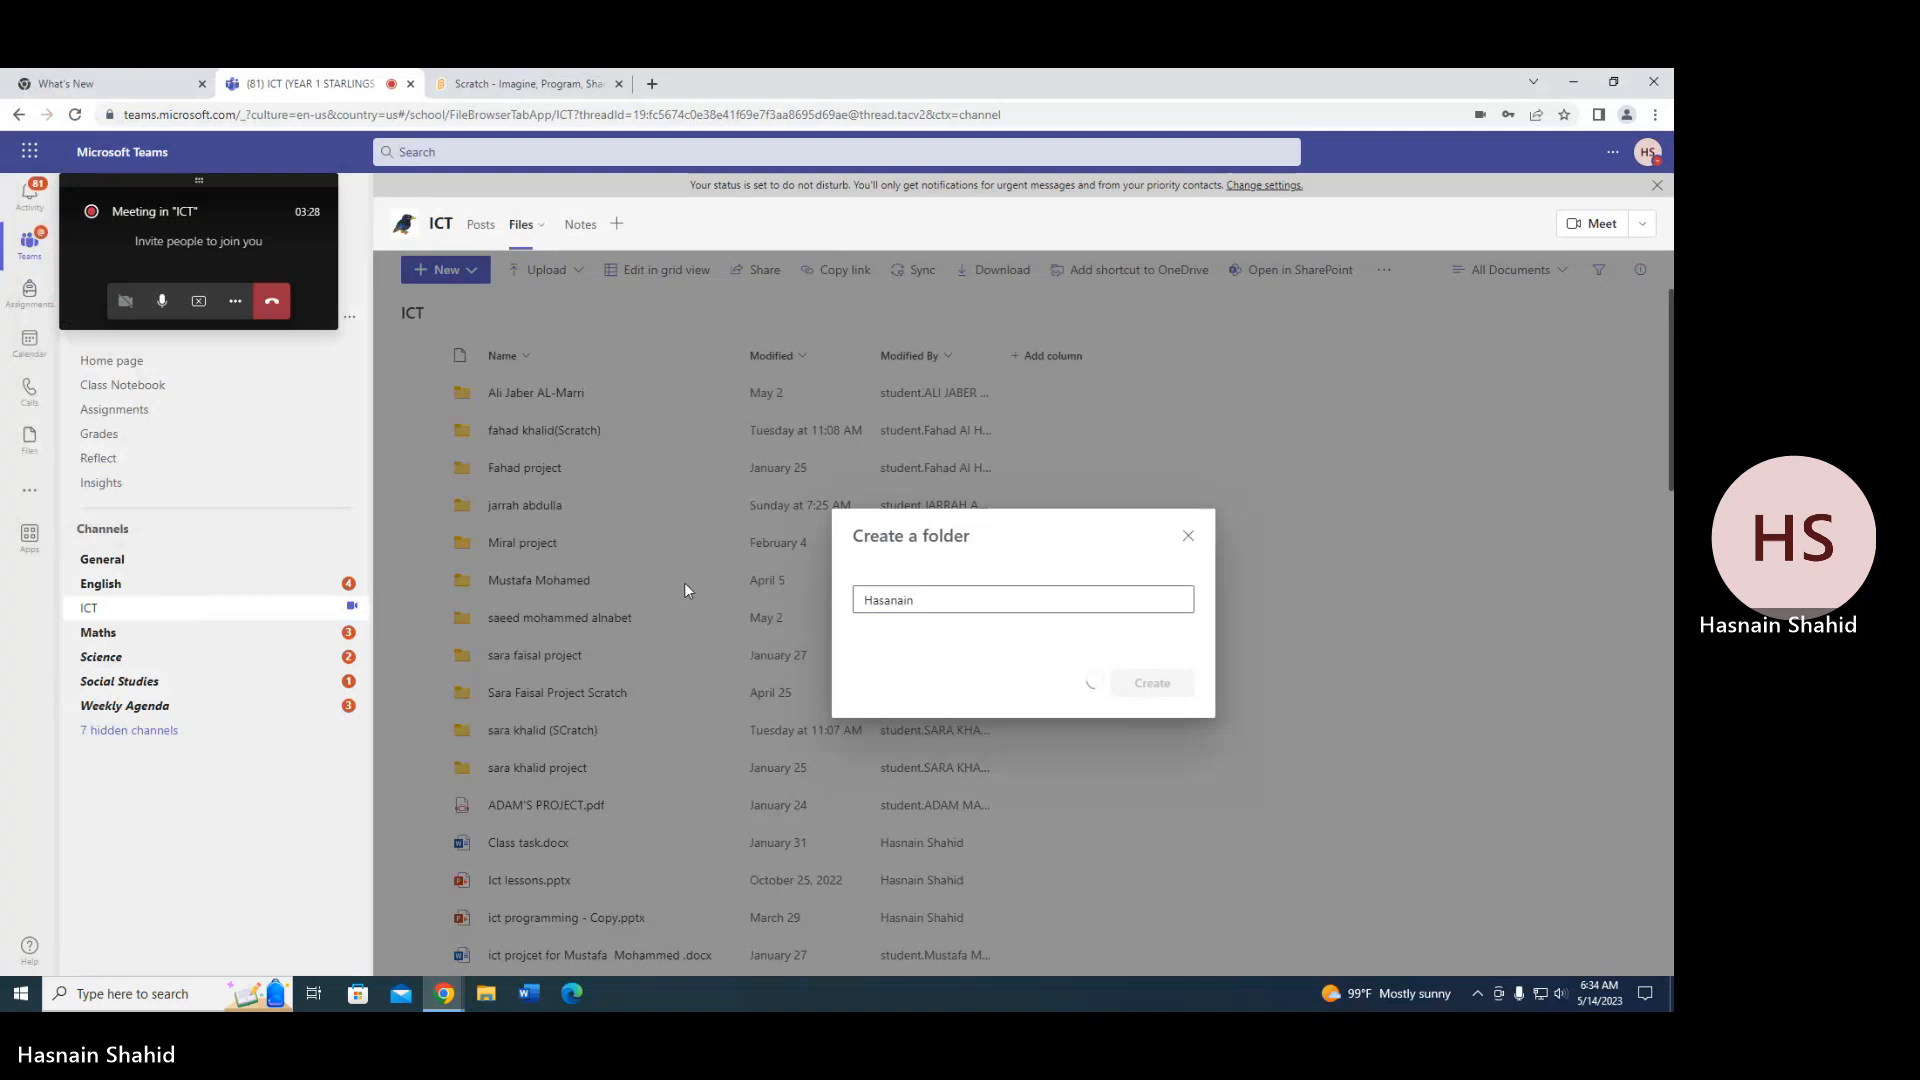
left_click(1152, 684)
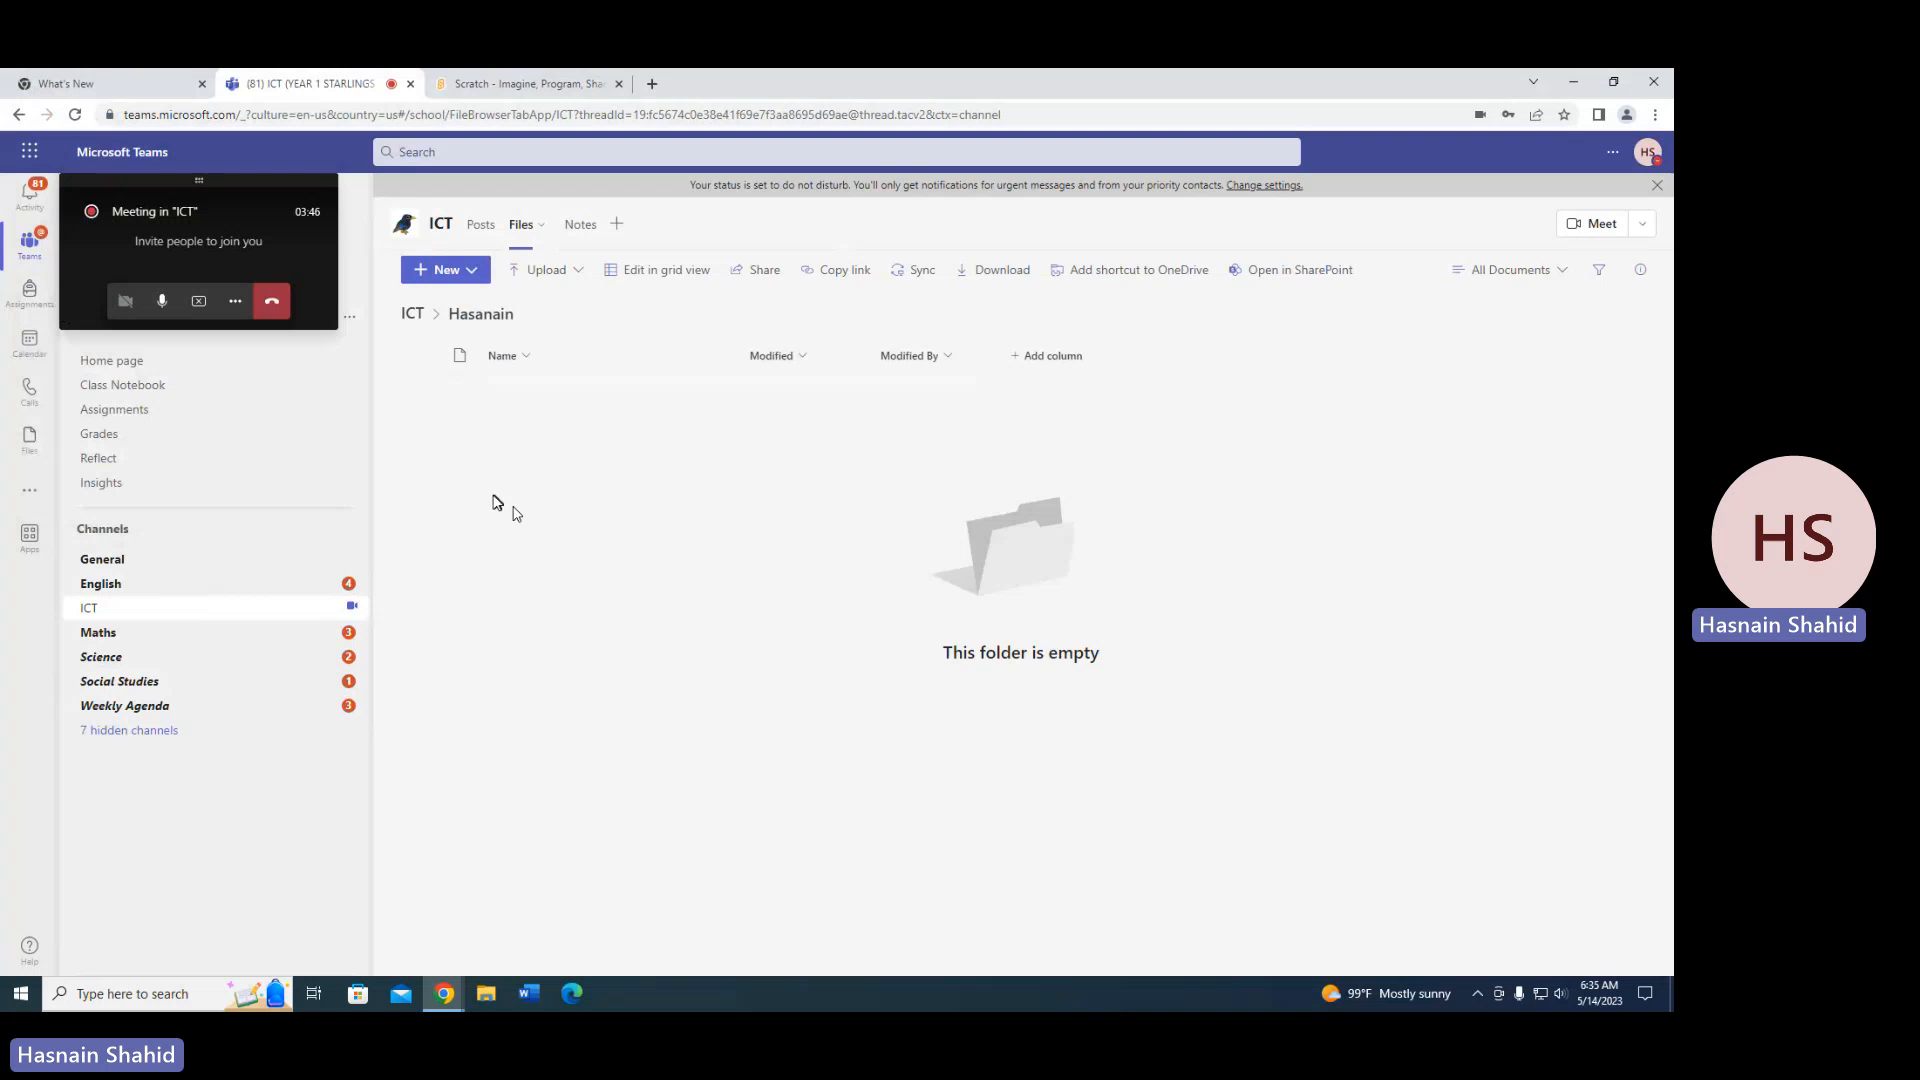
mouse_move(514, 508)
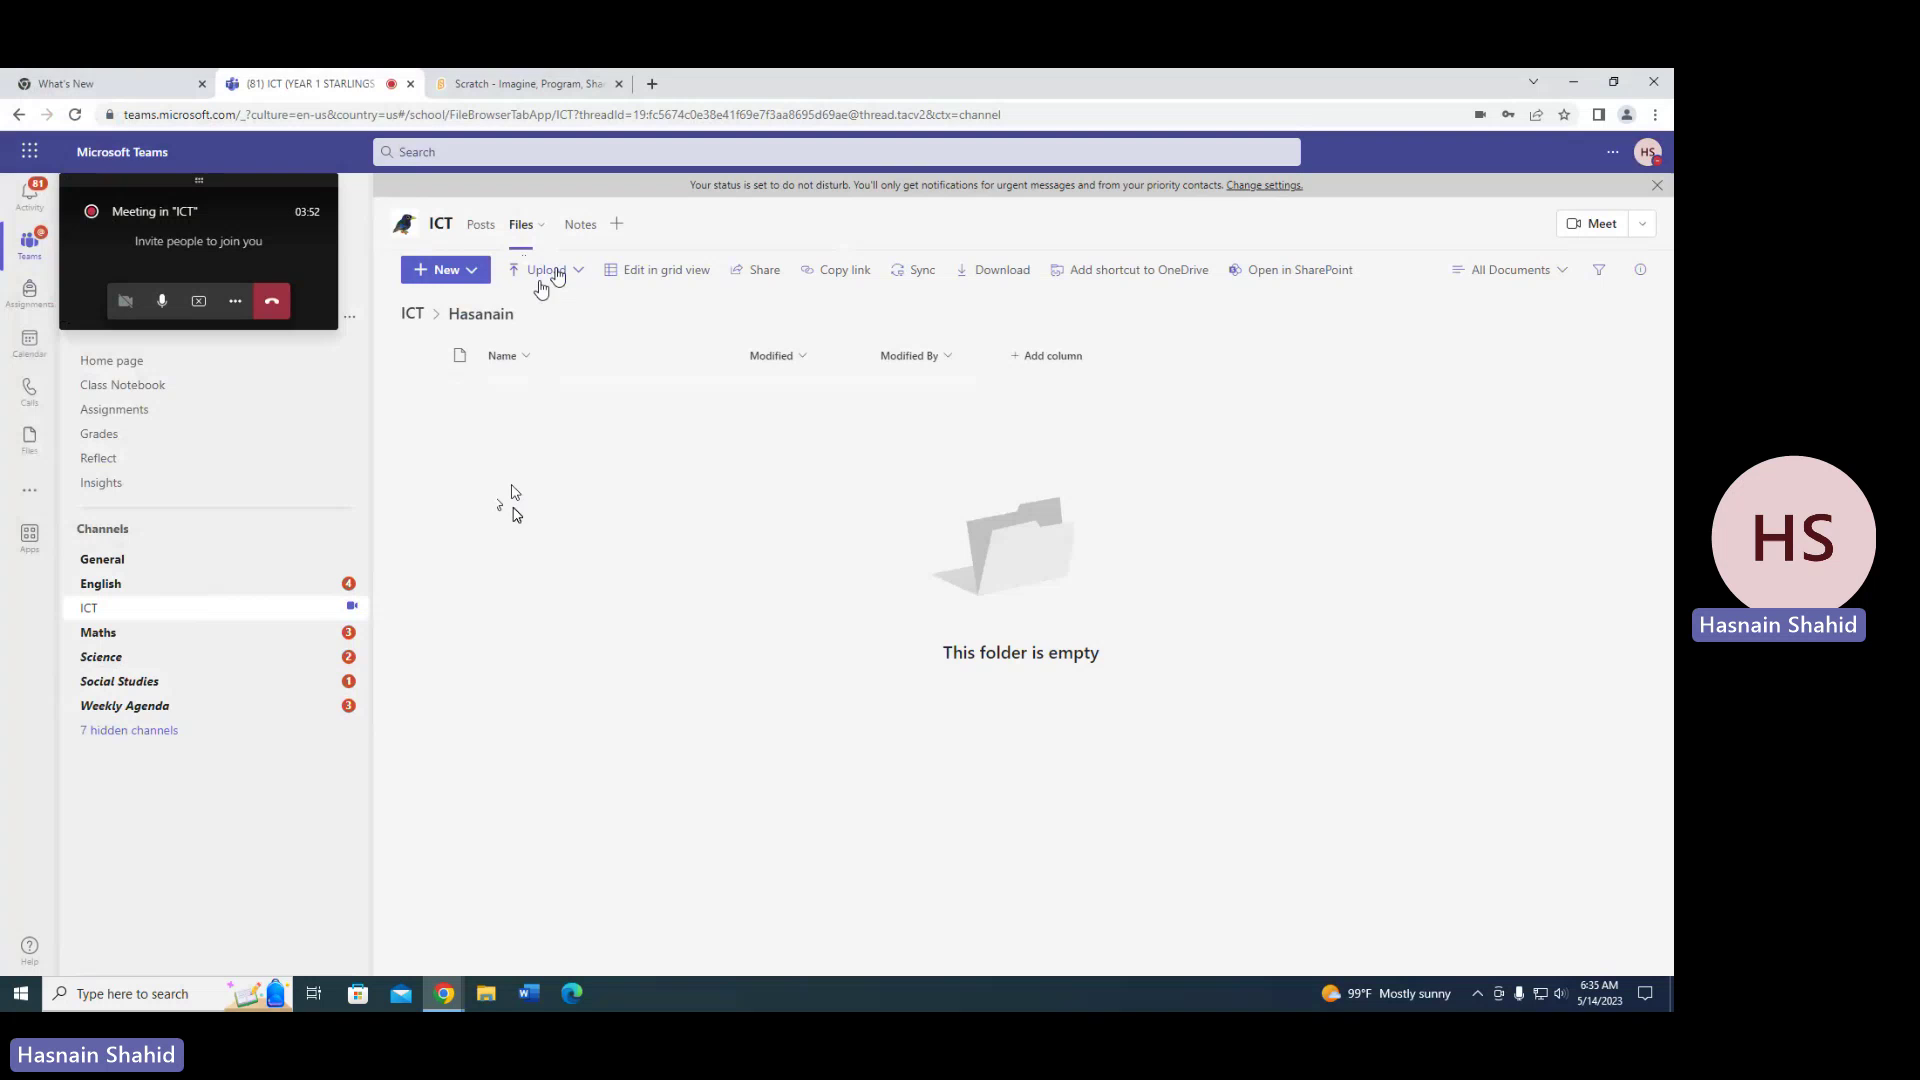
Start a file upload into the Hasanain folder, bringing up the Windows Open dialog.
left_click(544, 270)
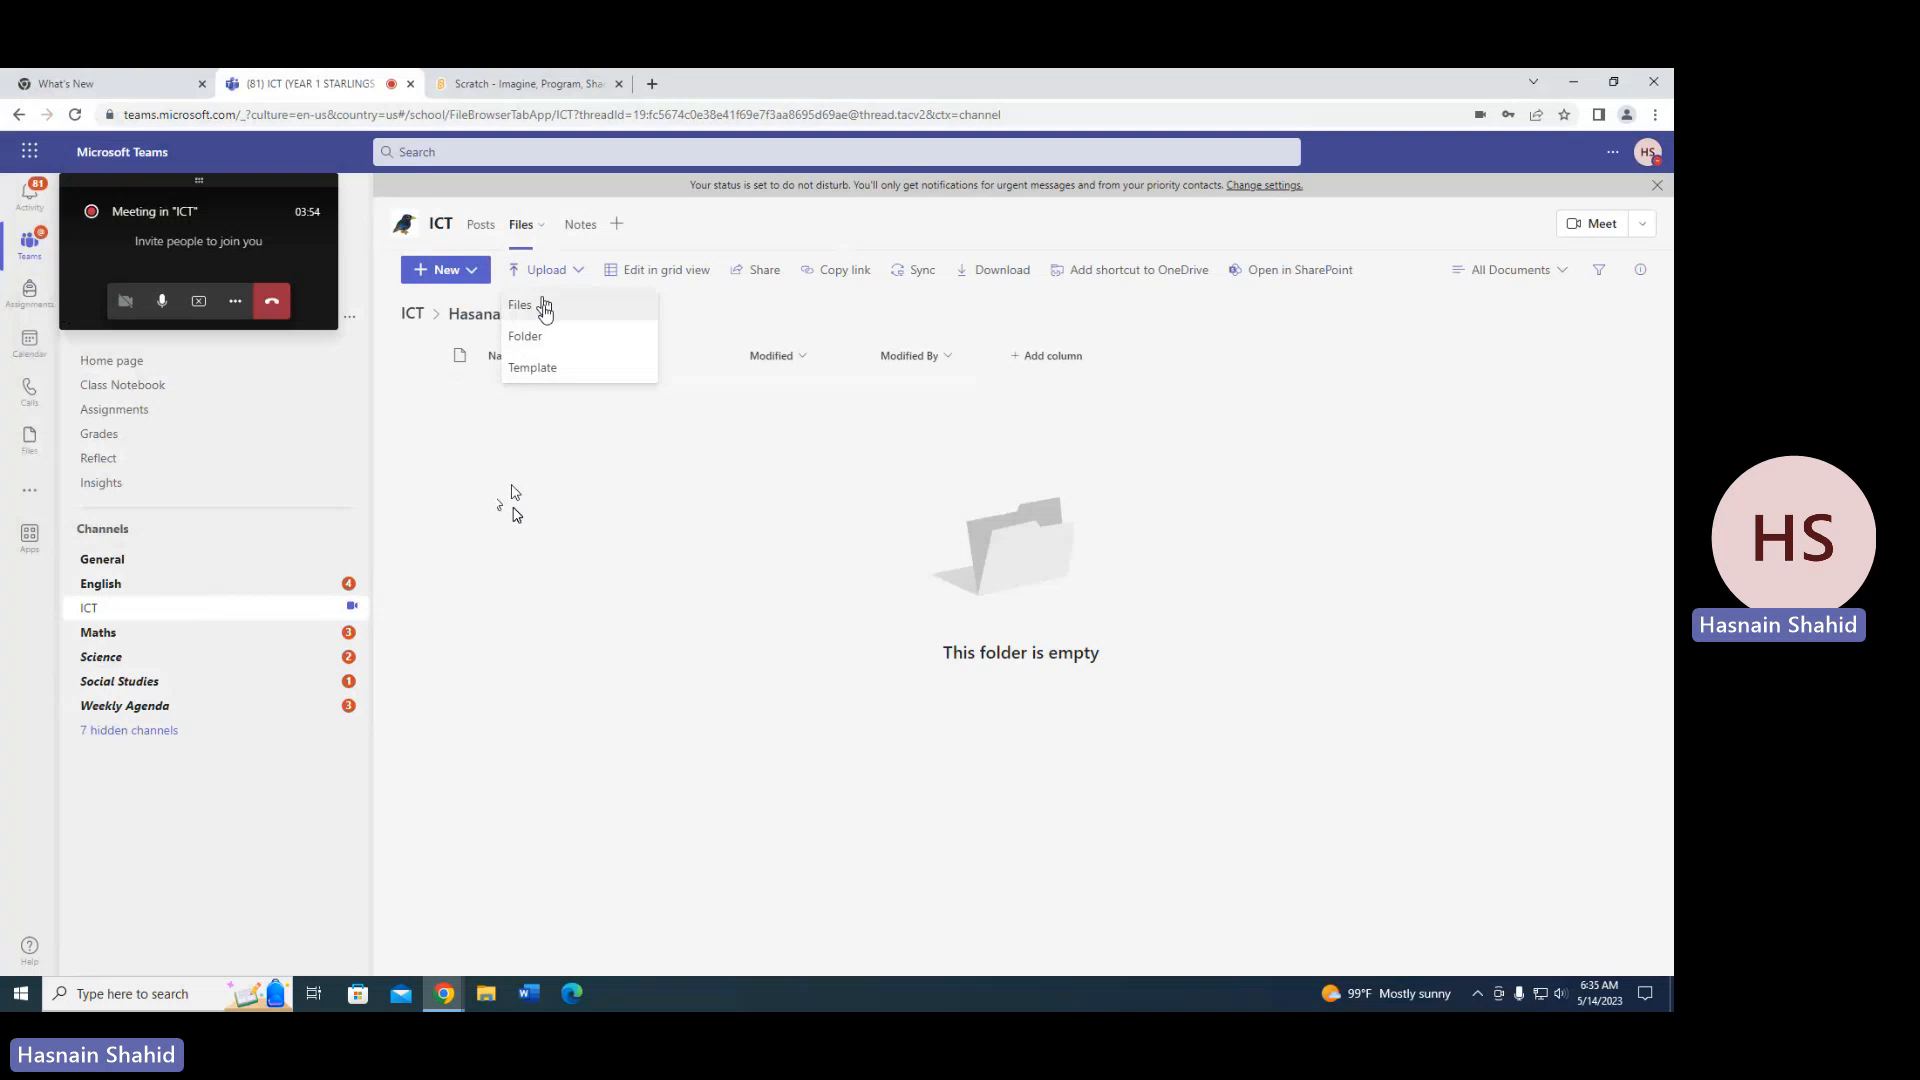
left_click(520, 304)
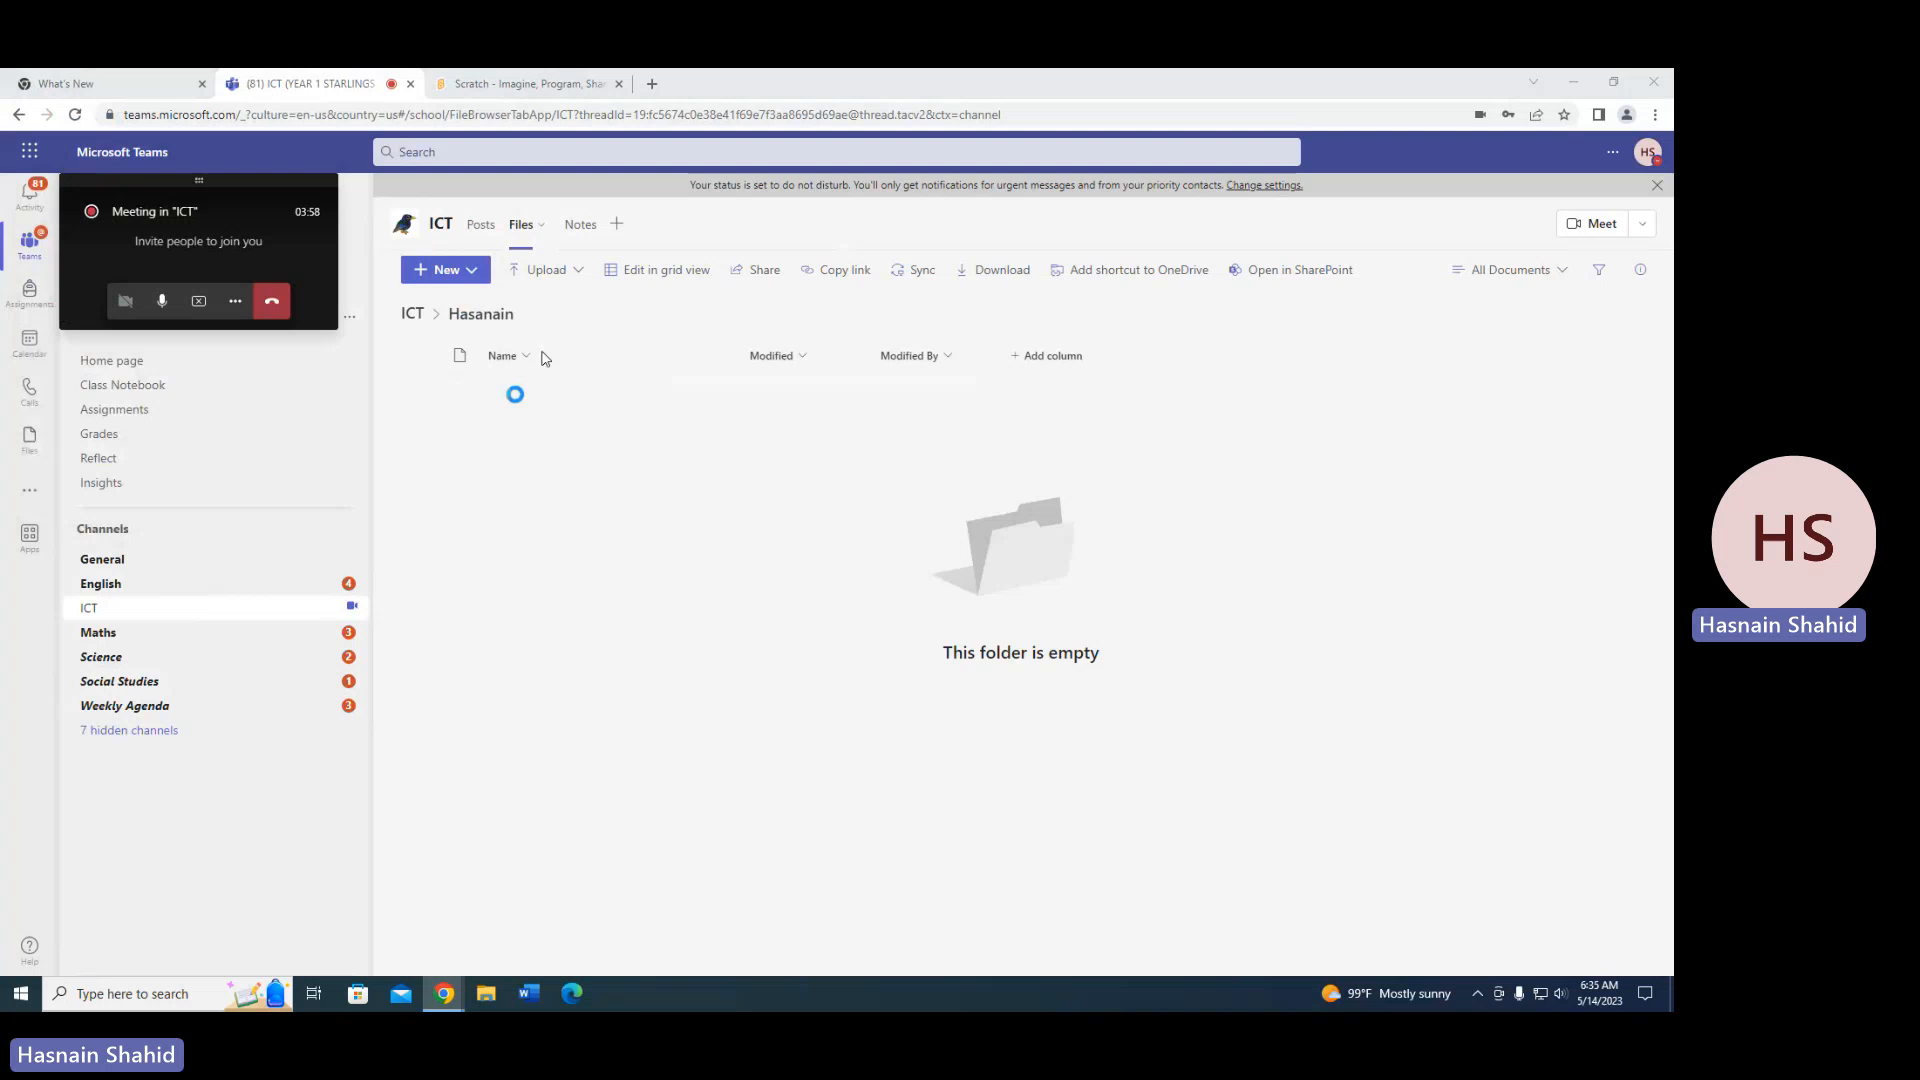
left_click(544, 270)
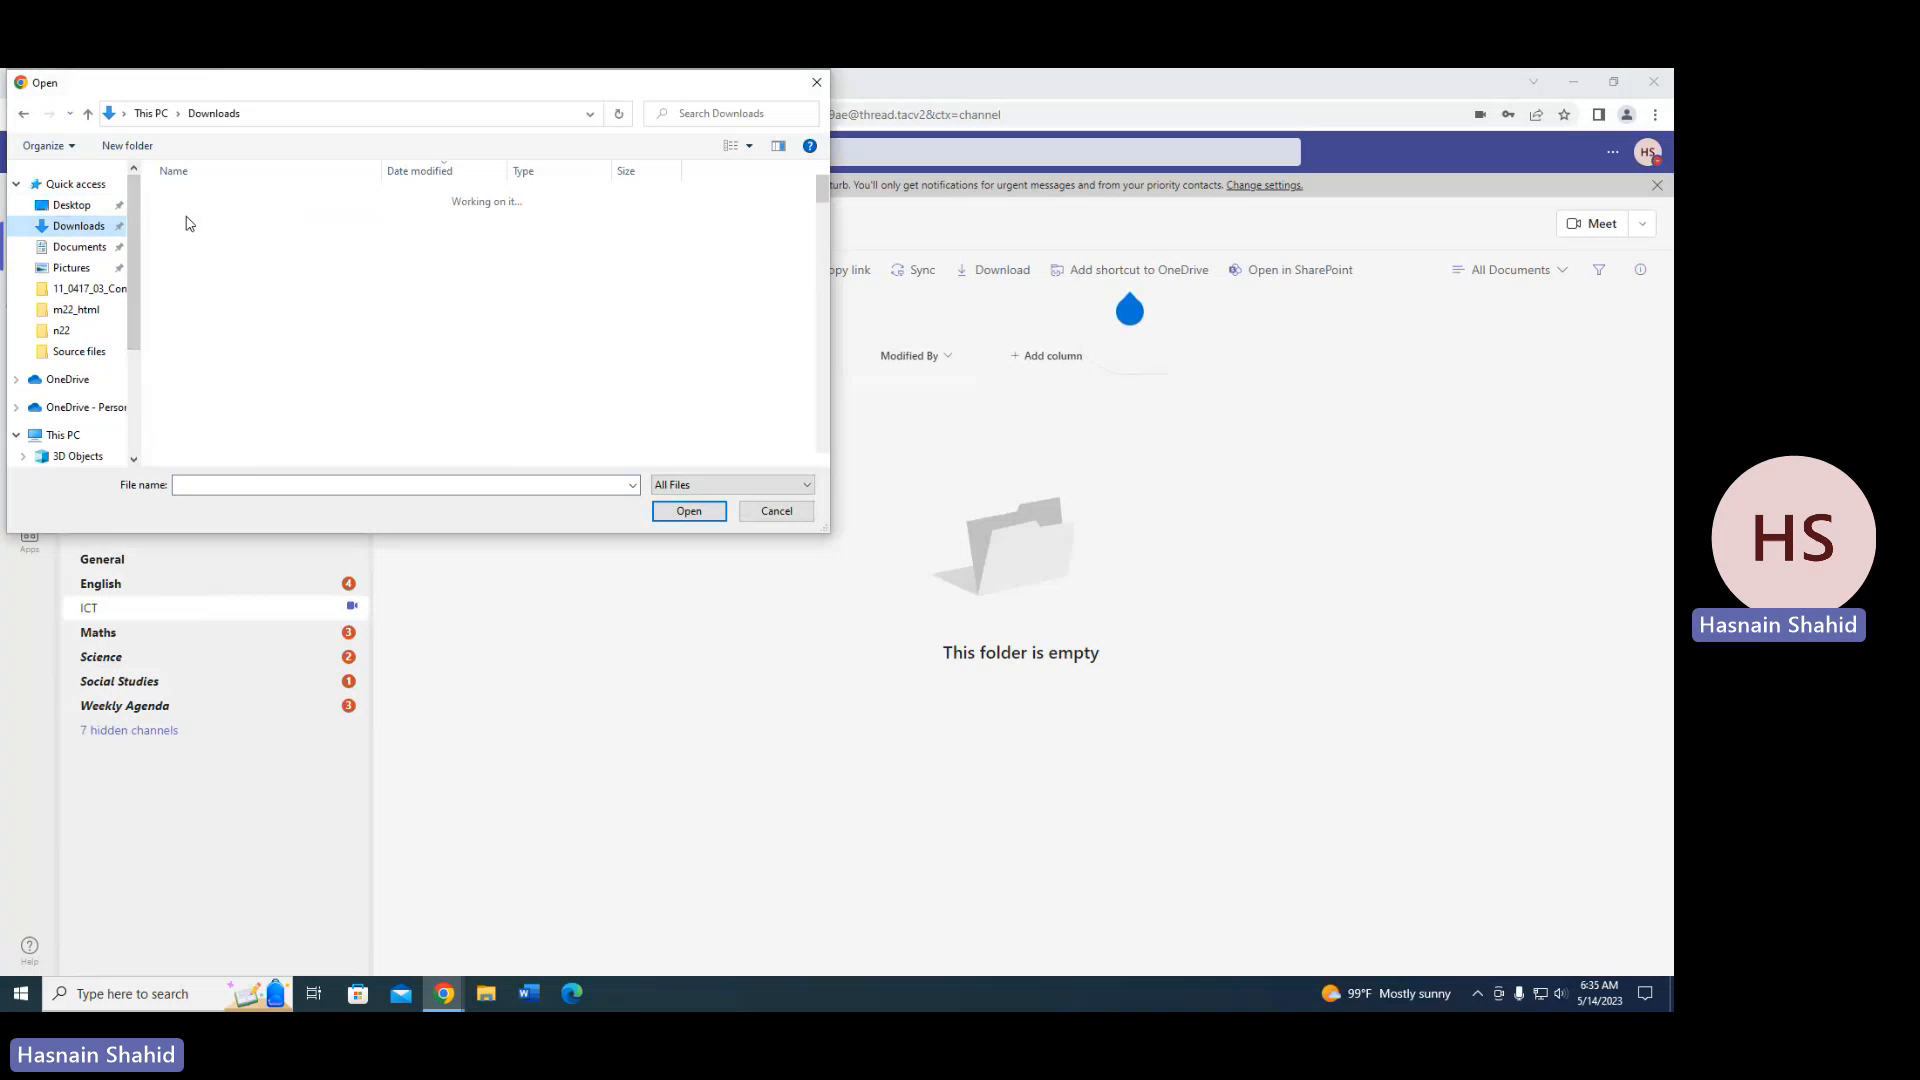
Select Scratch Project (20).sb3 in Downloads and upload it to the Hasanain folder.
left_click(220, 220)
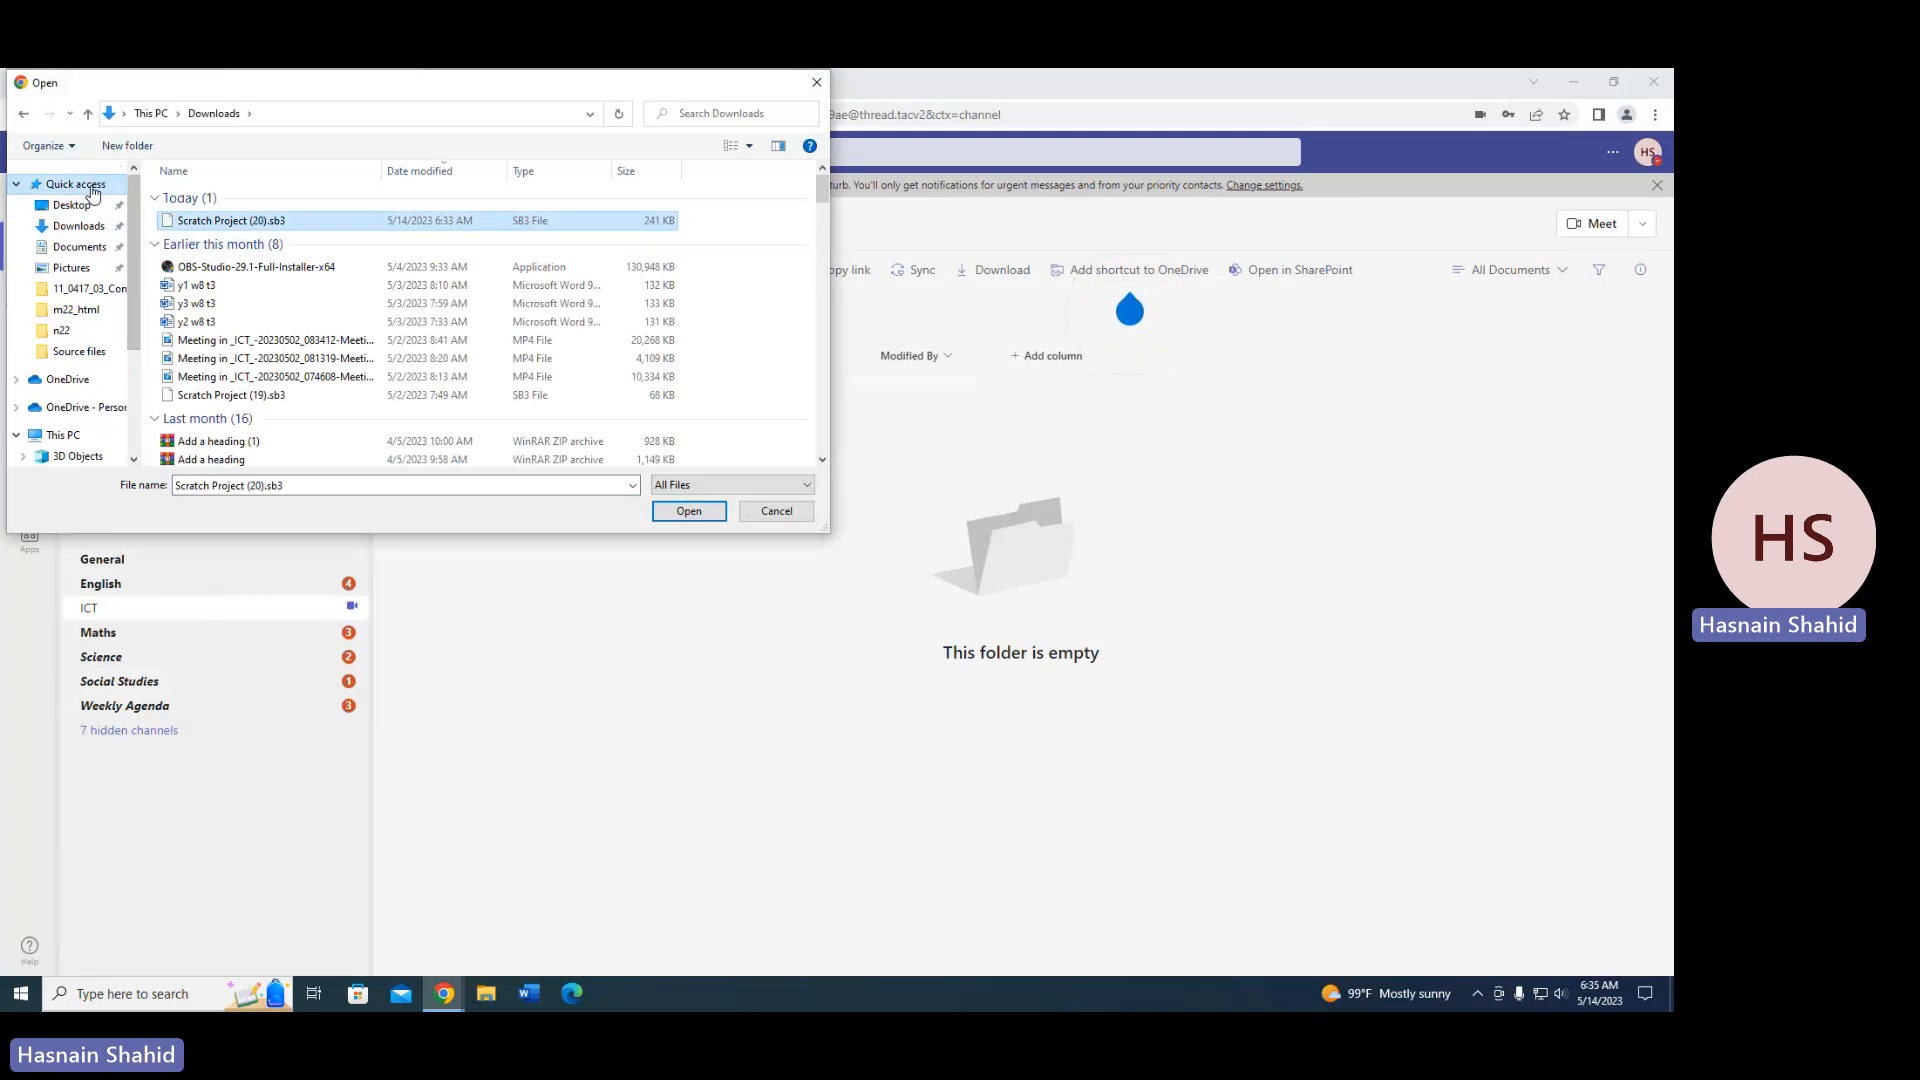
left_click(76, 184)
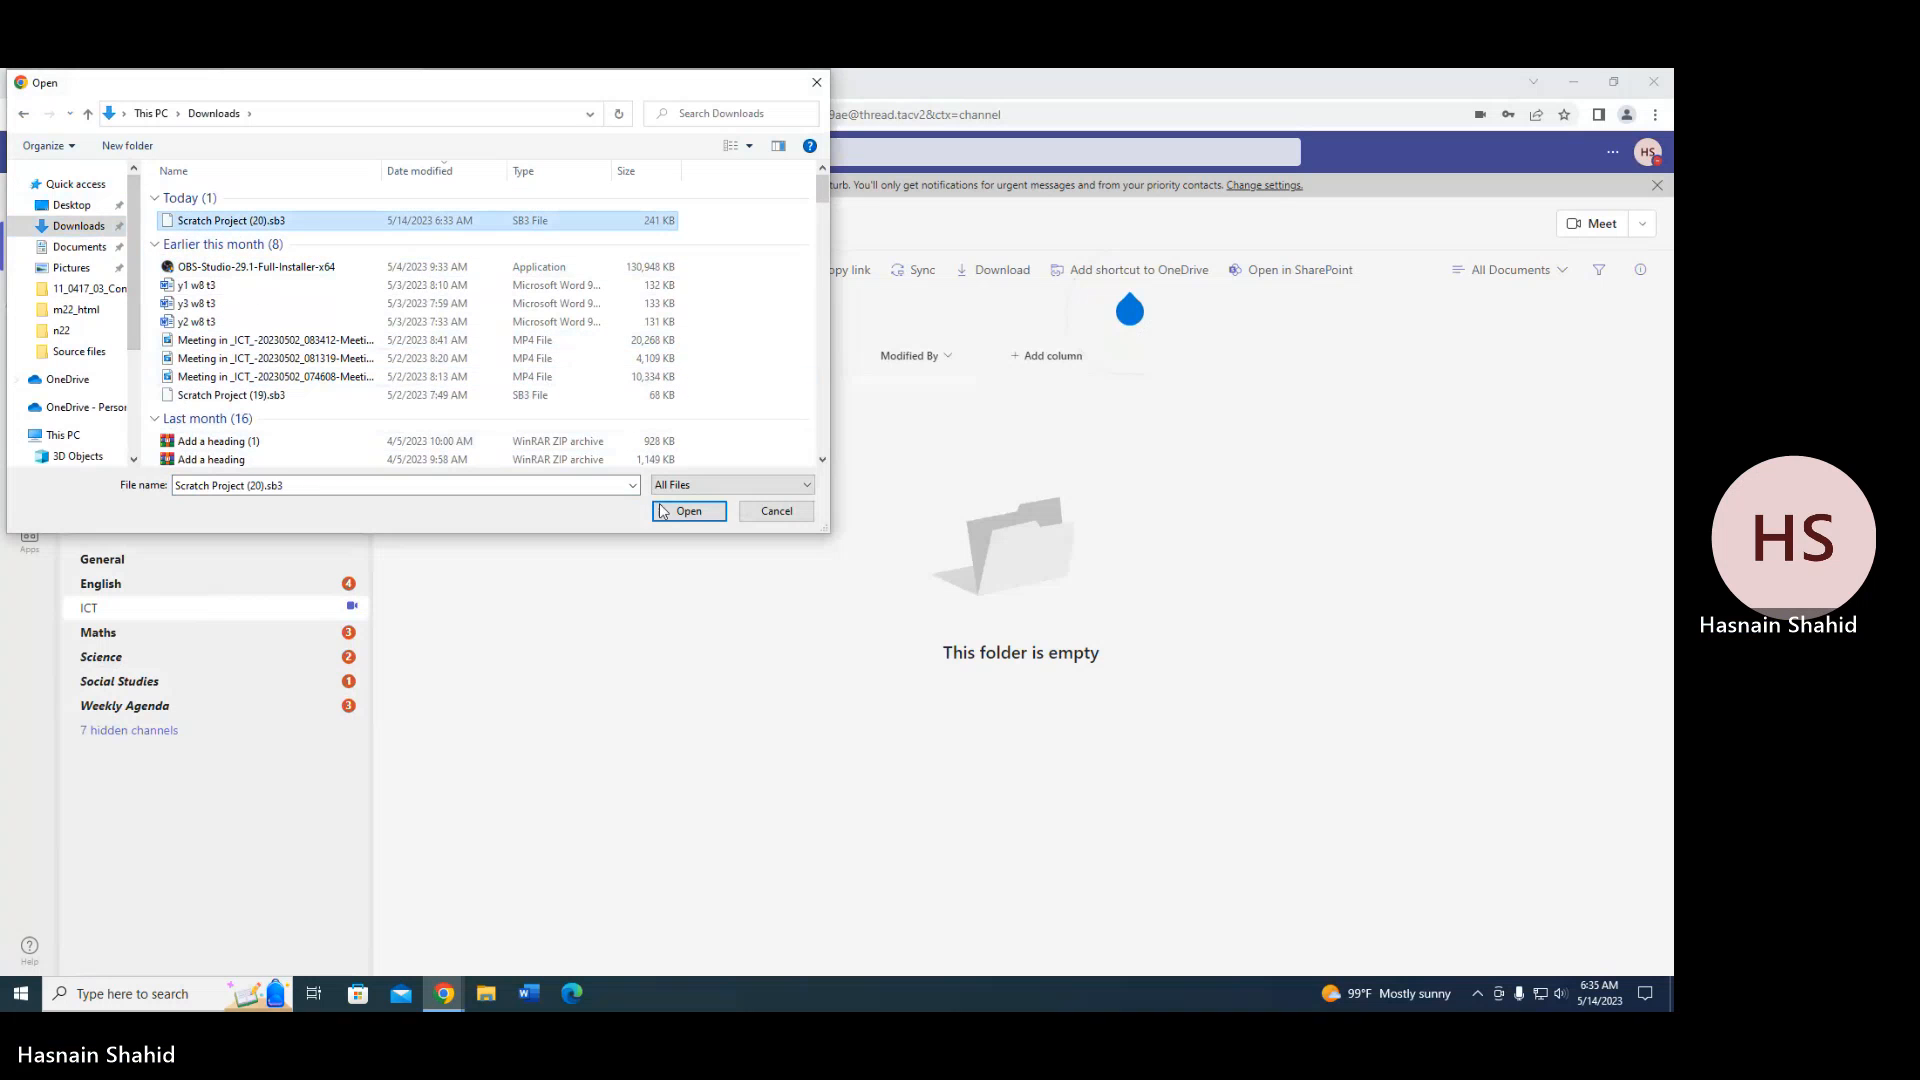
left_click(688, 512)
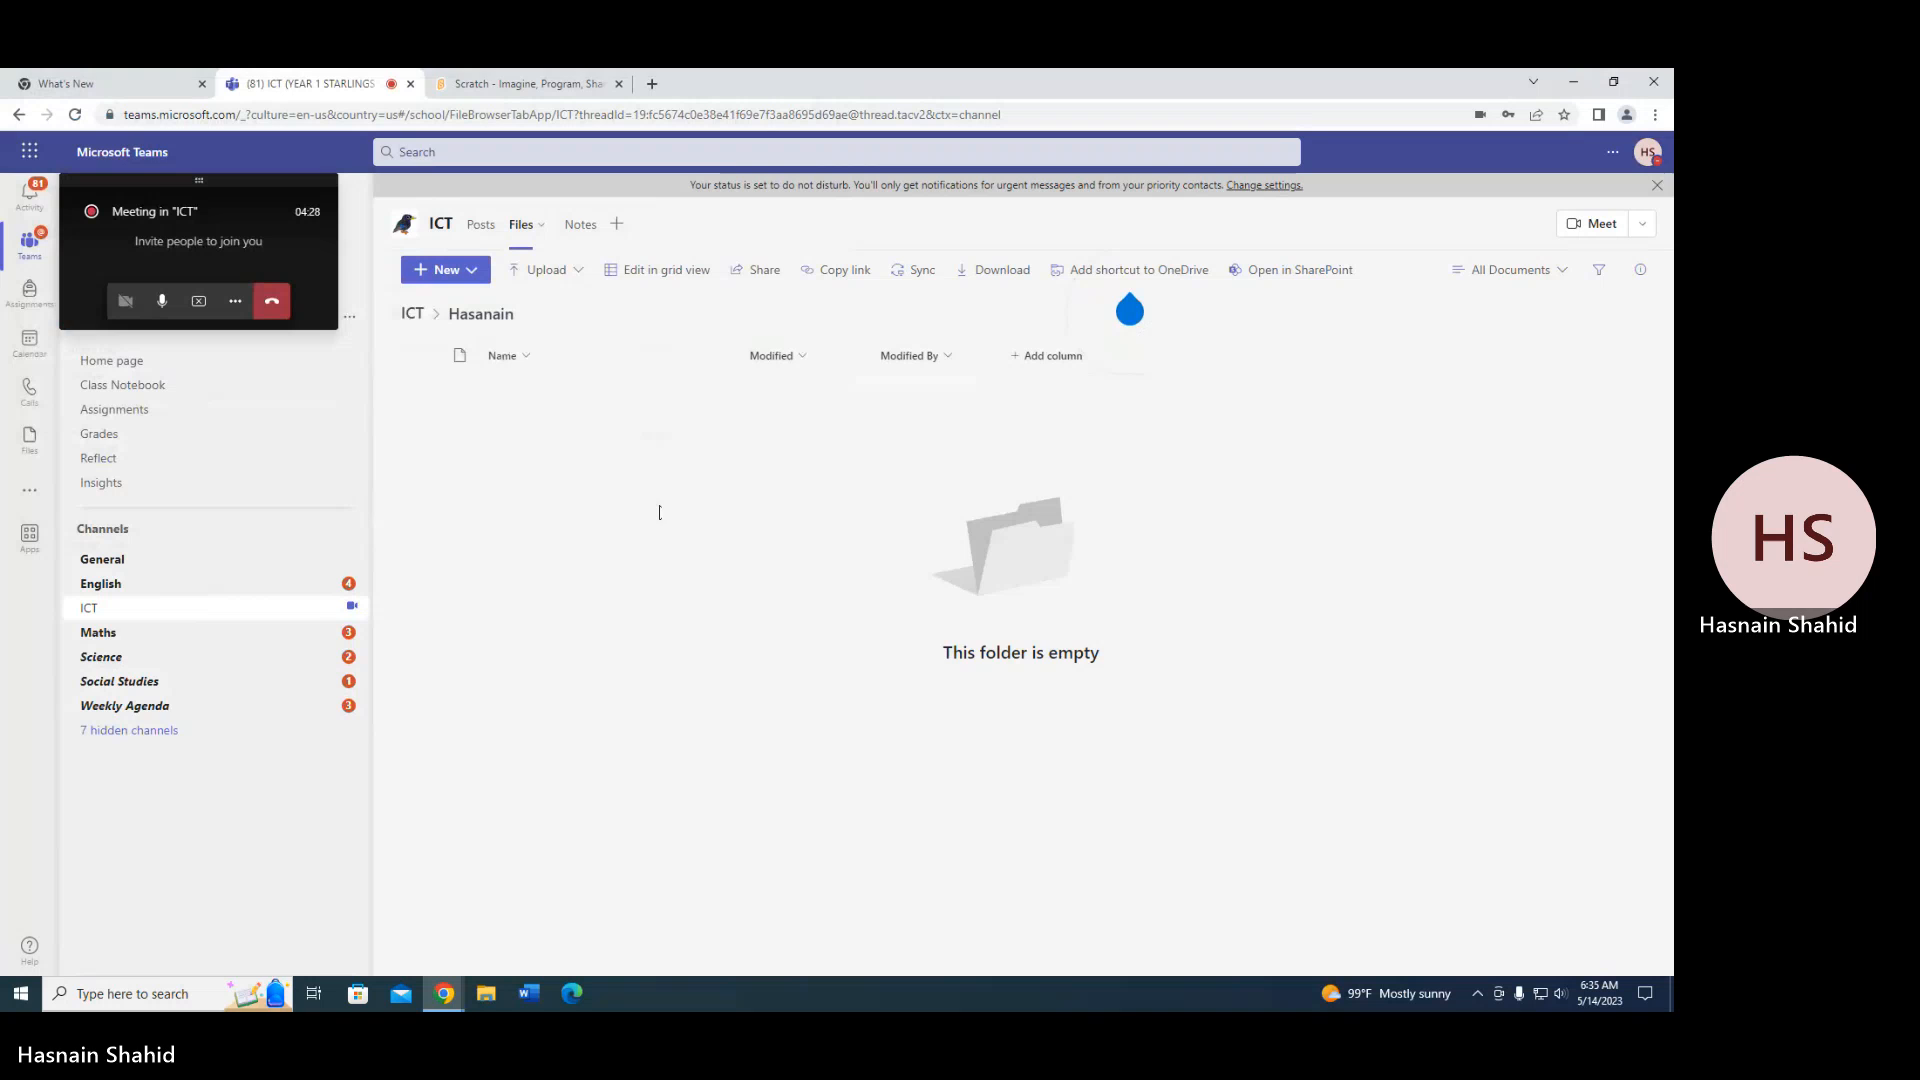